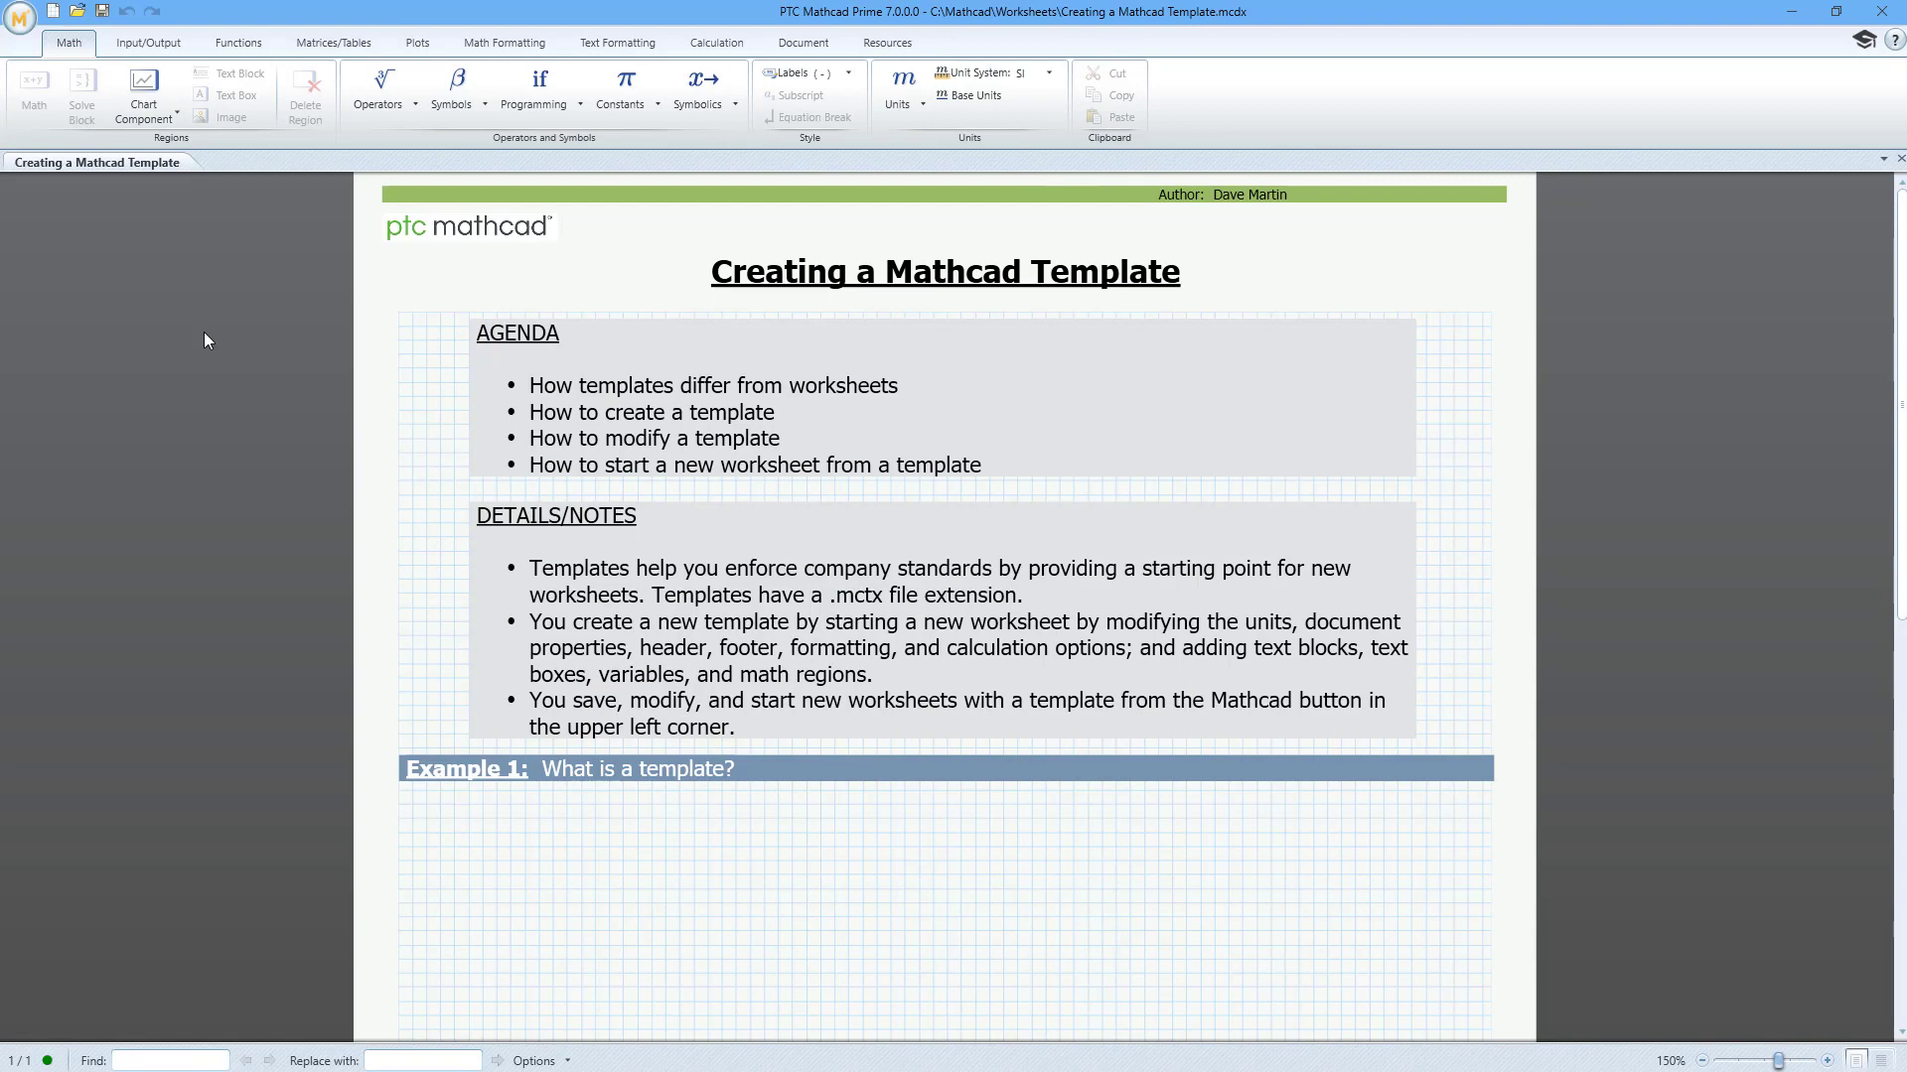
Start a worksheet from the default Specification template and review the Save As formats.
left_click(18, 20)
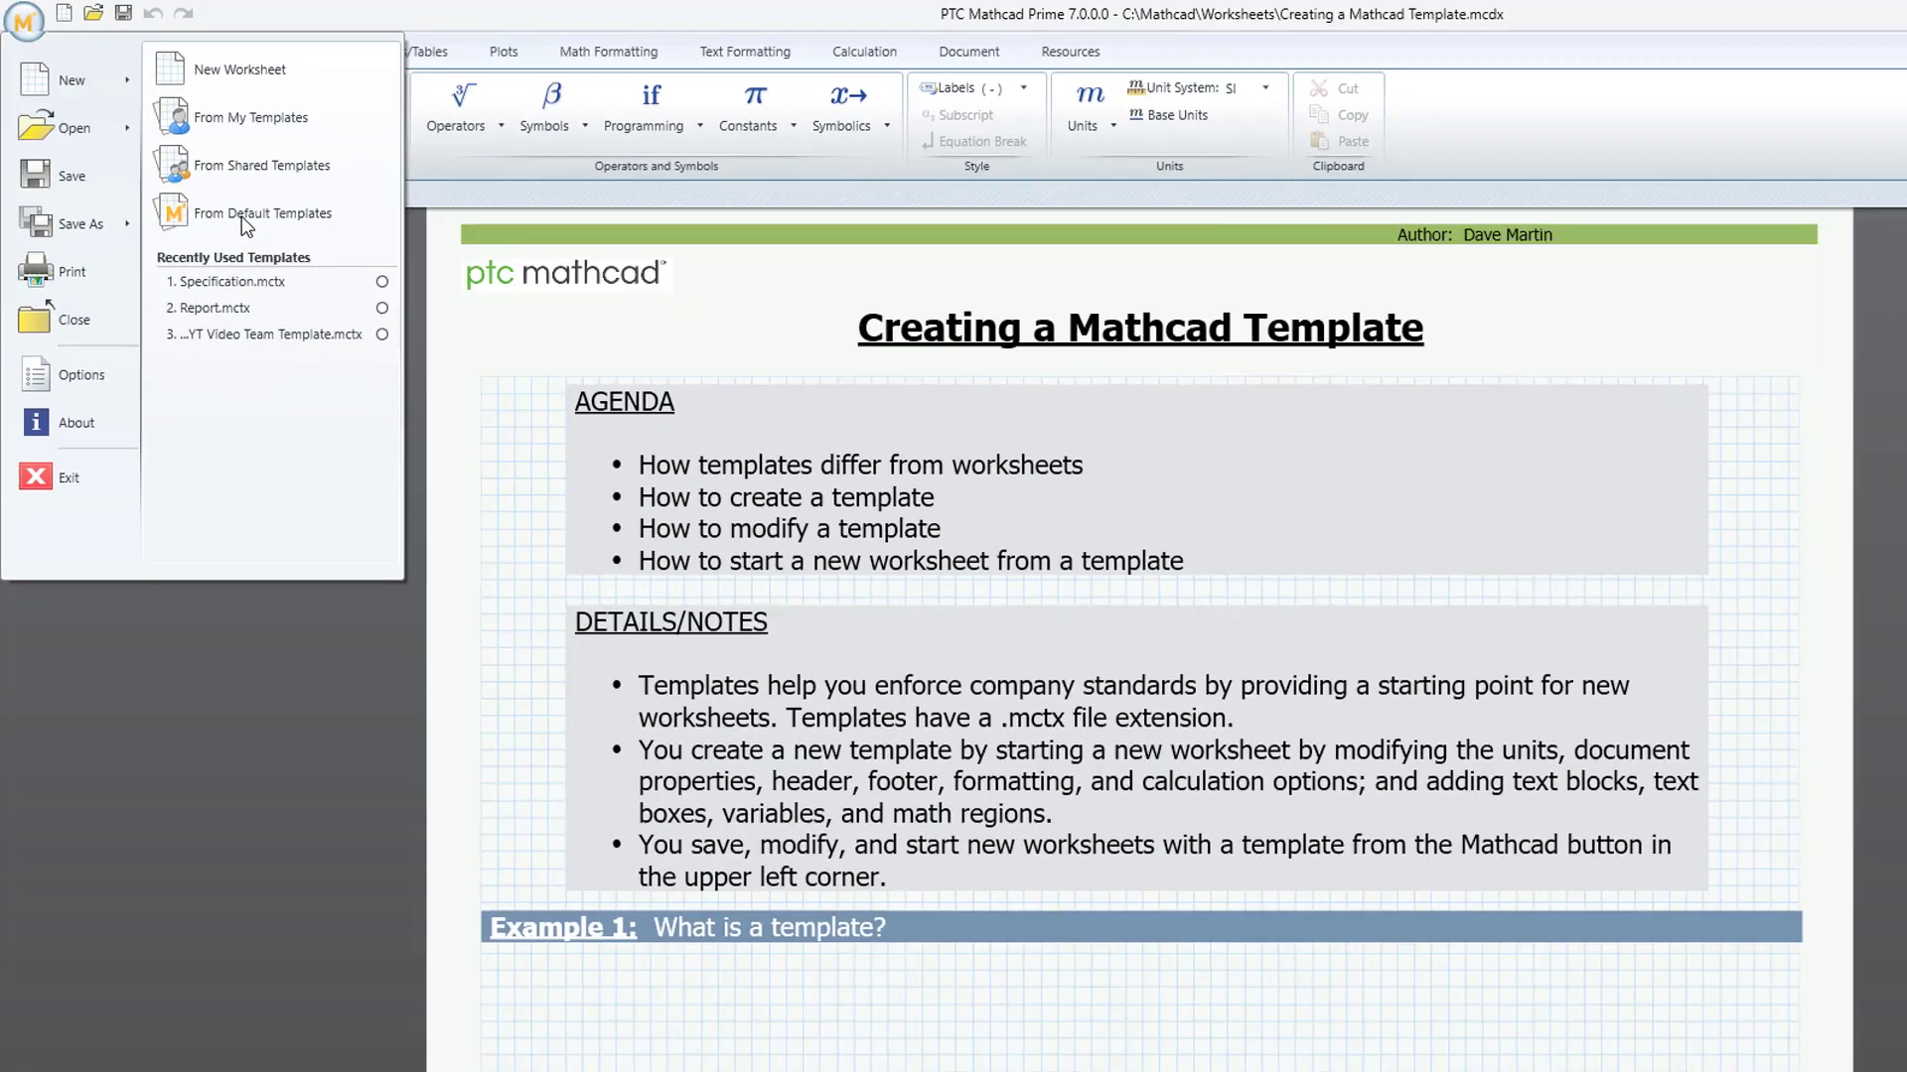
left_click(262, 213)
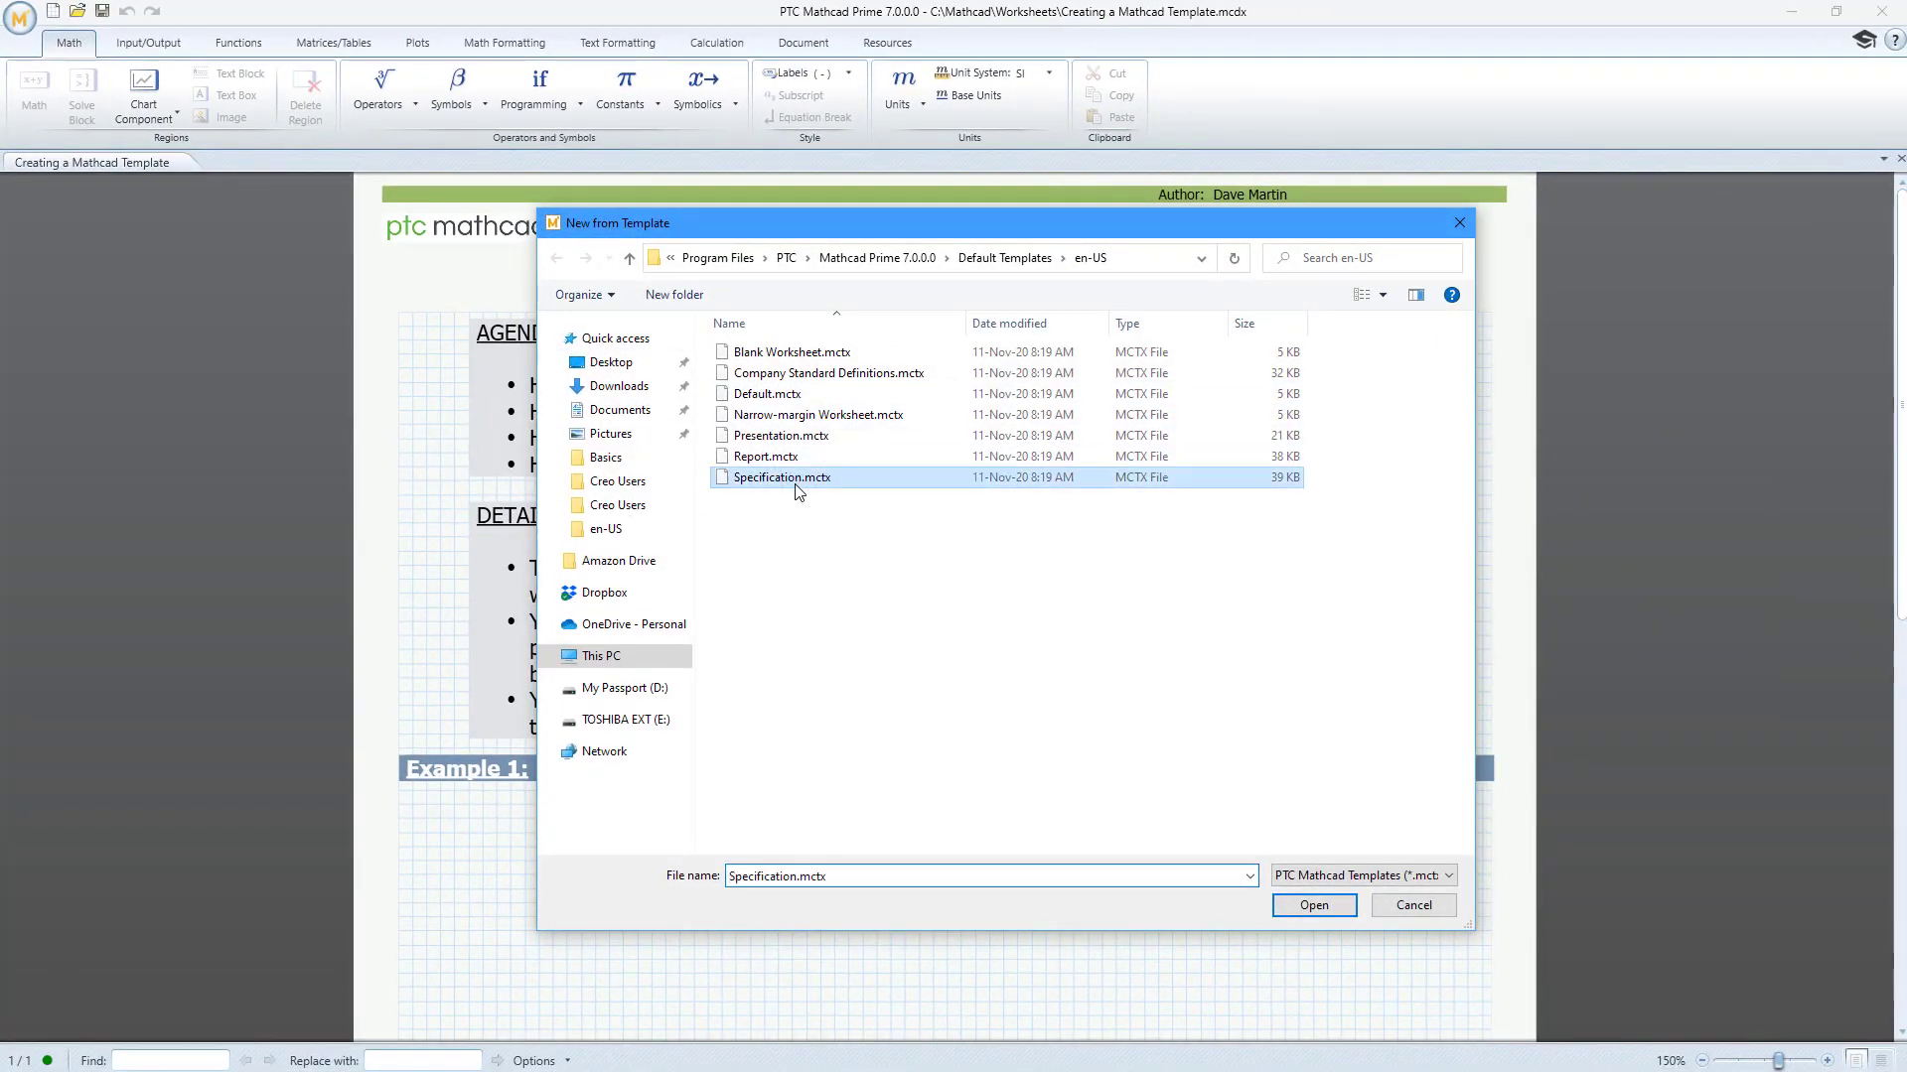
left_click(1313, 906)
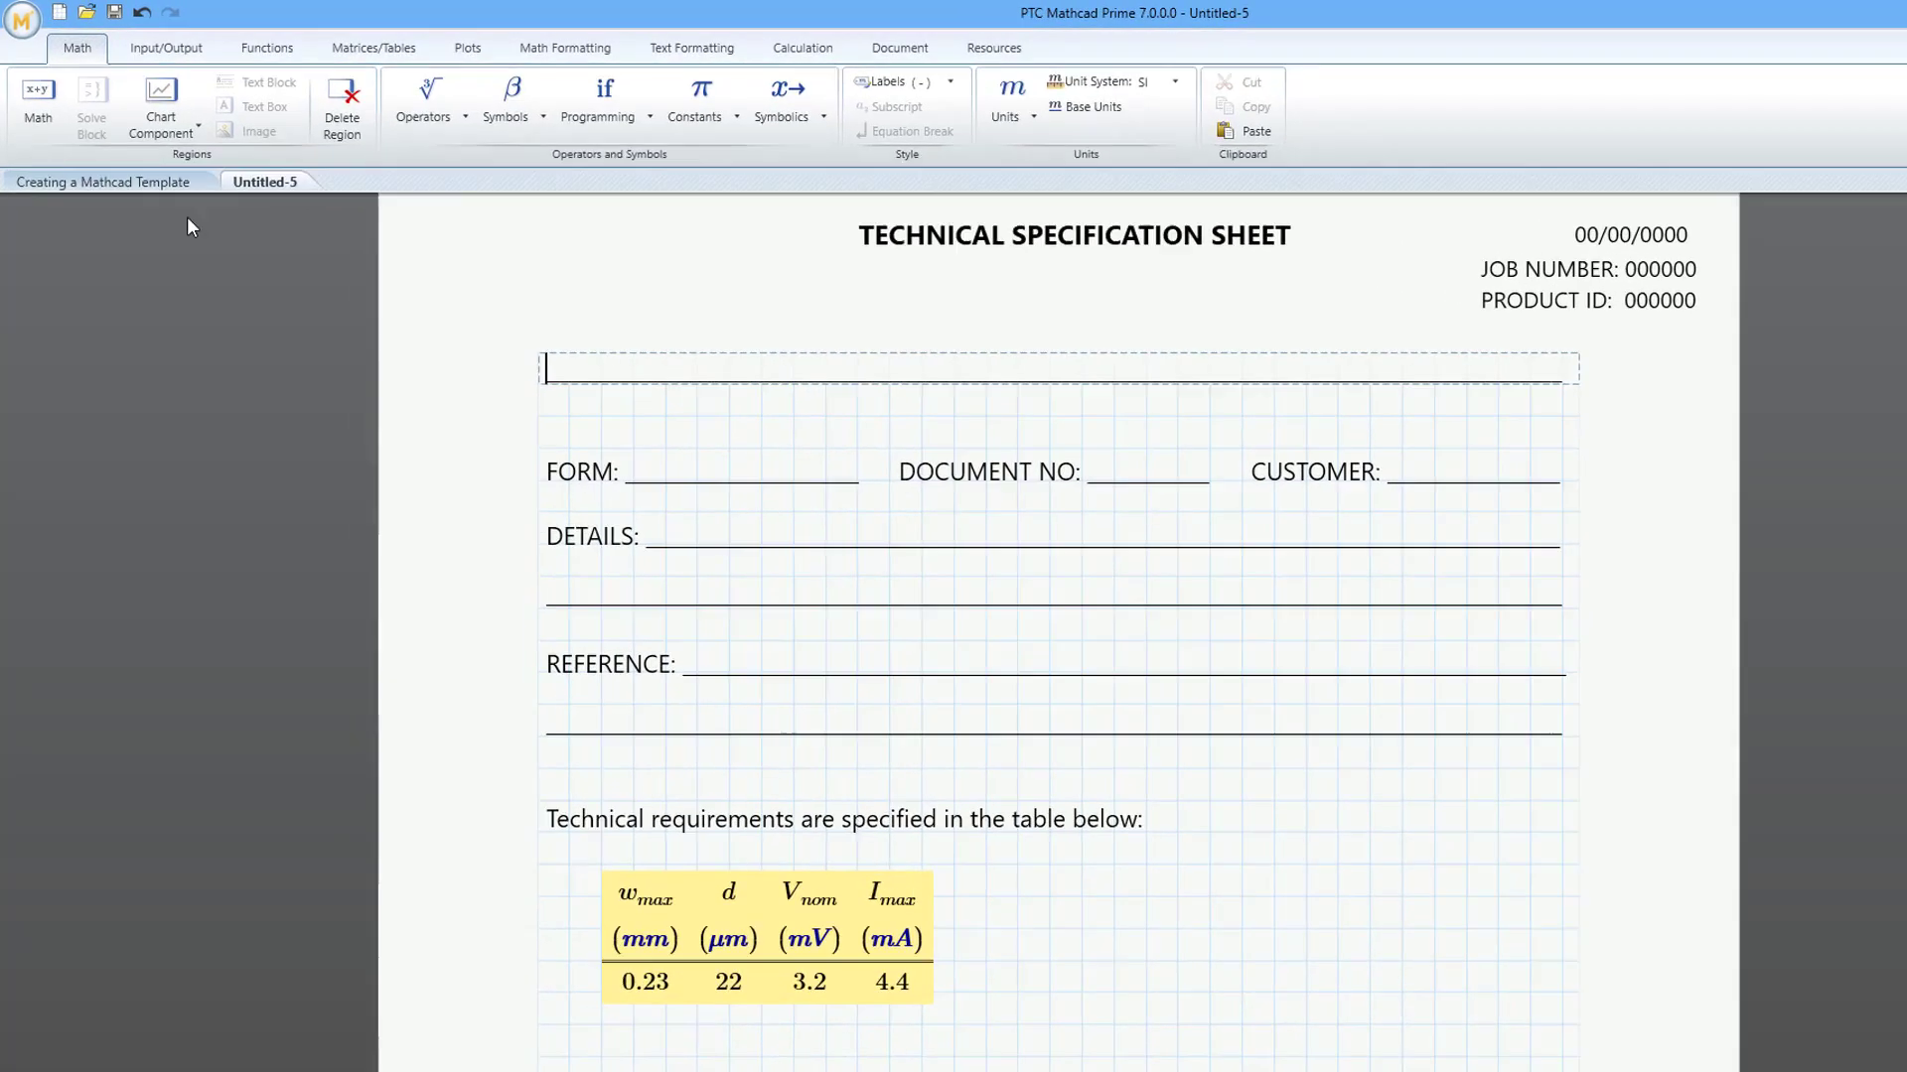
left_click(20, 22)
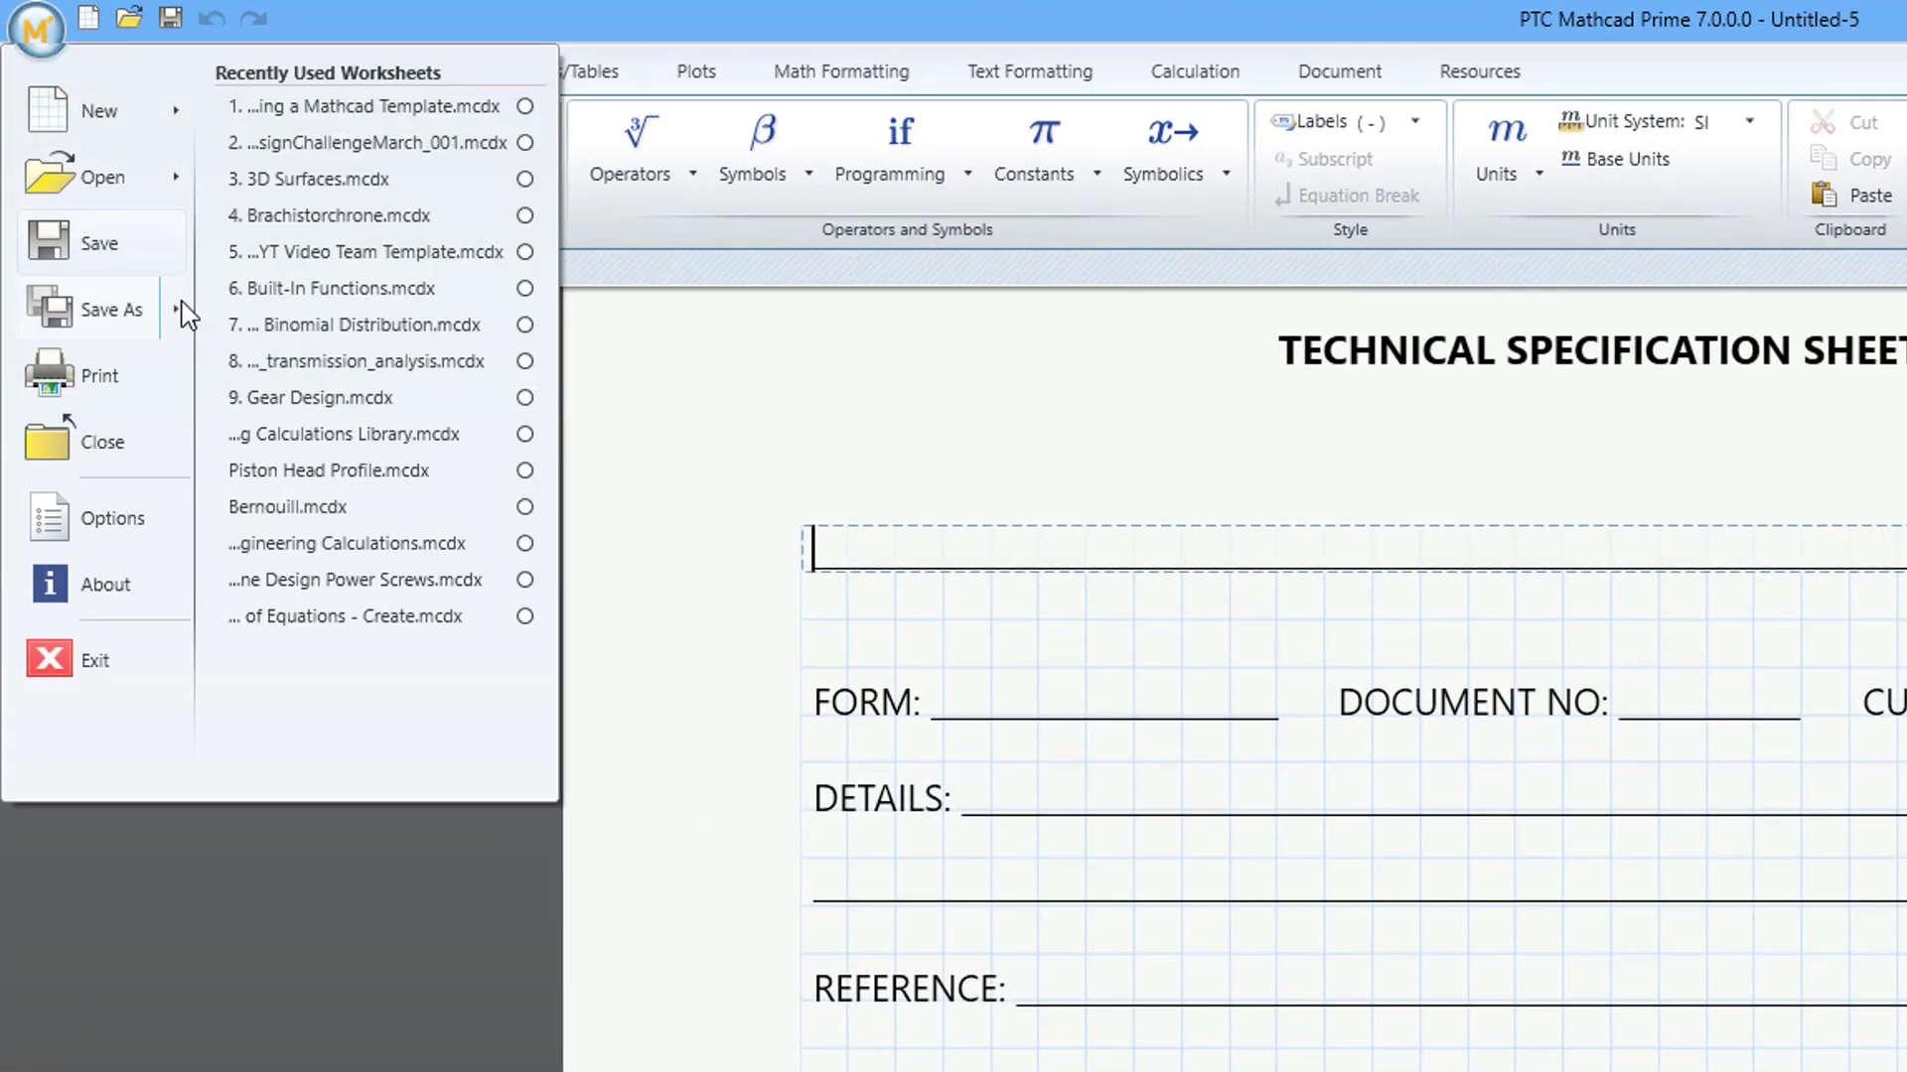
left_click(109, 310)
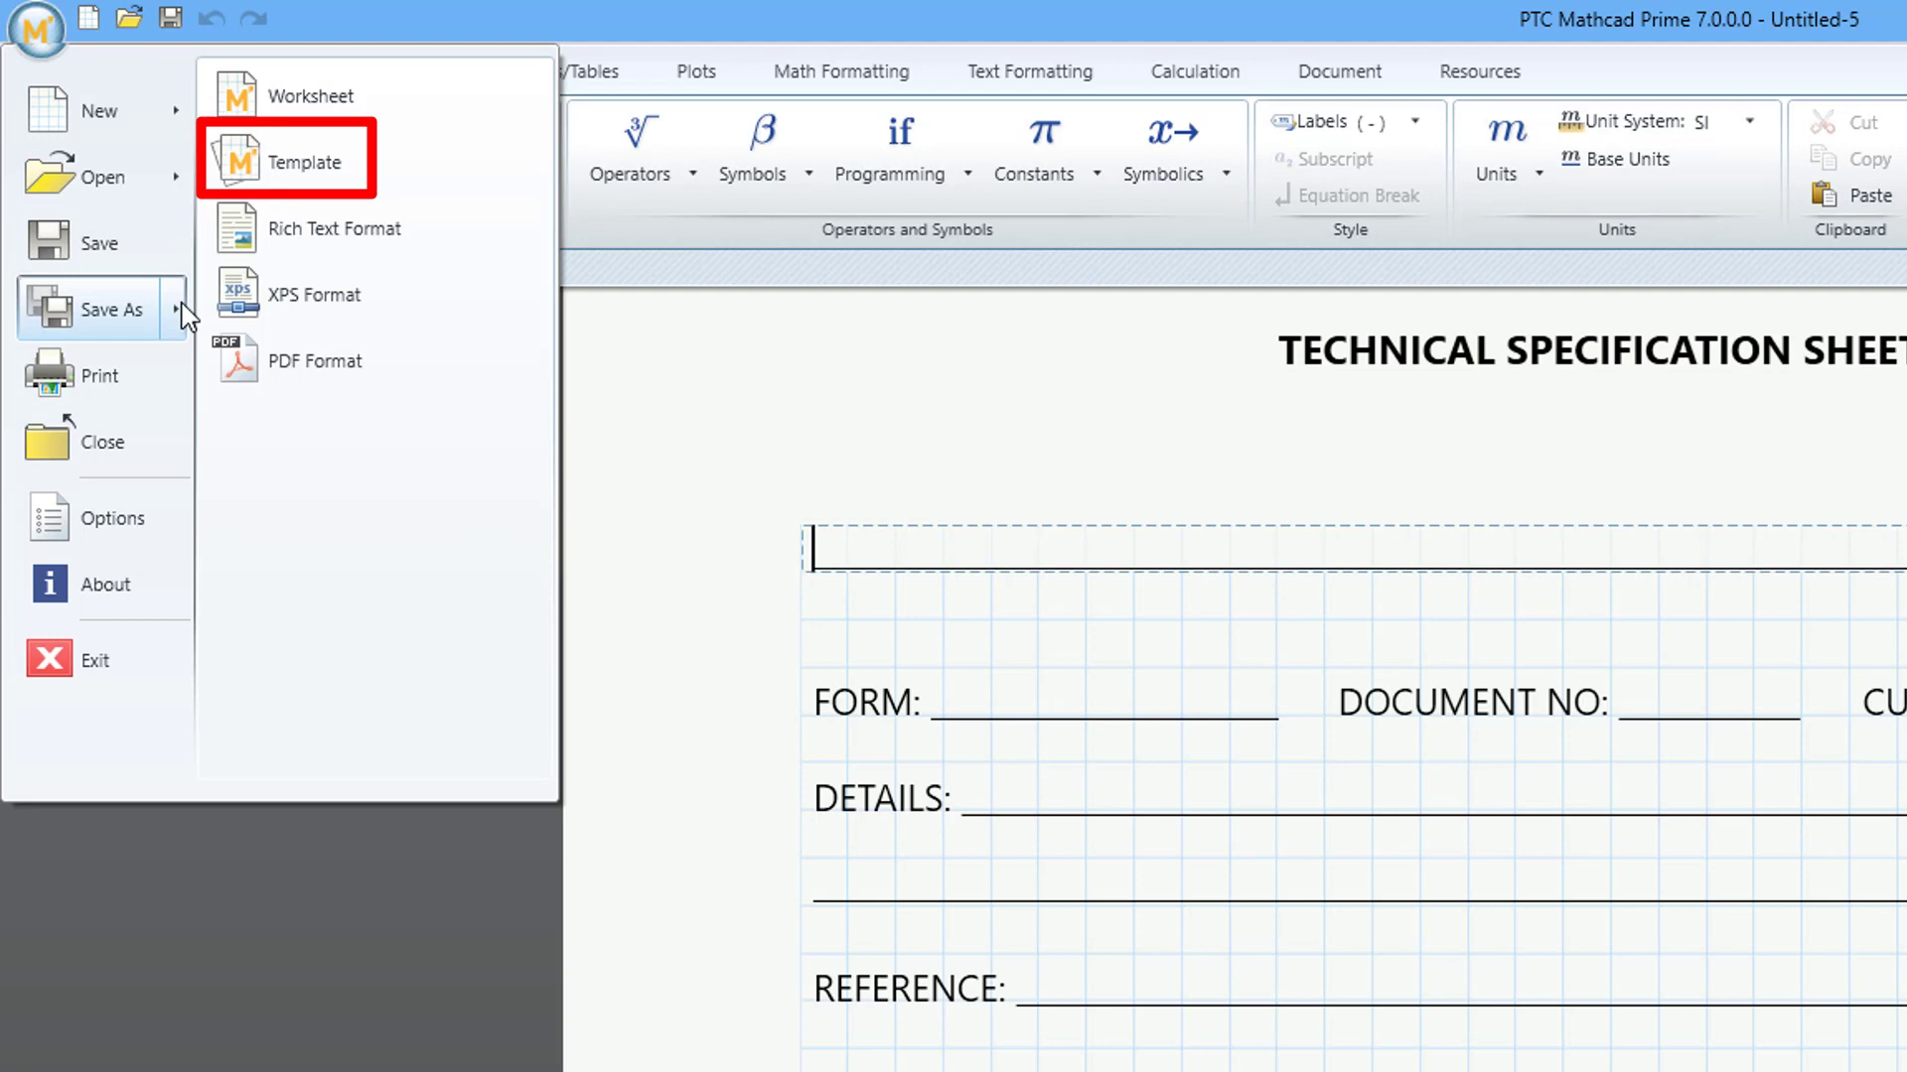
left_click(306, 159)
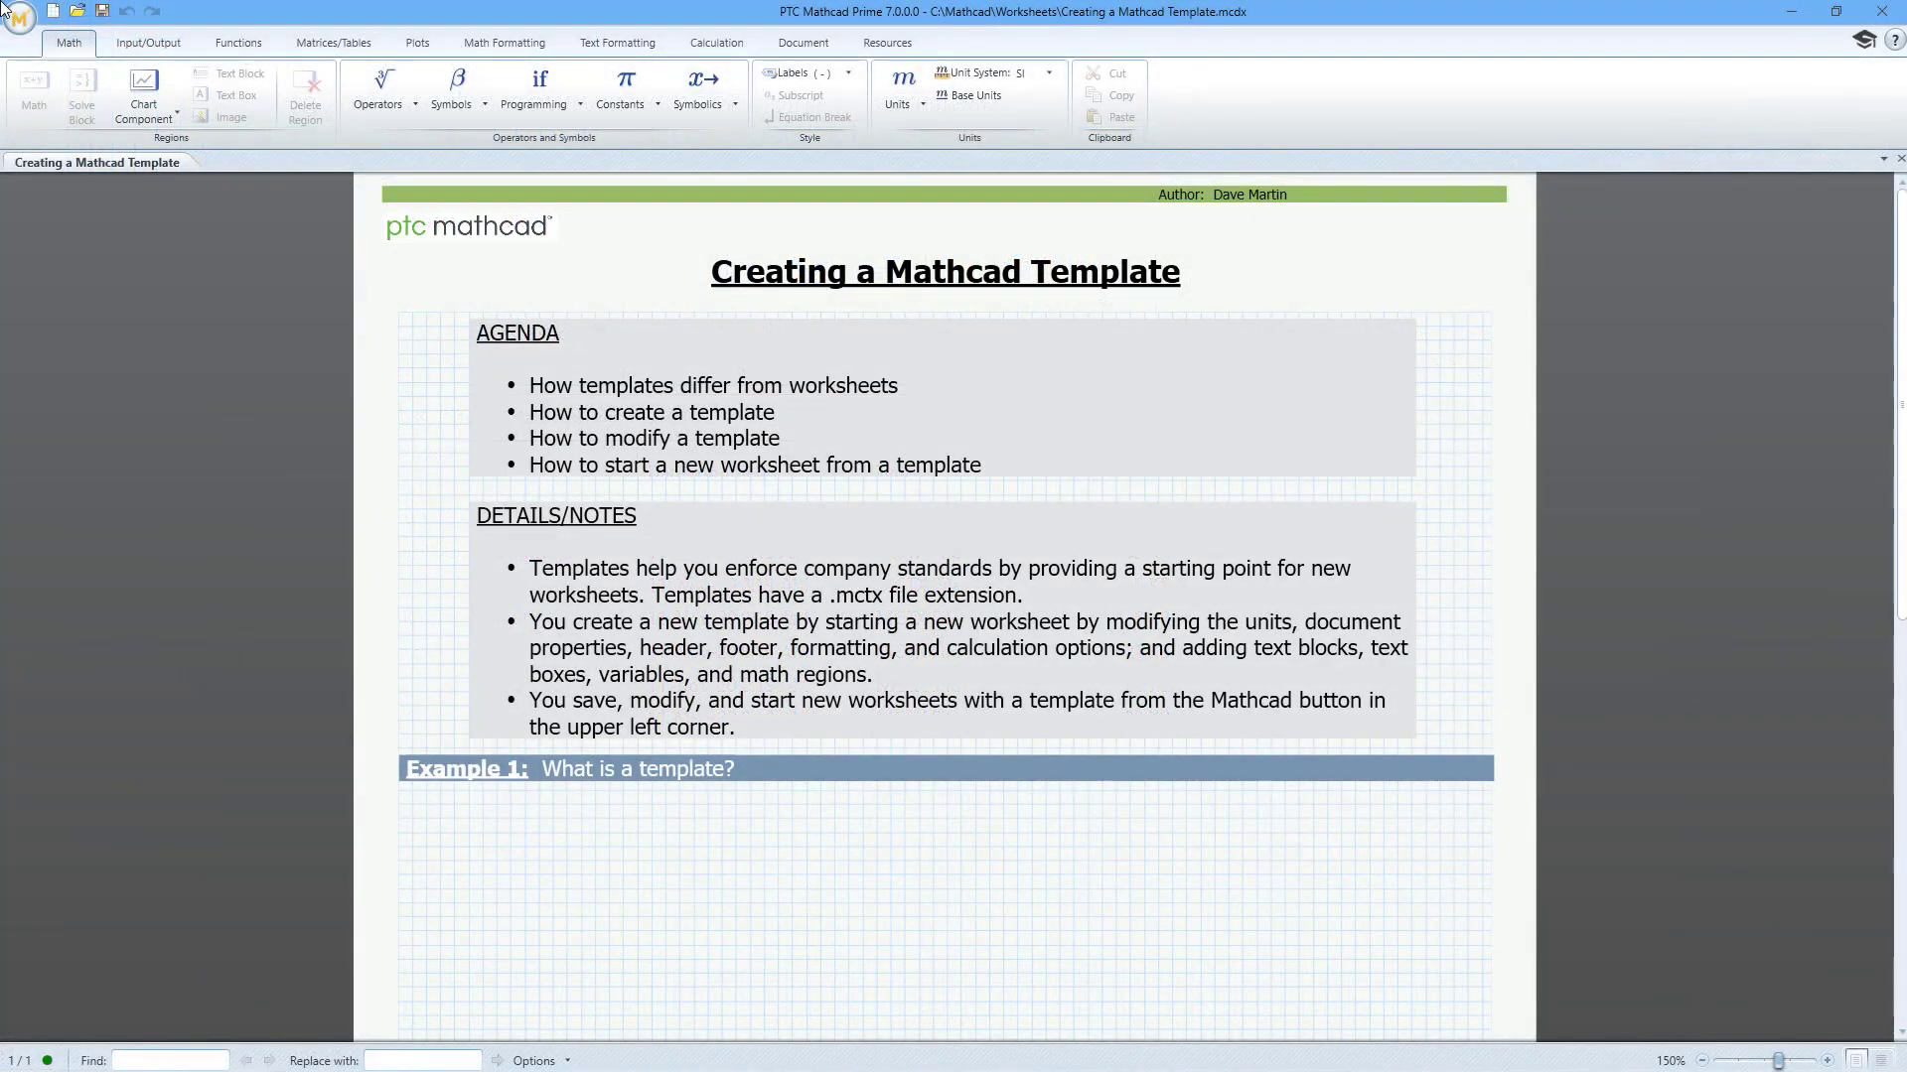
Create a new blank worksheet in CGS units with a 'Title:' text region and ORIGIN:=1.
left_click(18, 22)
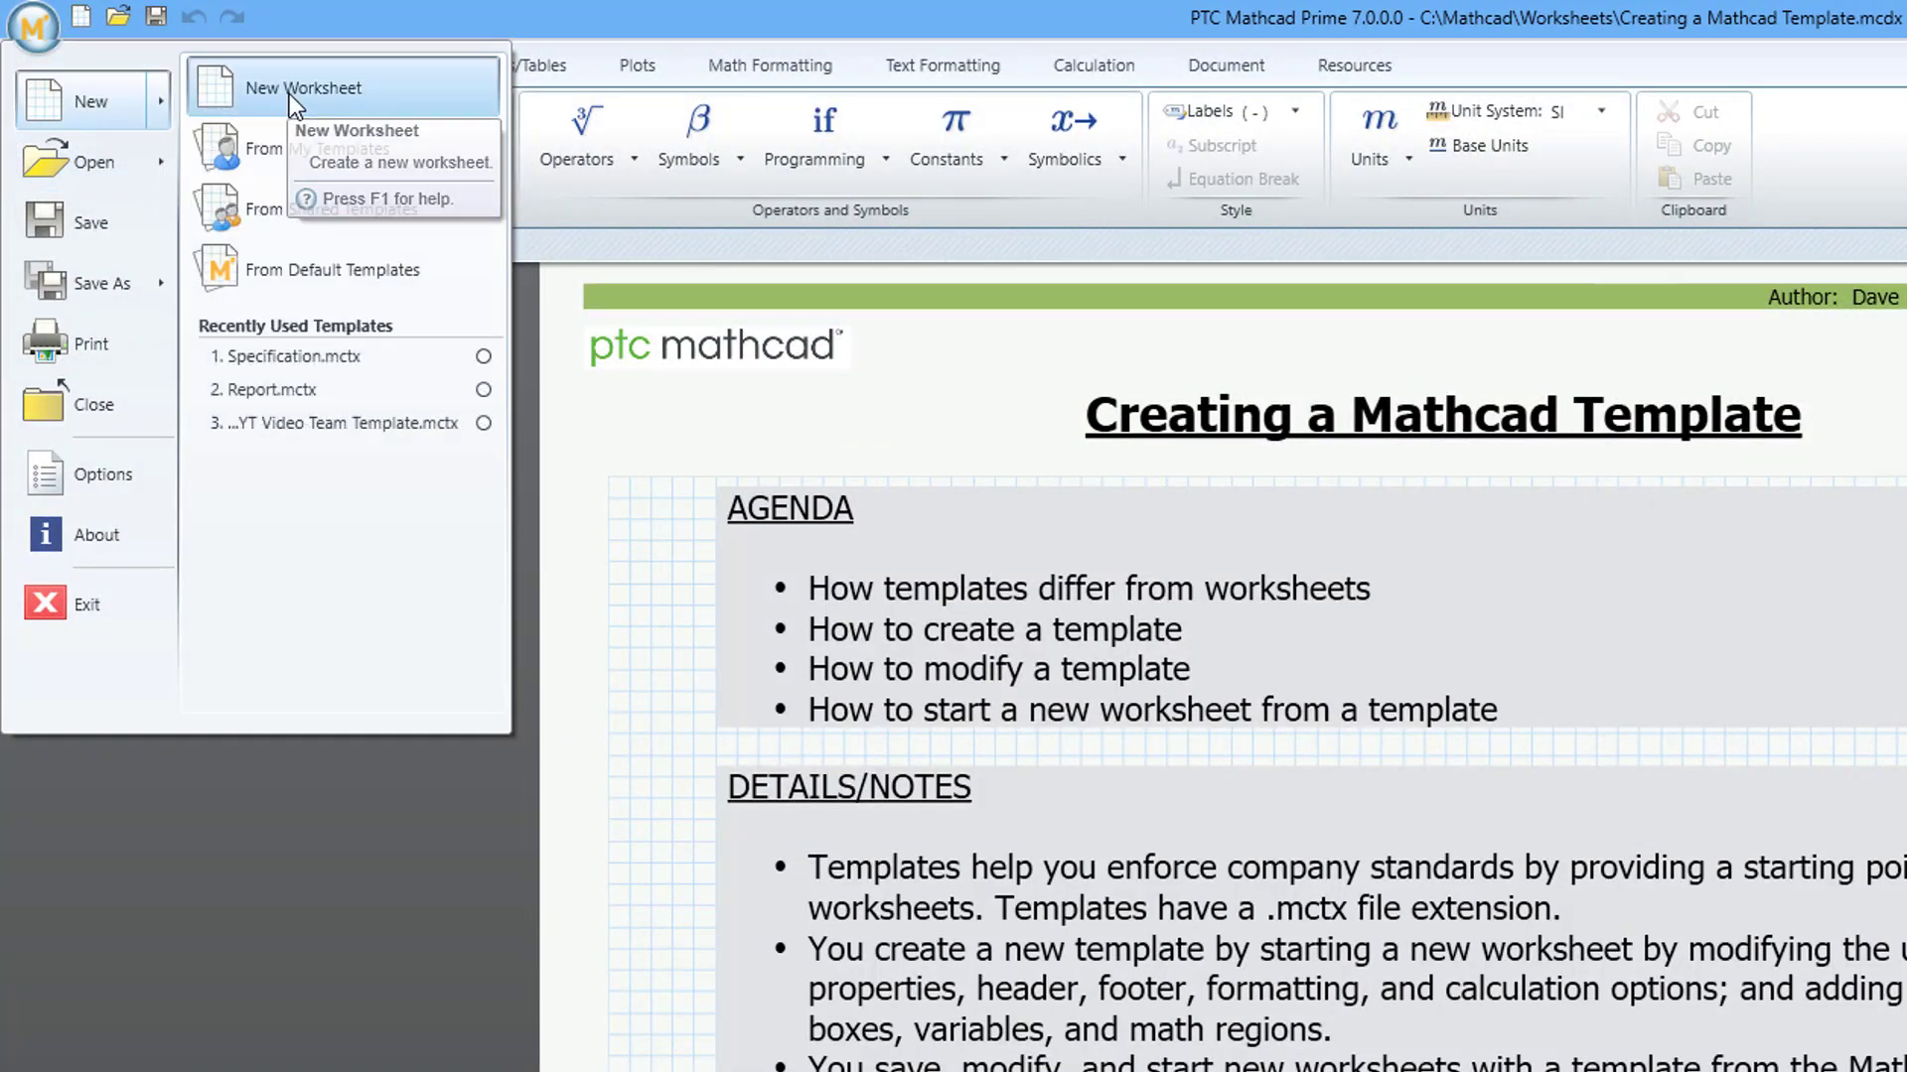
left_click(302, 87)
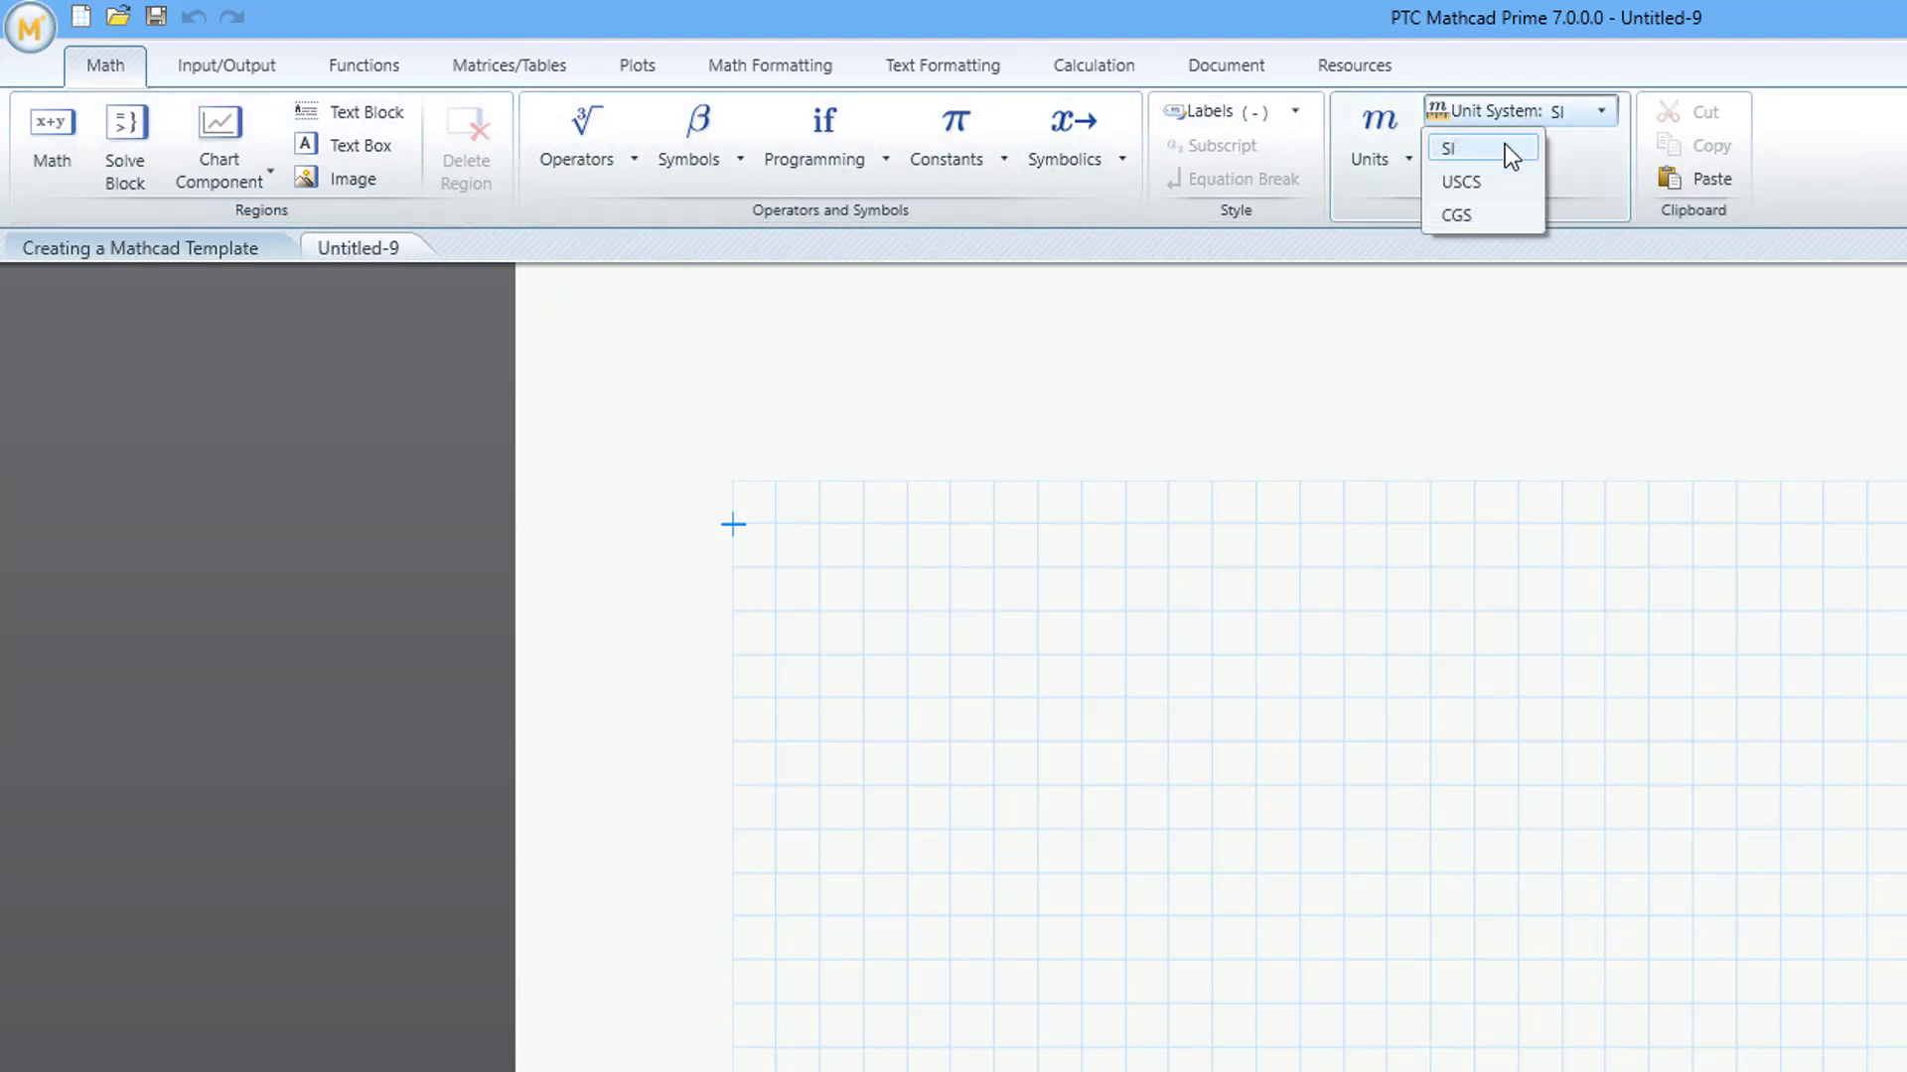
left_click(1455, 214)
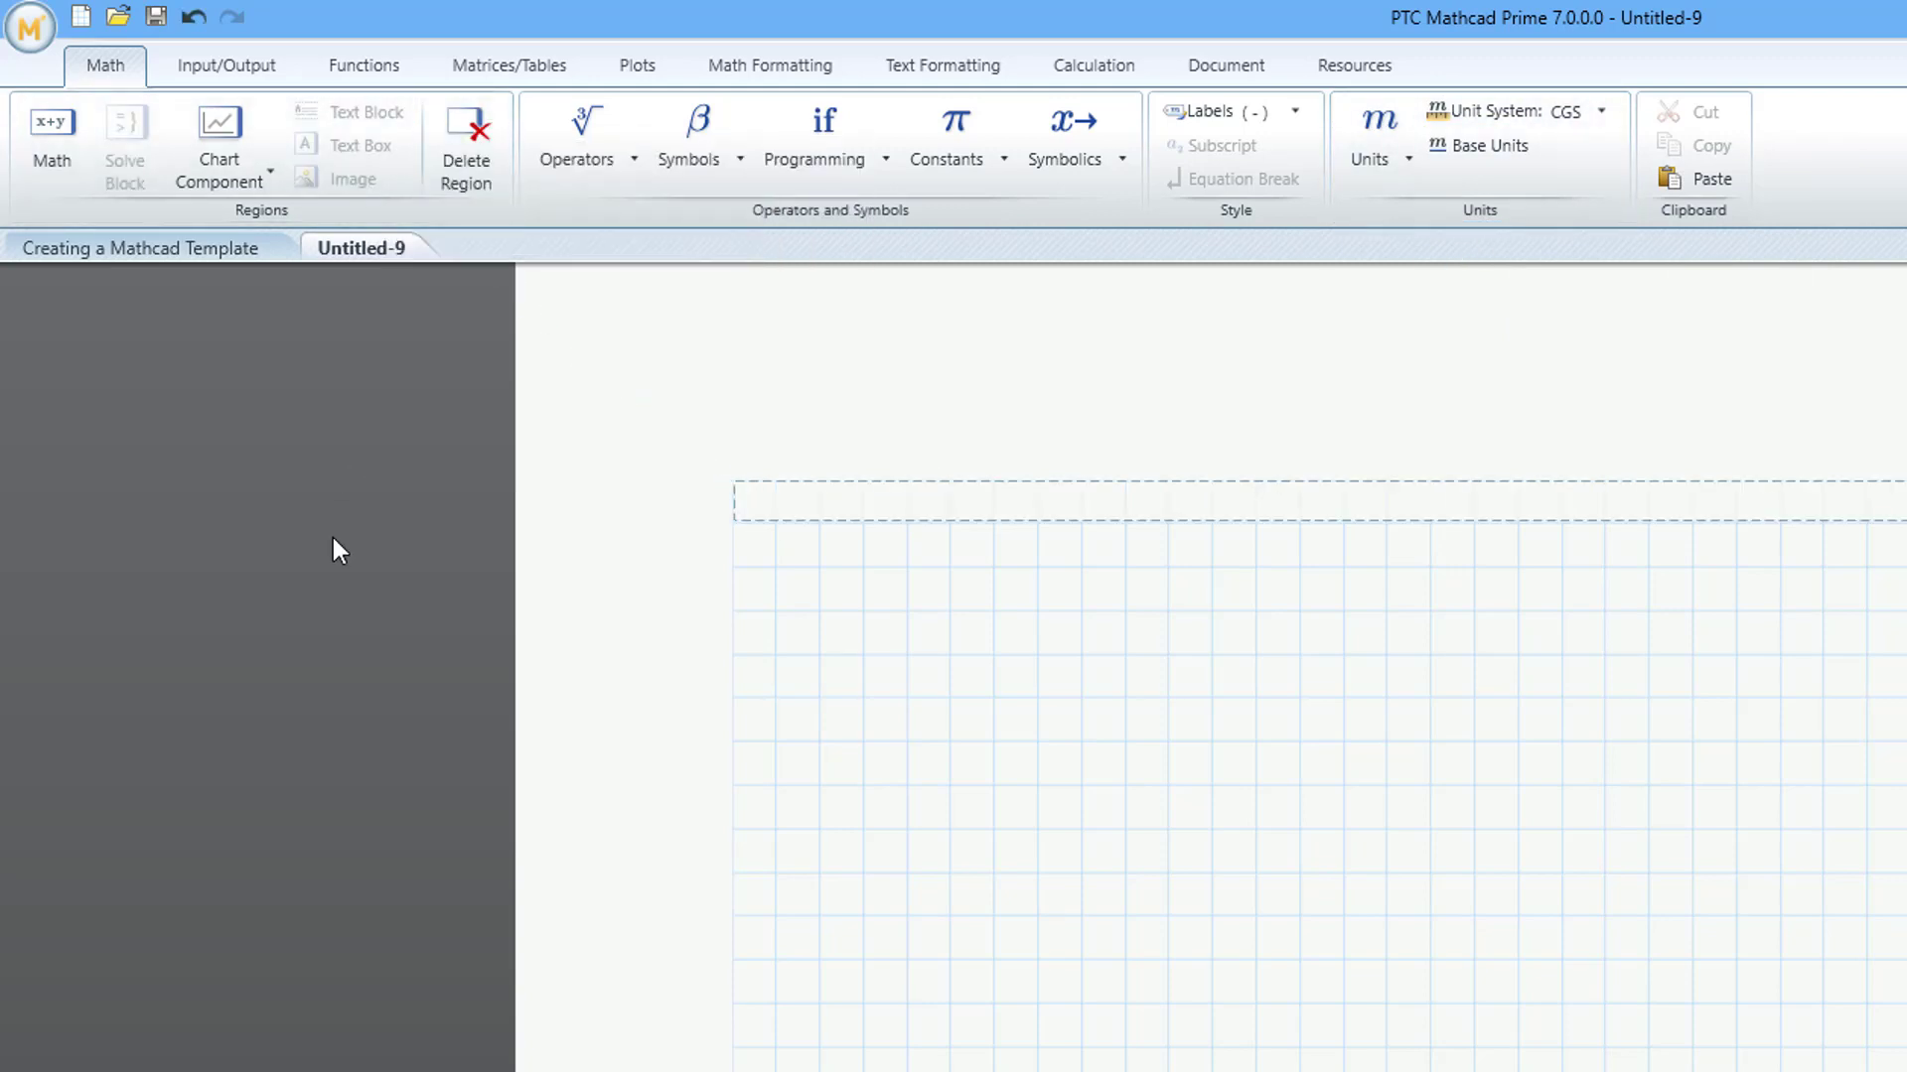
type("Title:")
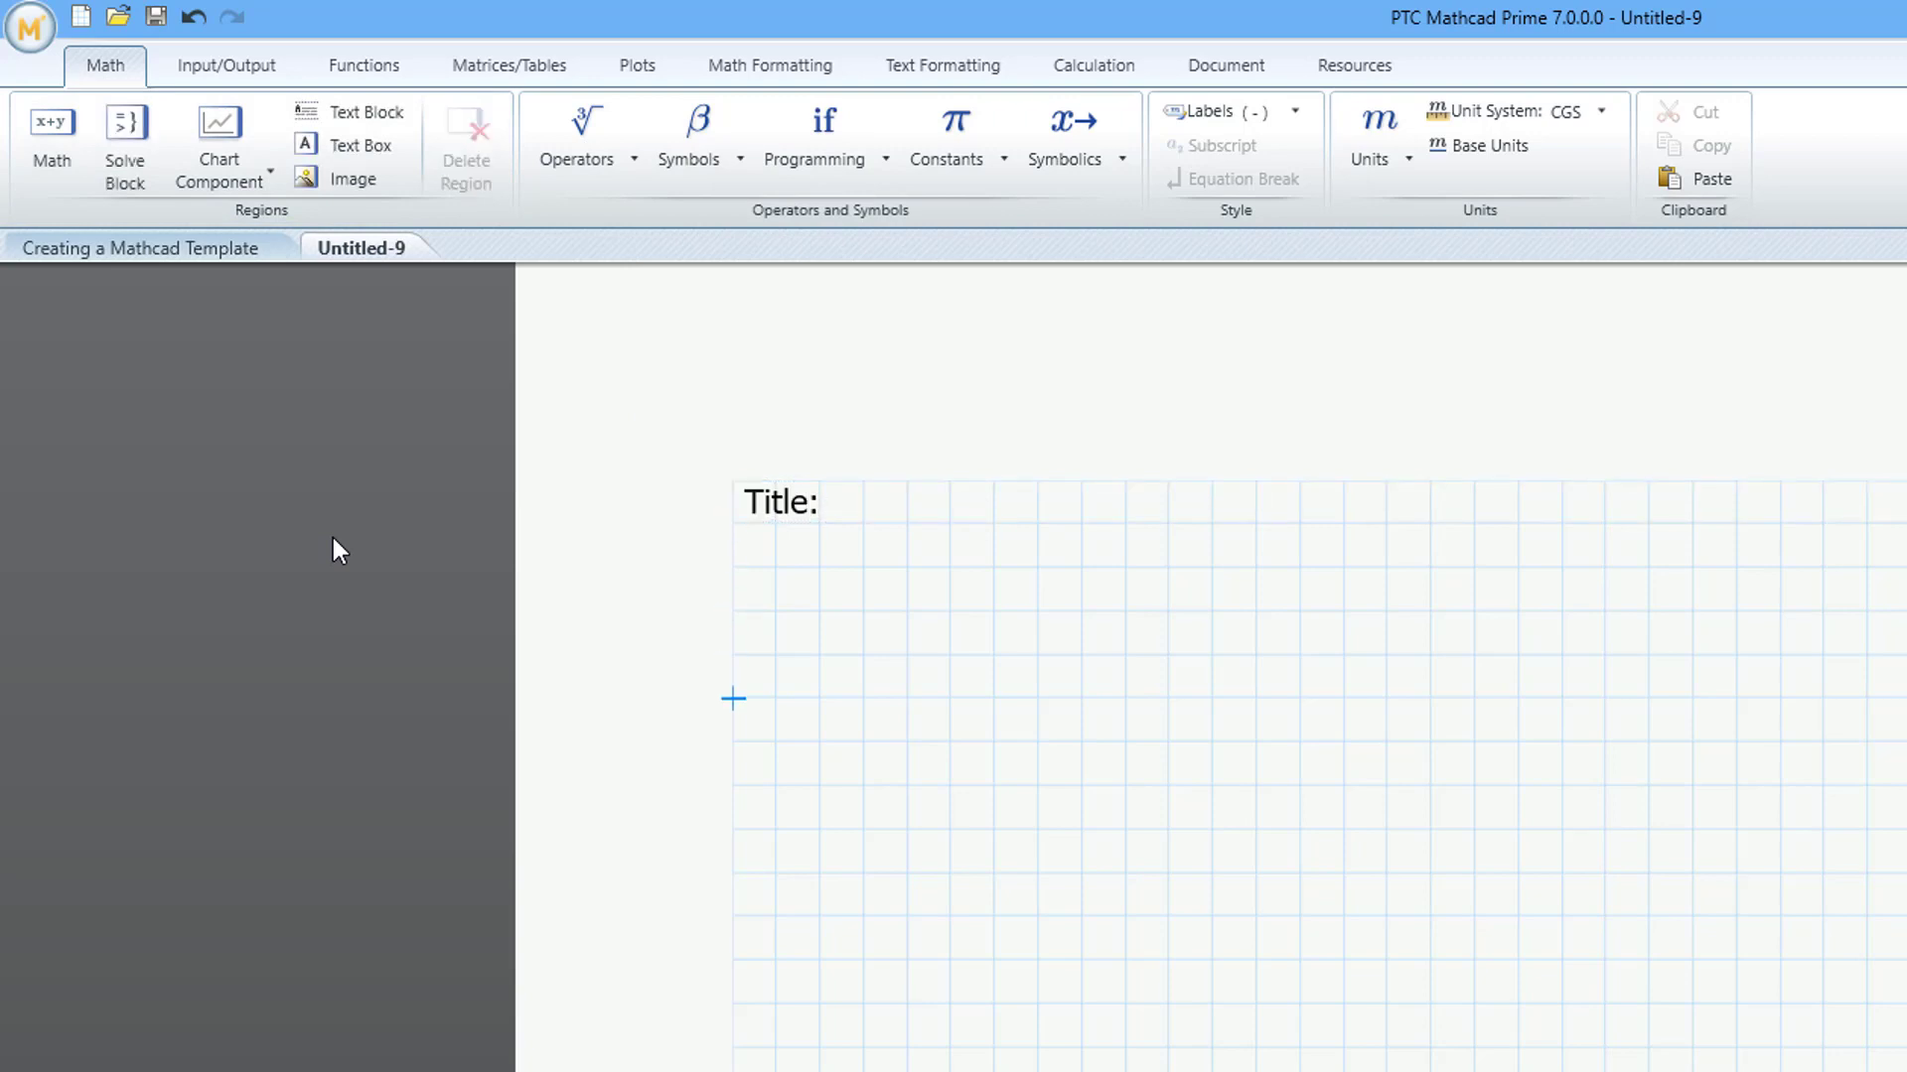
type("ORIGIN := 1")
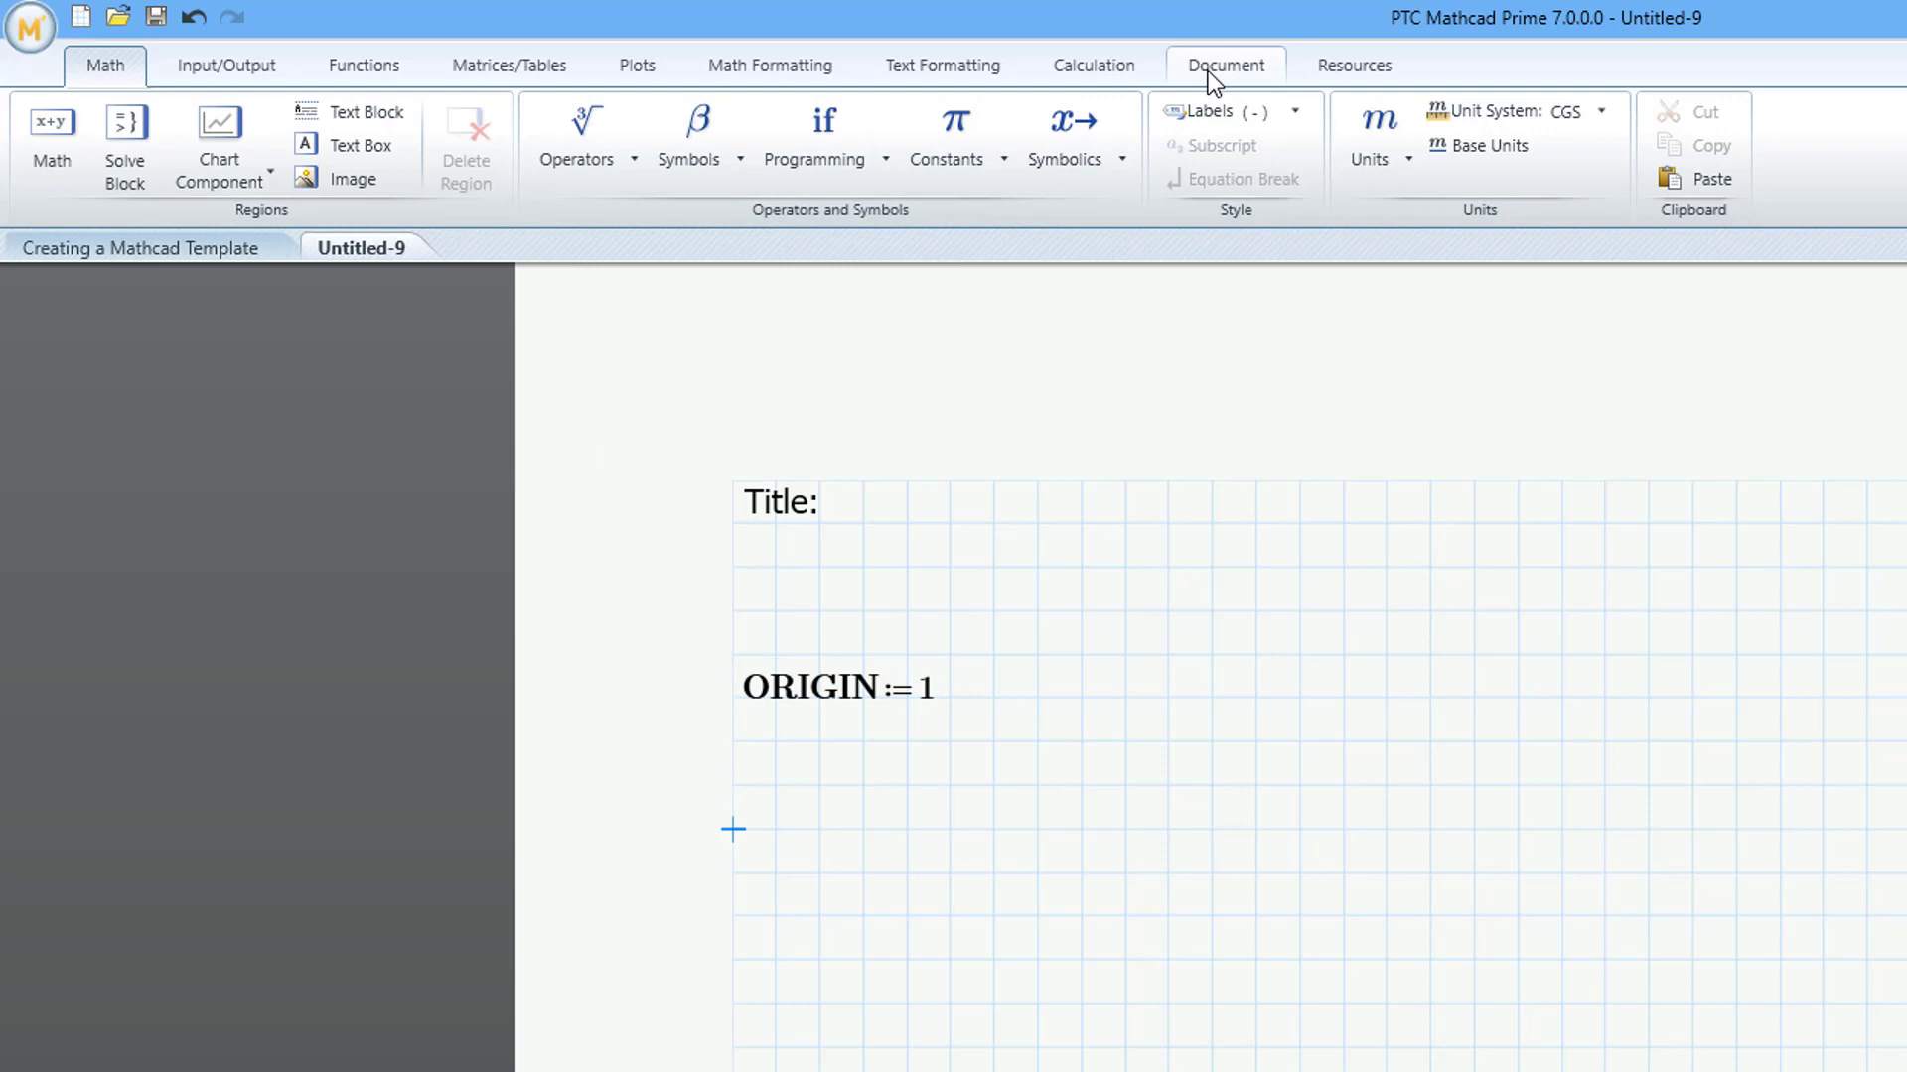
Review the Document page settings such as paper size, margins and gridlines.
left_click(1223, 64)
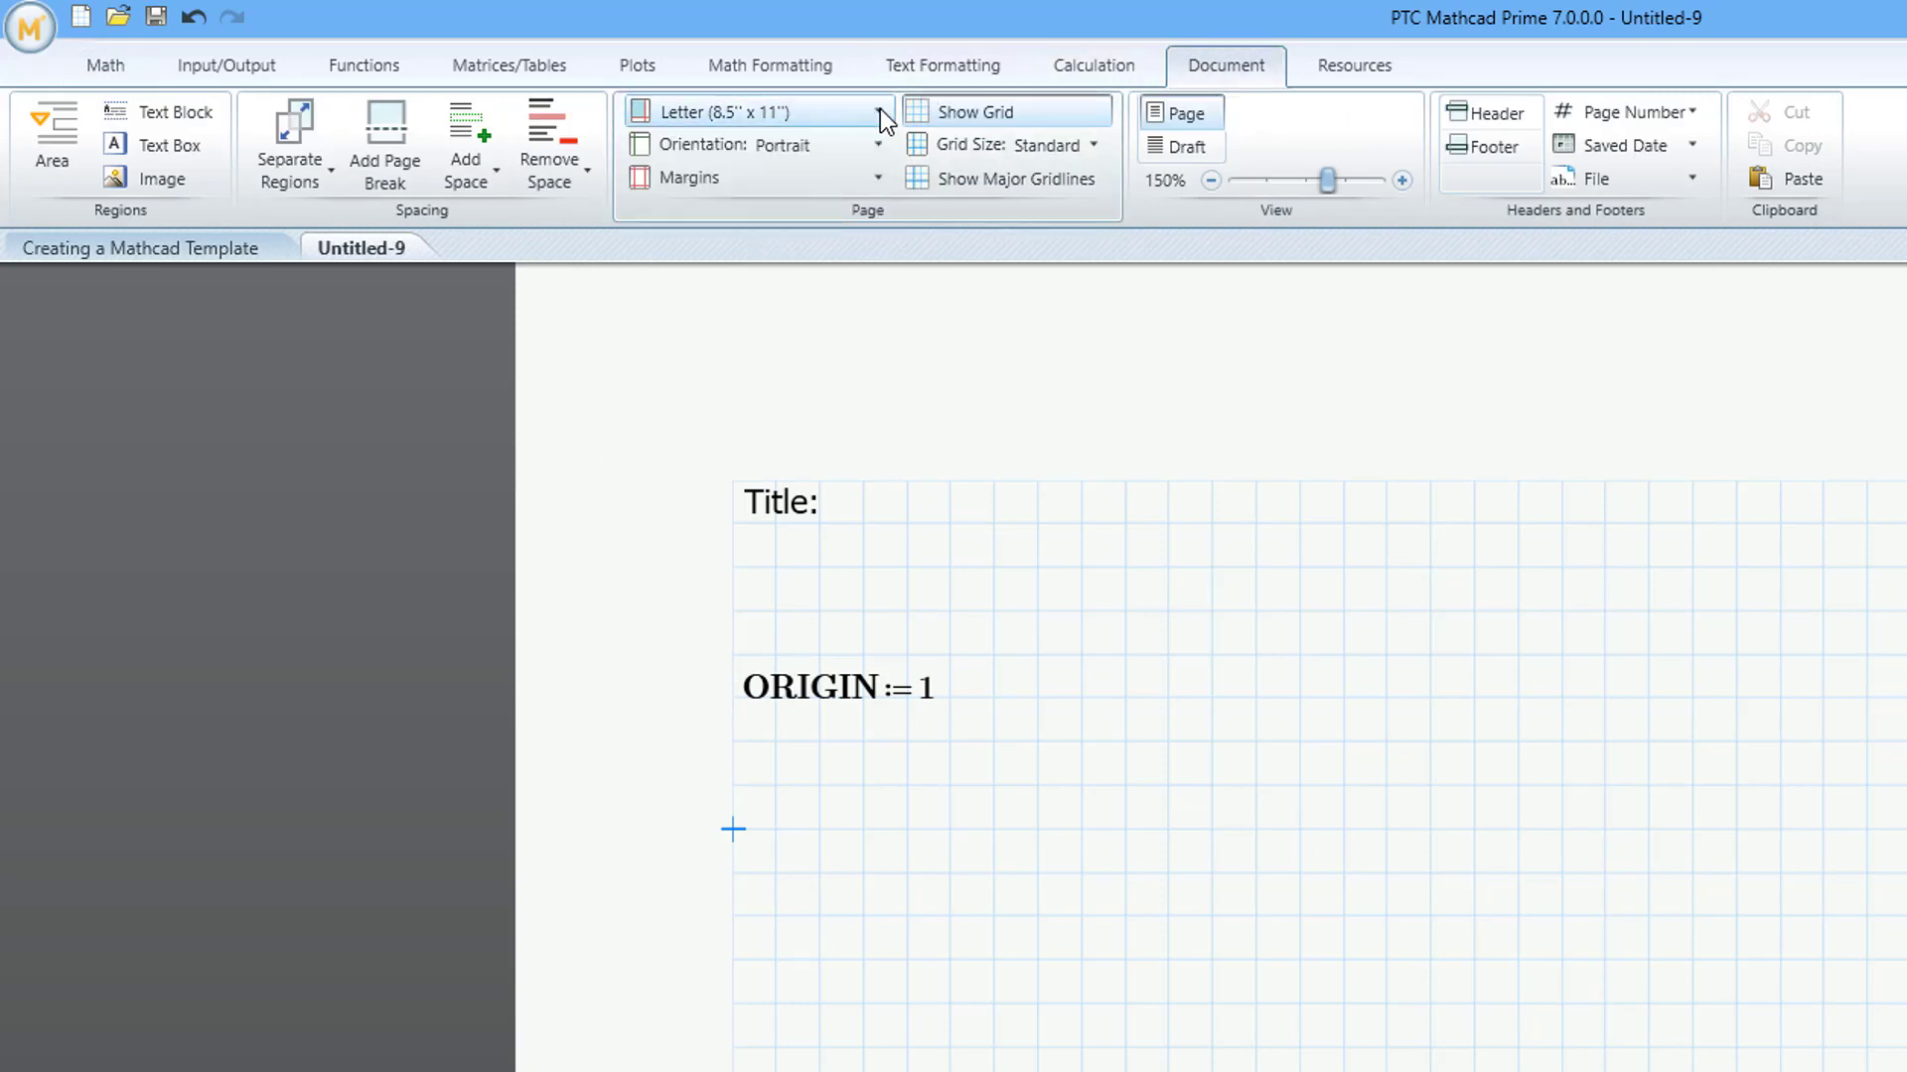
left_click(876, 145)
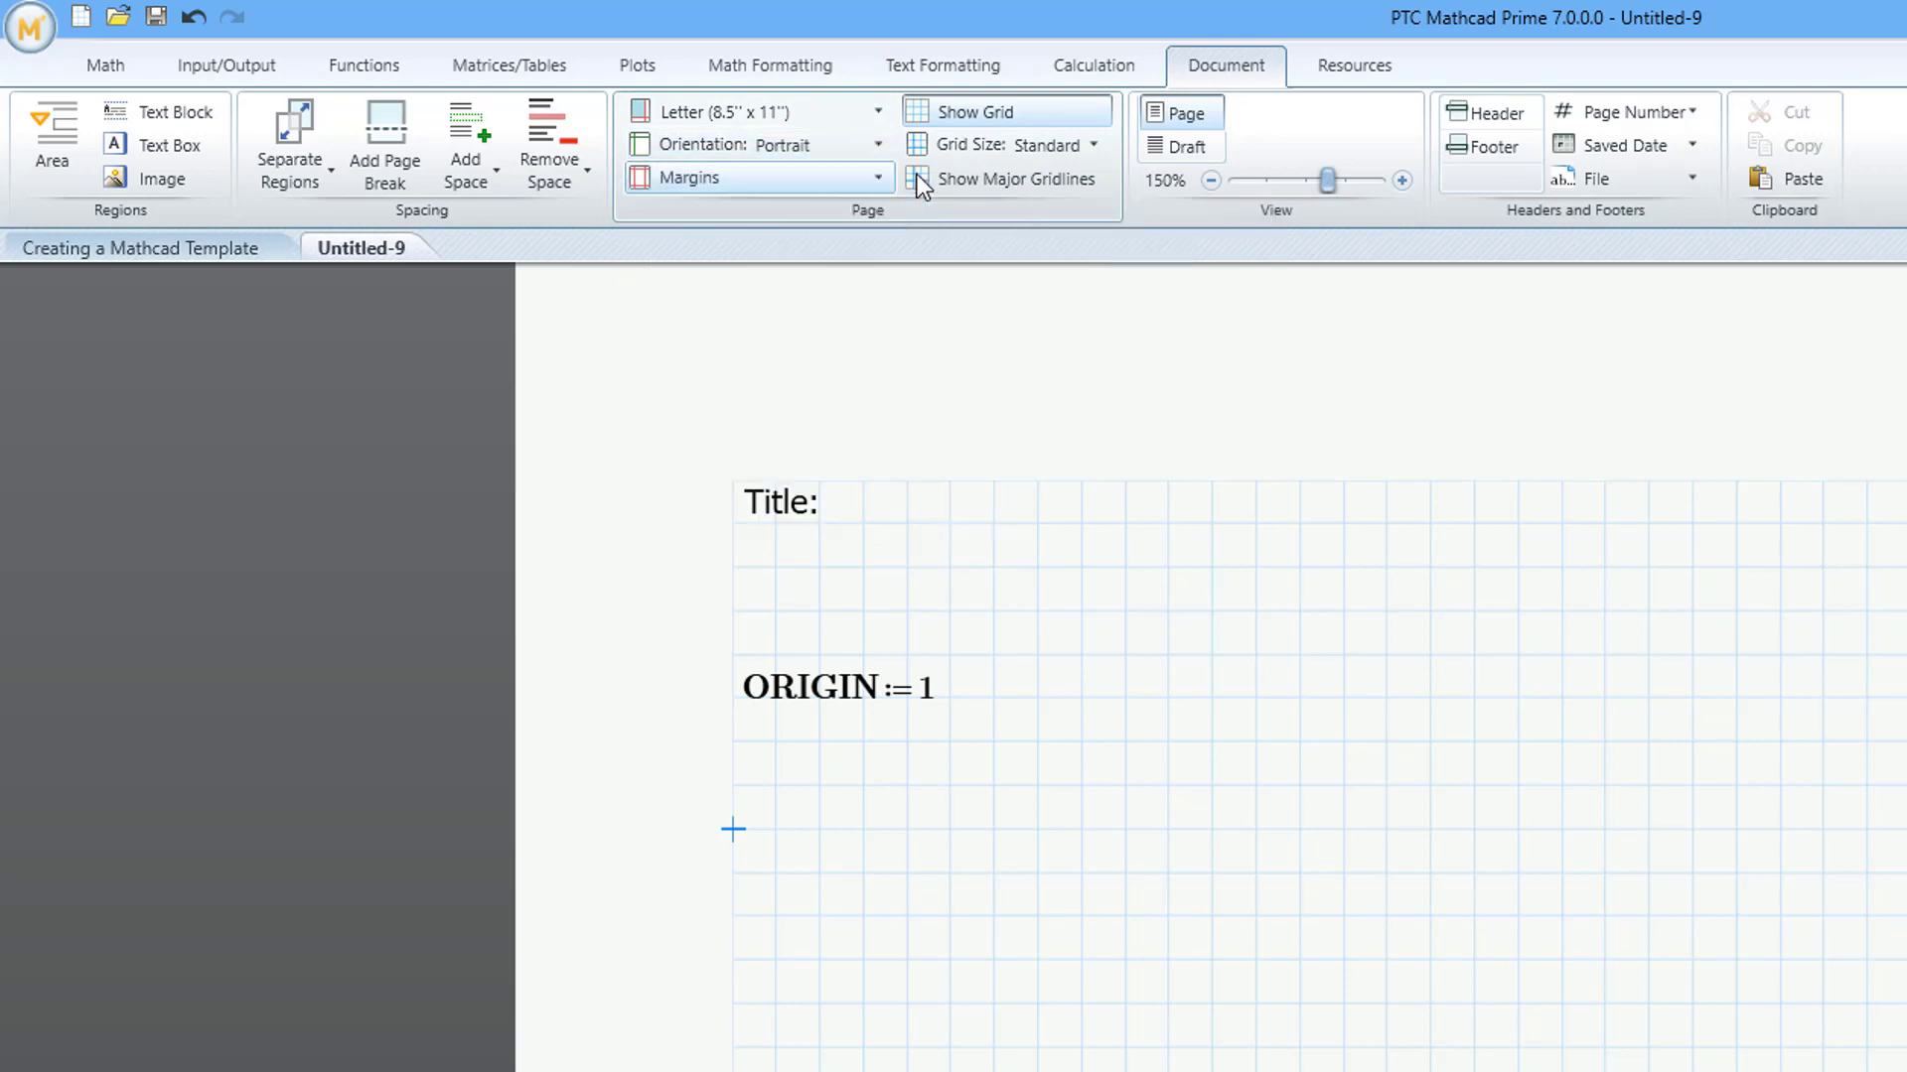
left_click(1093, 145)
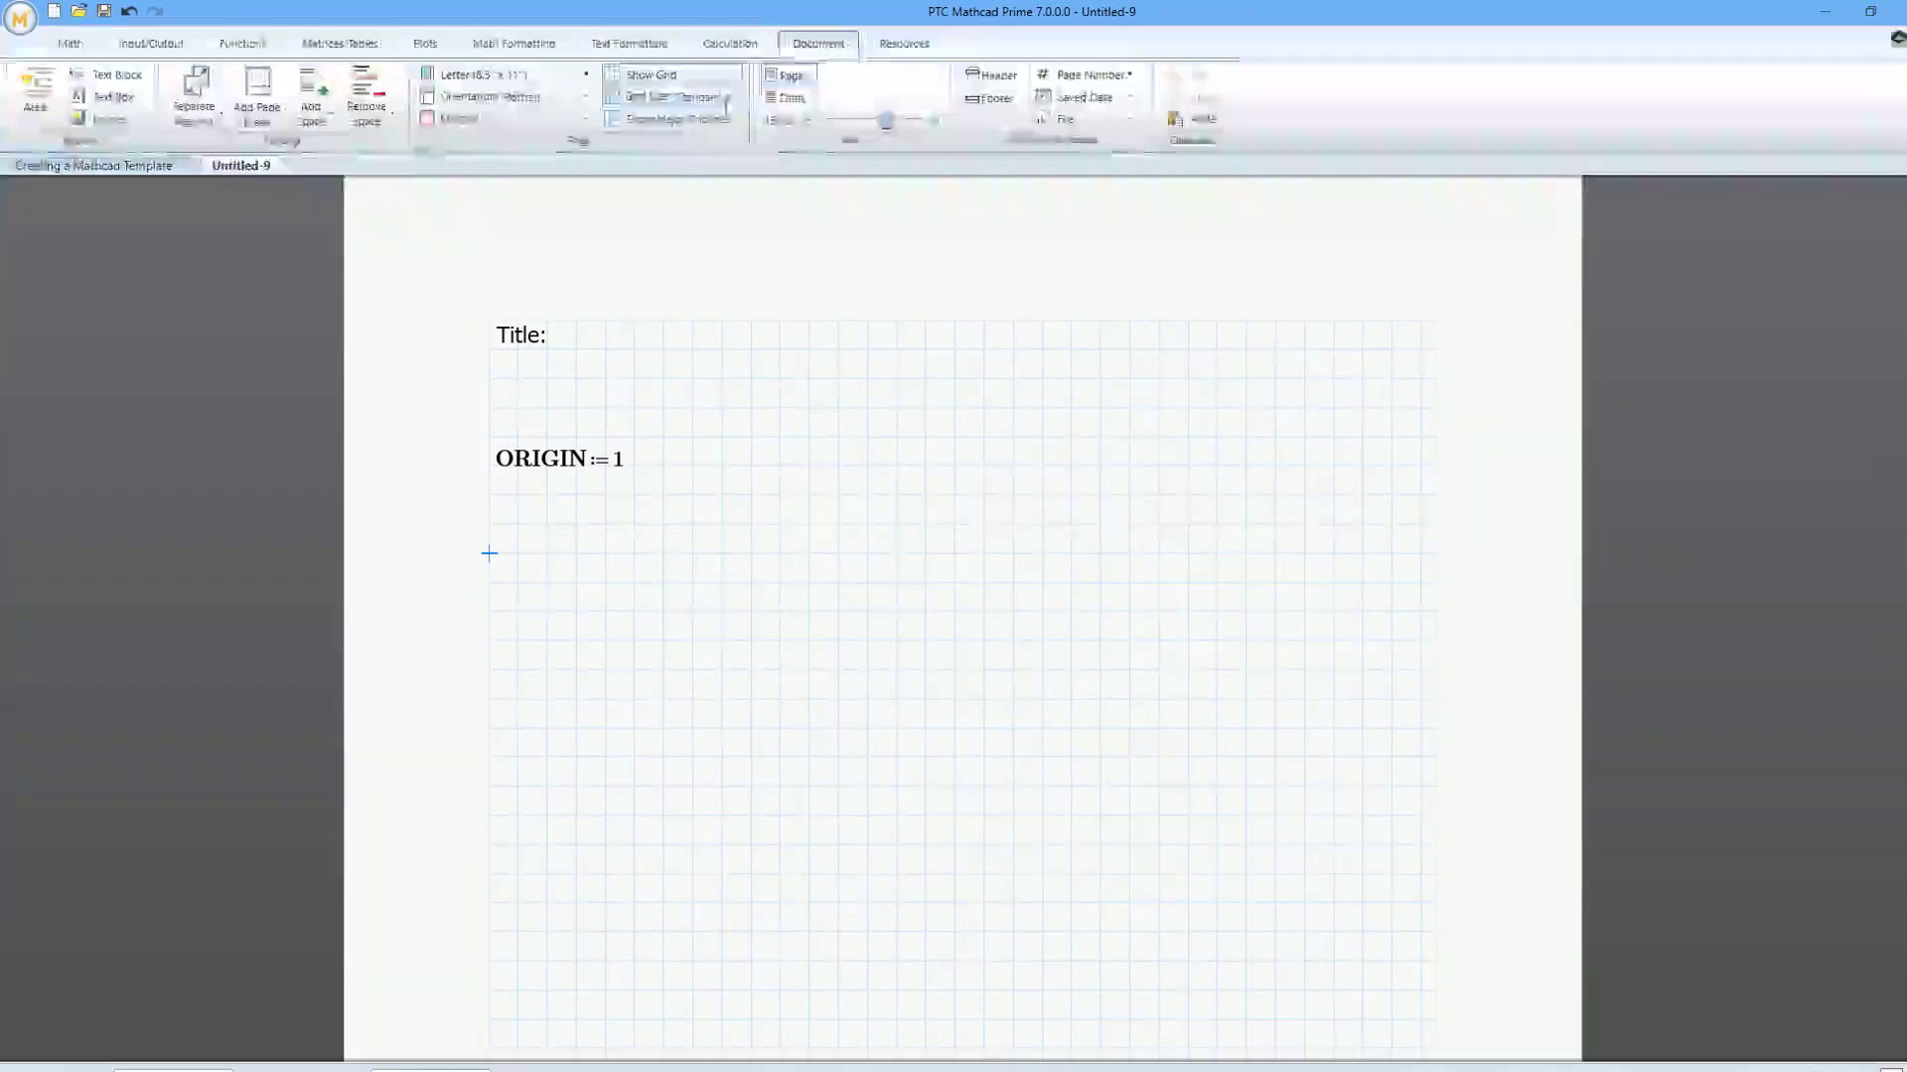
Insert the PTC logo image into the page header and add a page number to the footer.
left_click(979, 74)
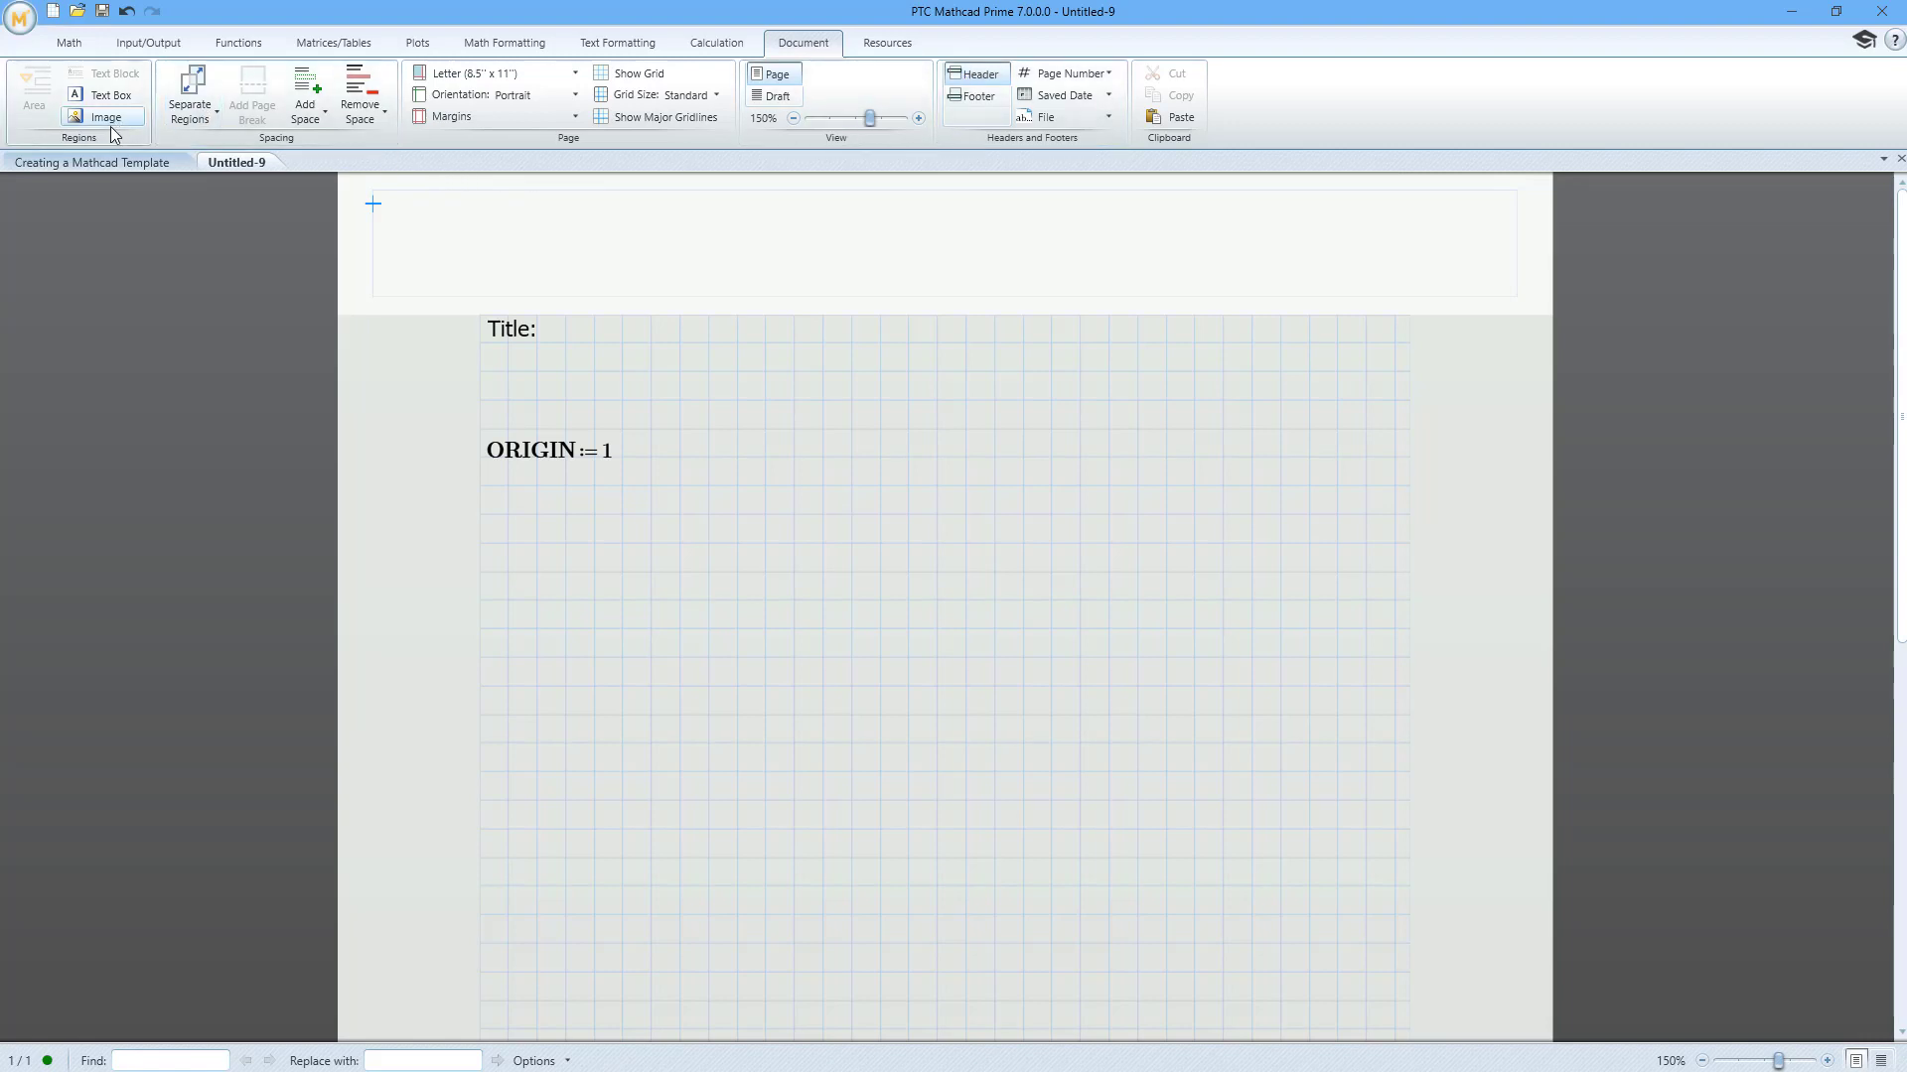
left_click(107, 118)
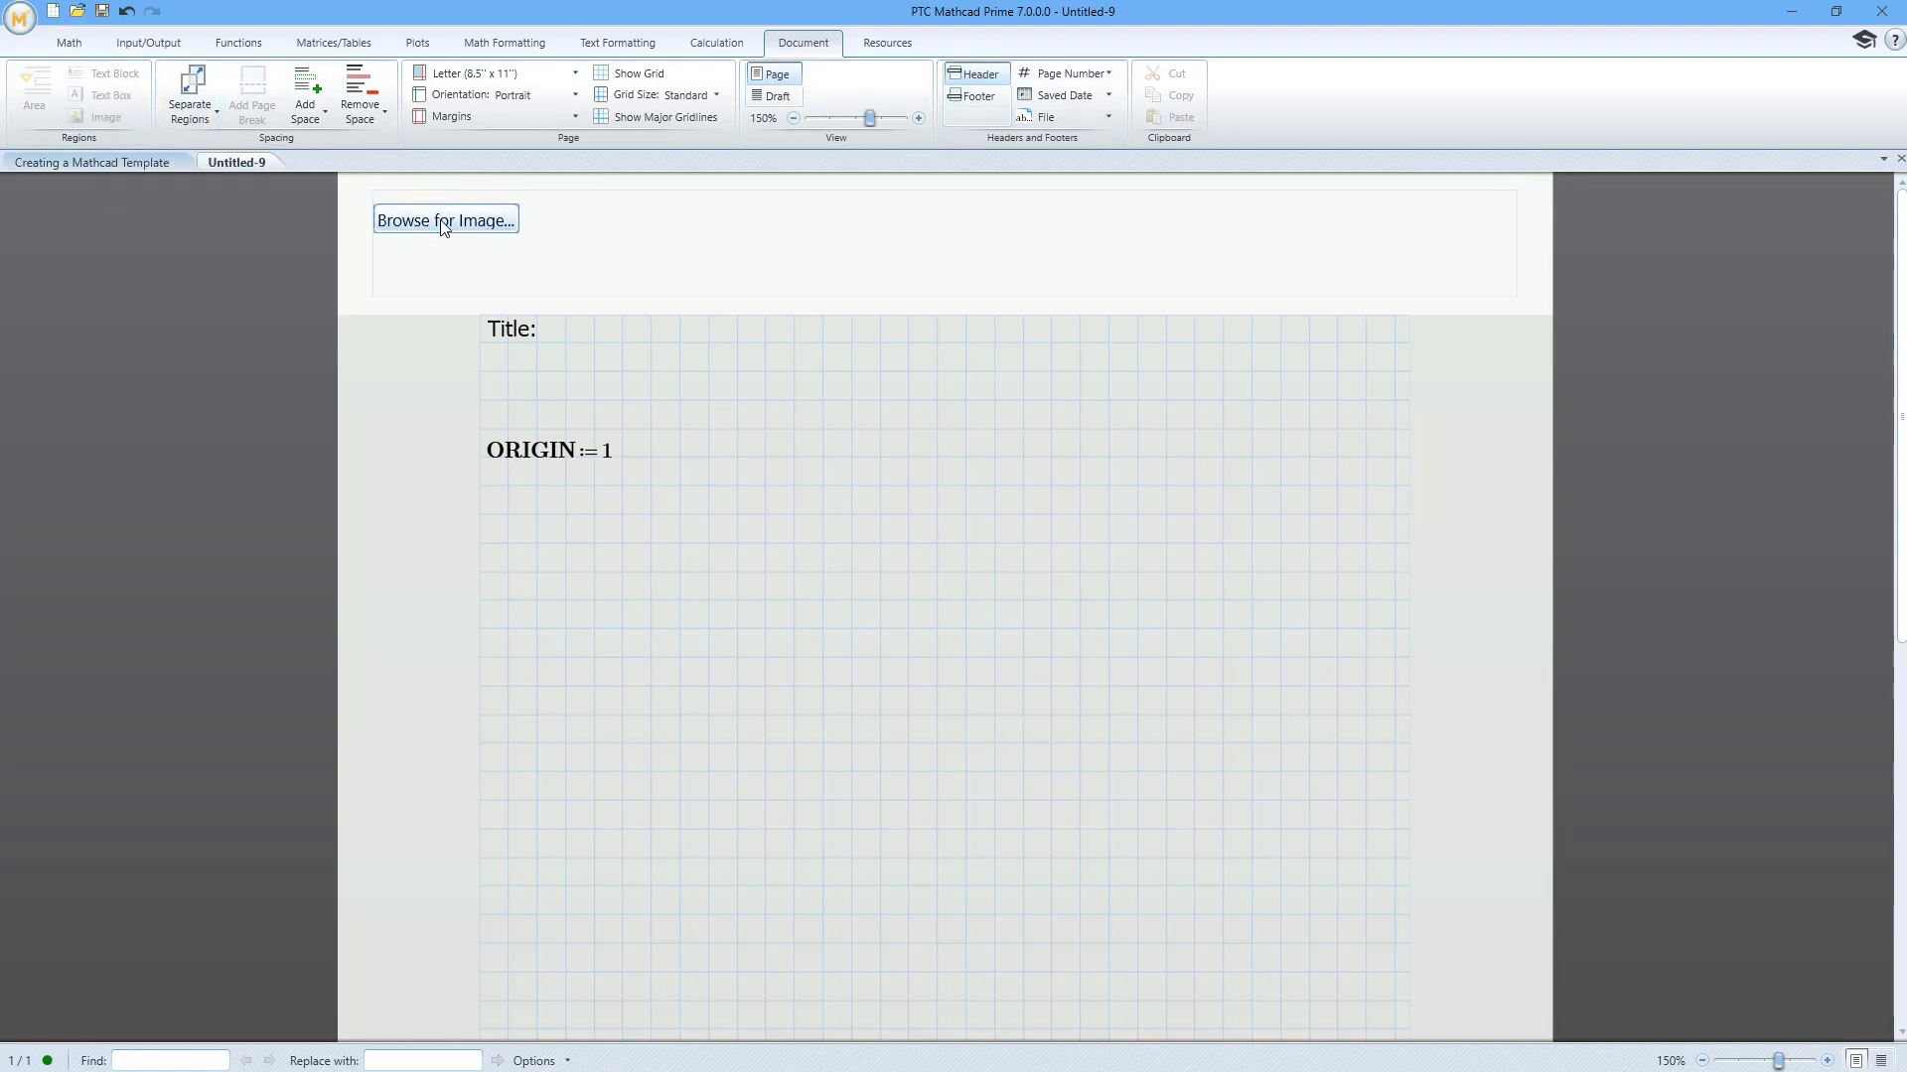
left_click(445, 221)
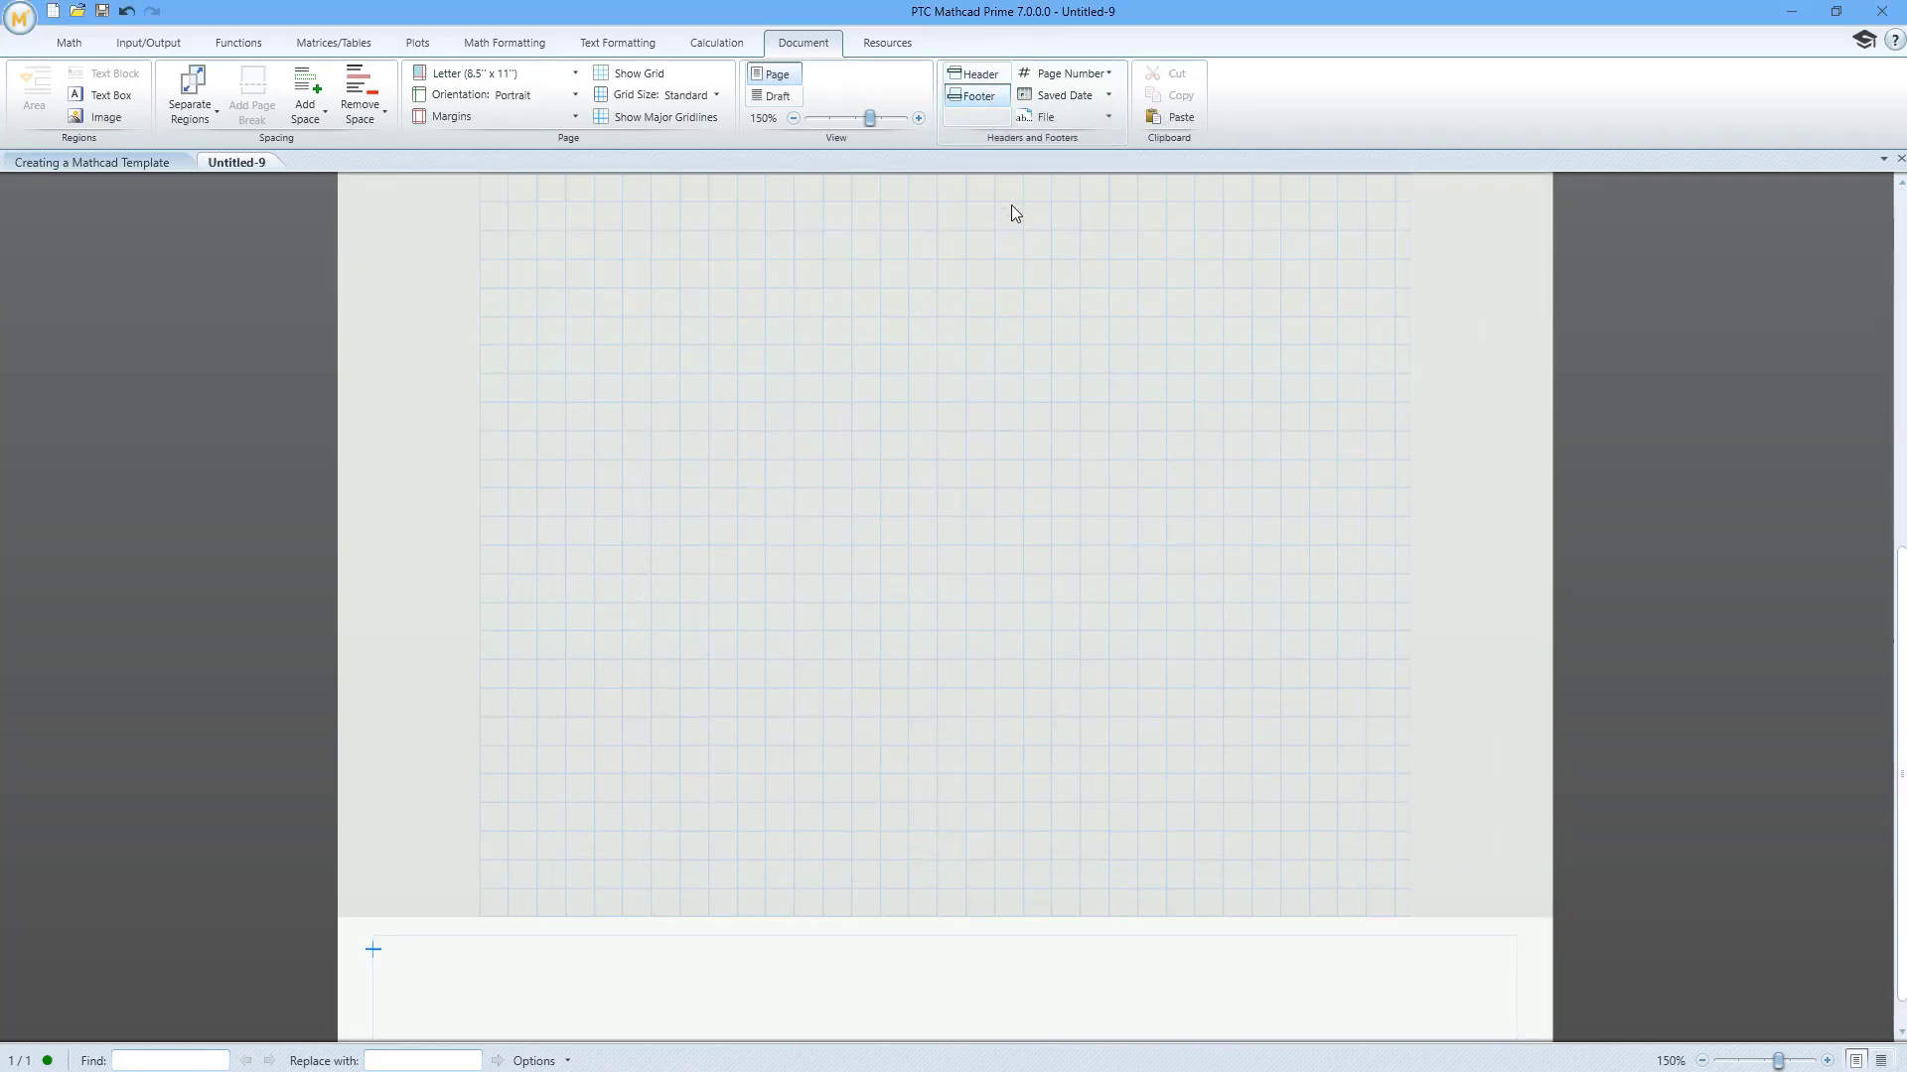
left_click(1064, 74)
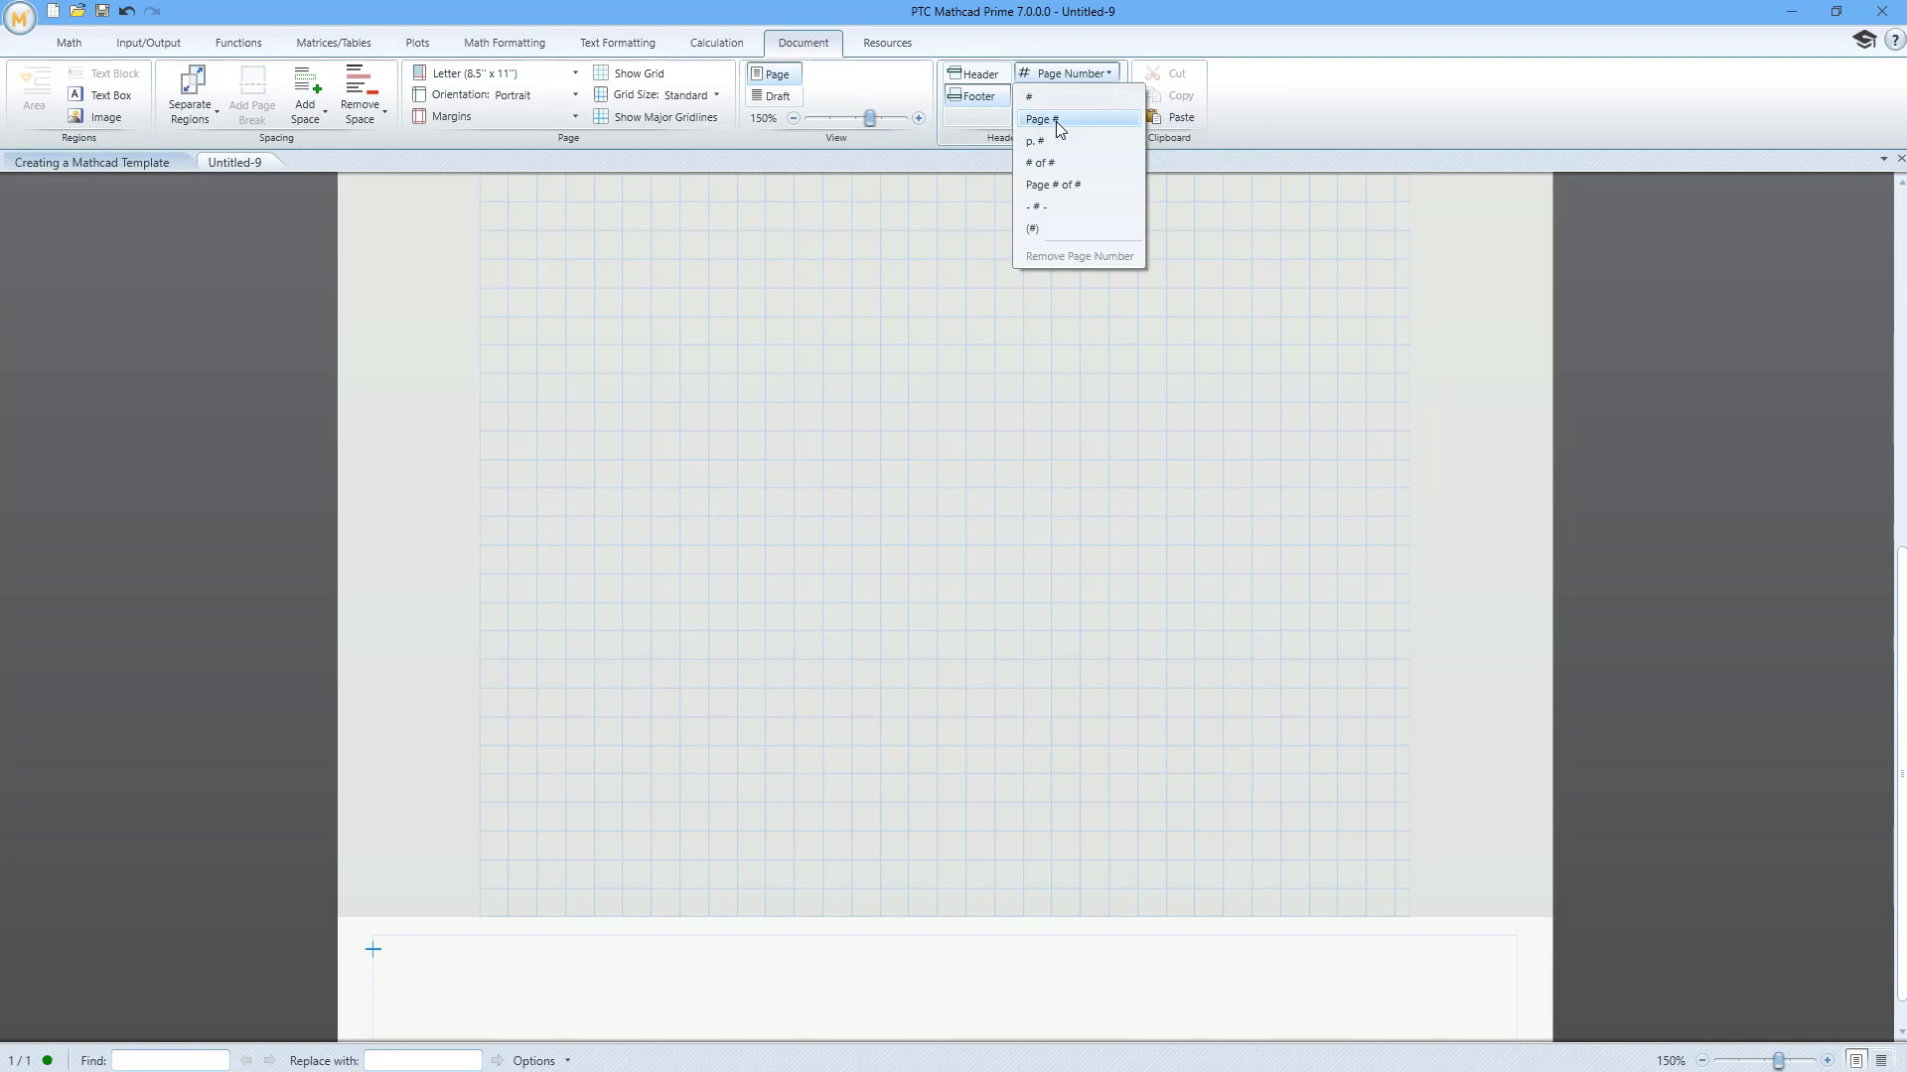
left_click(1042, 119)
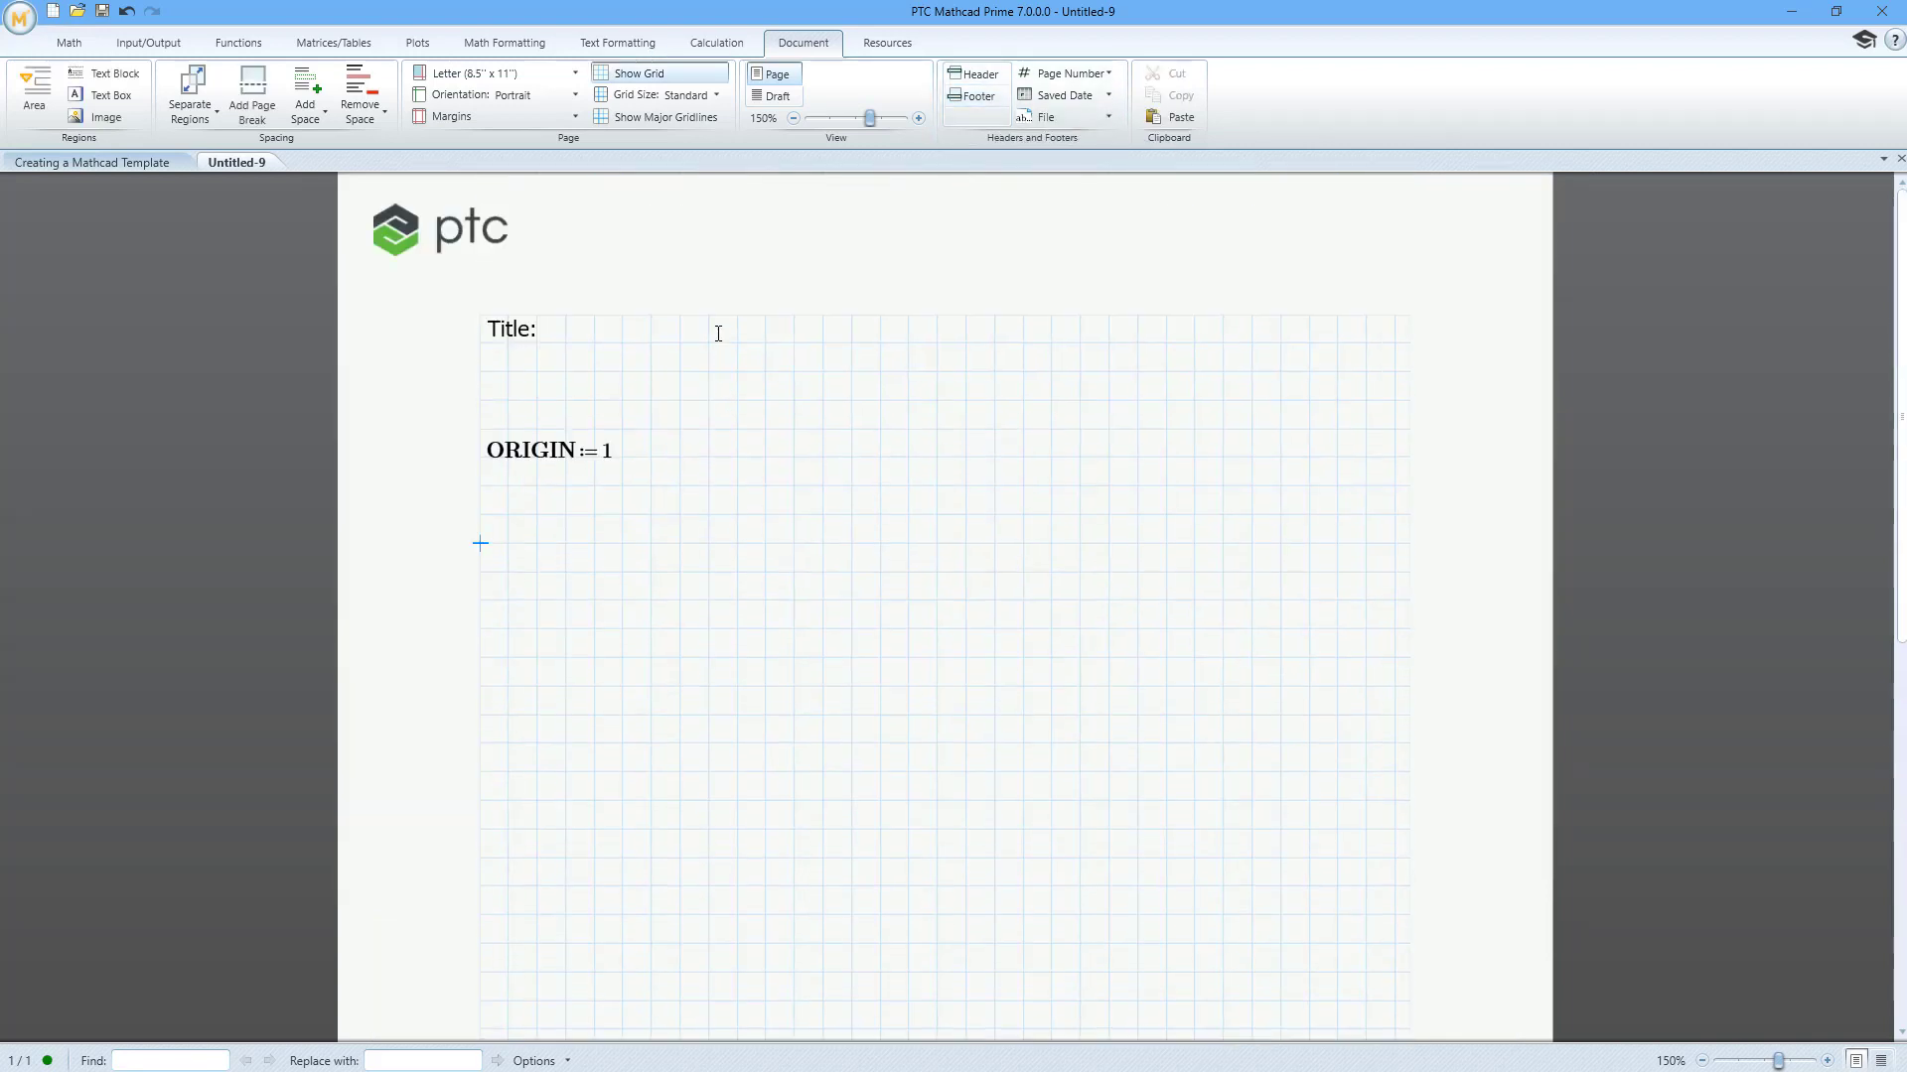
Check the default math and text fonts, then review the Calculation settings.
left_click(502, 42)
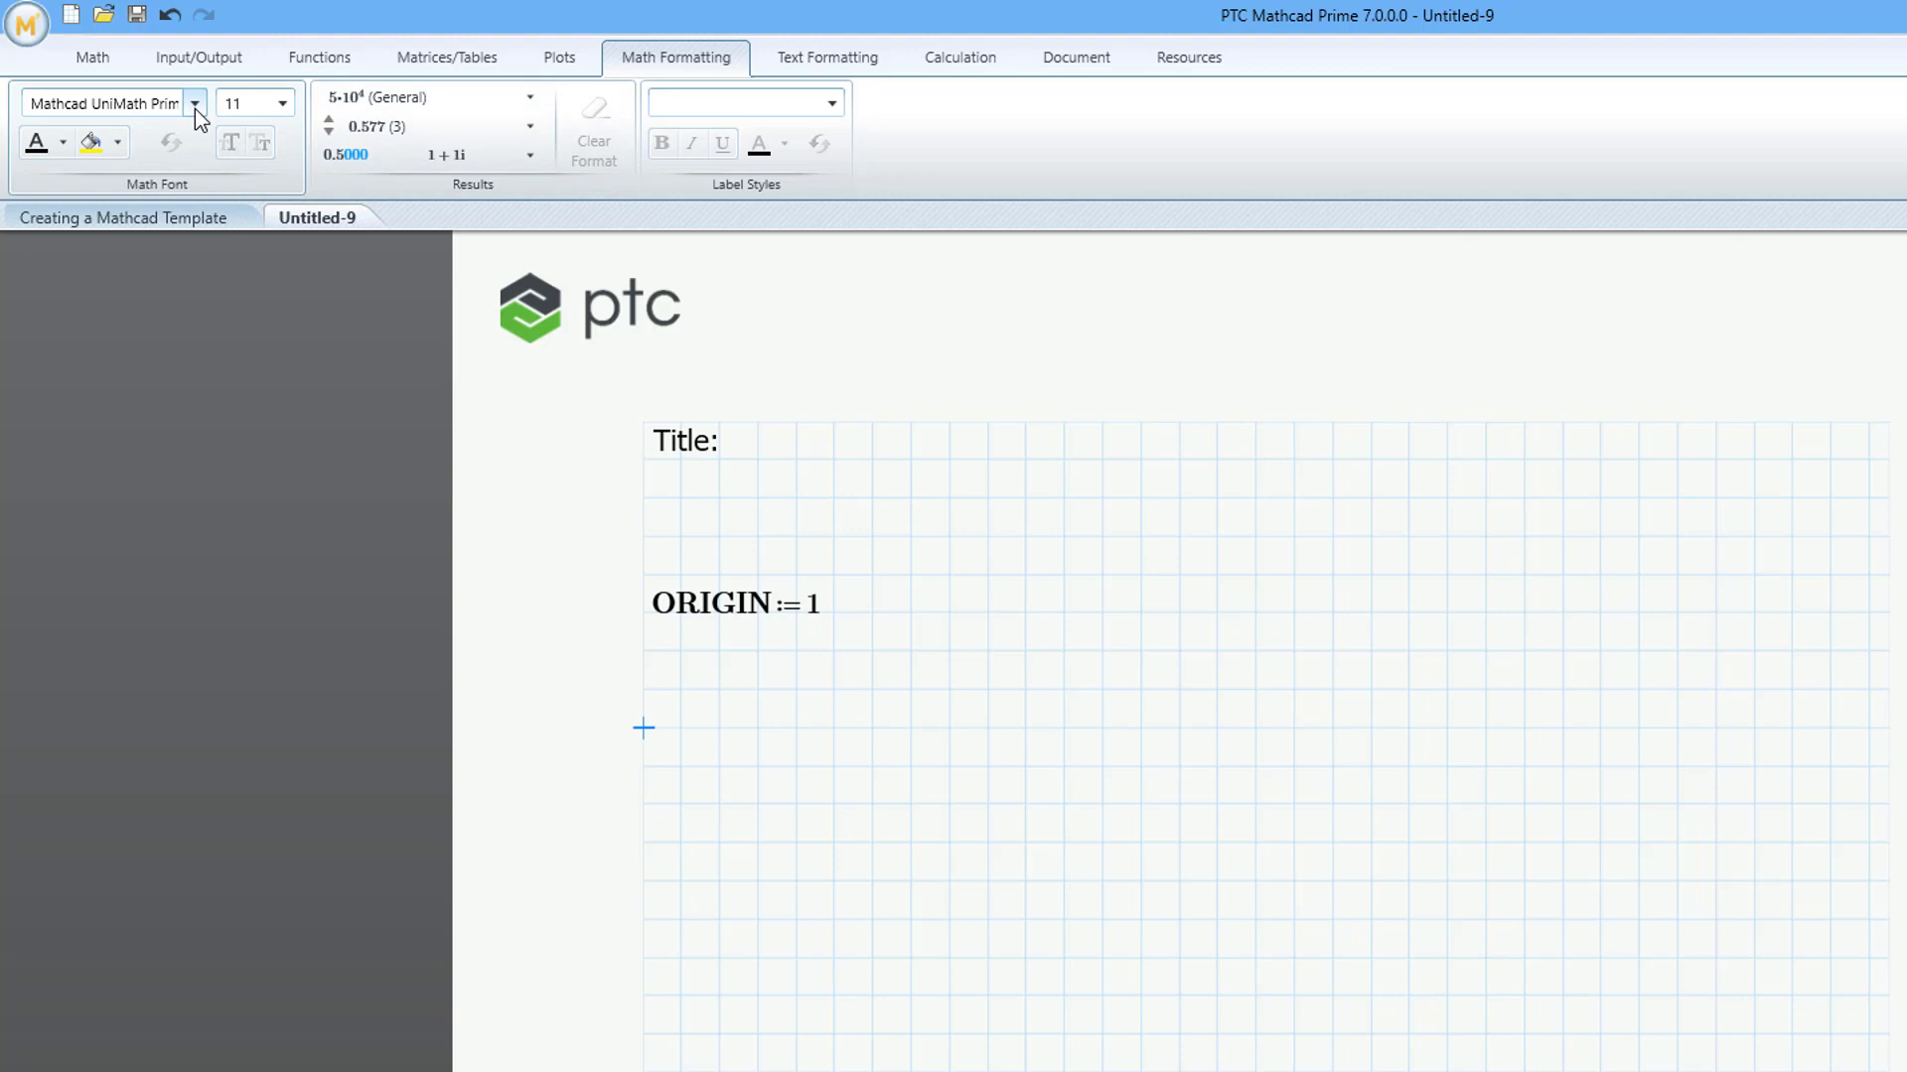
left_click(193, 101)
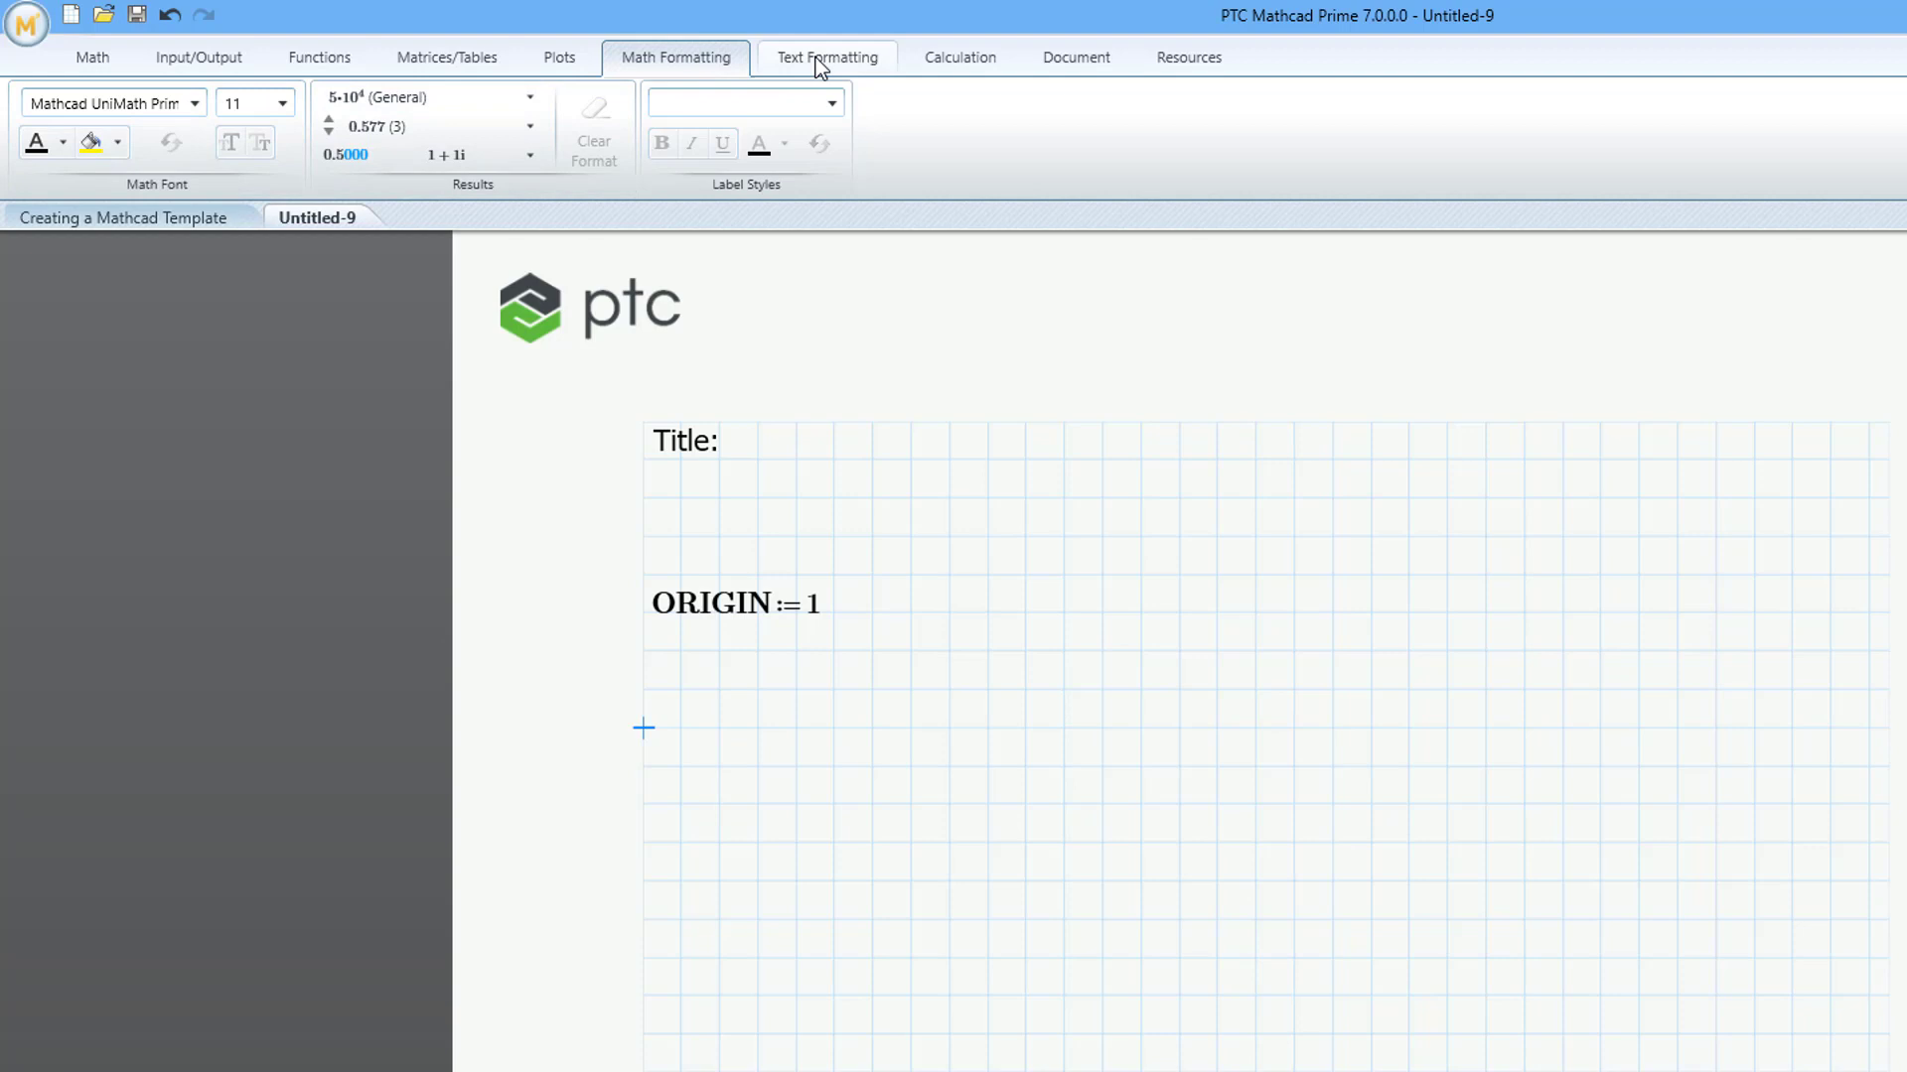
left_click(826, 58)
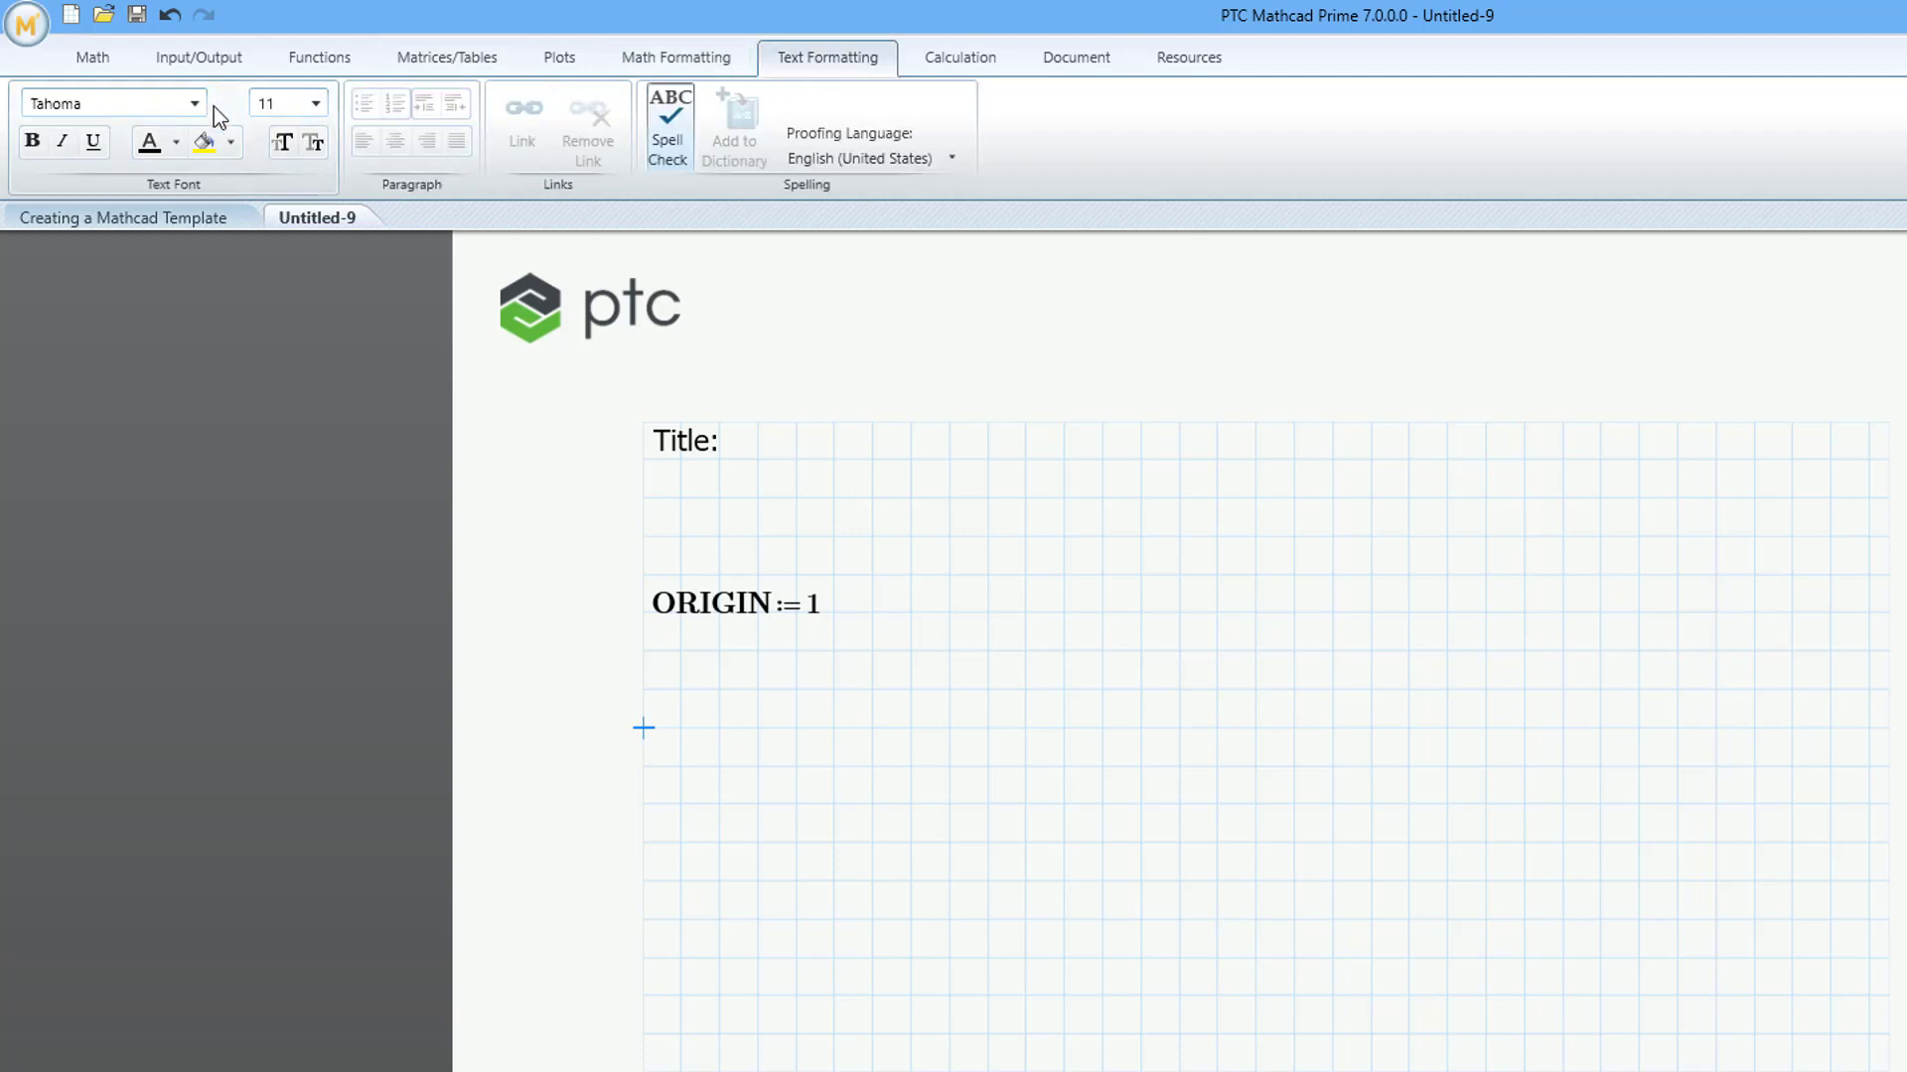
left_click(193, 101)
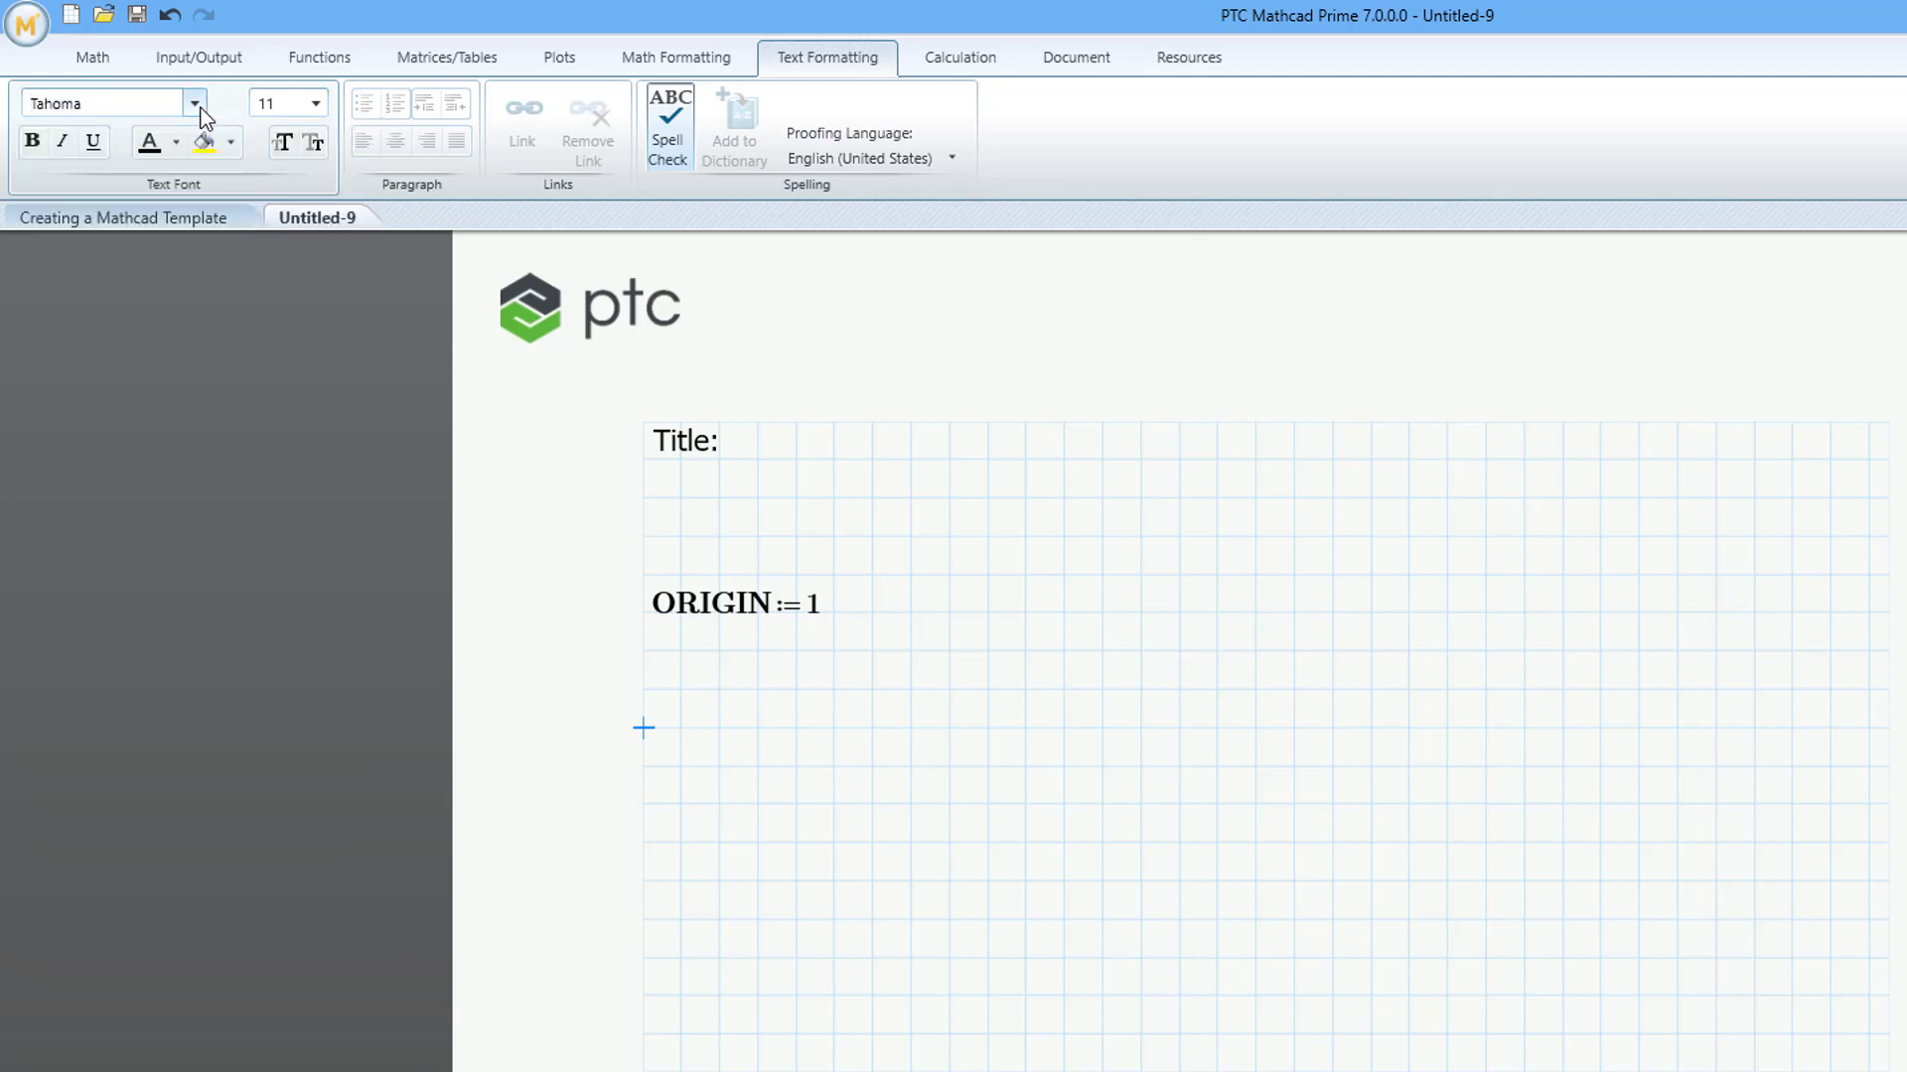
left_click(959, 57)
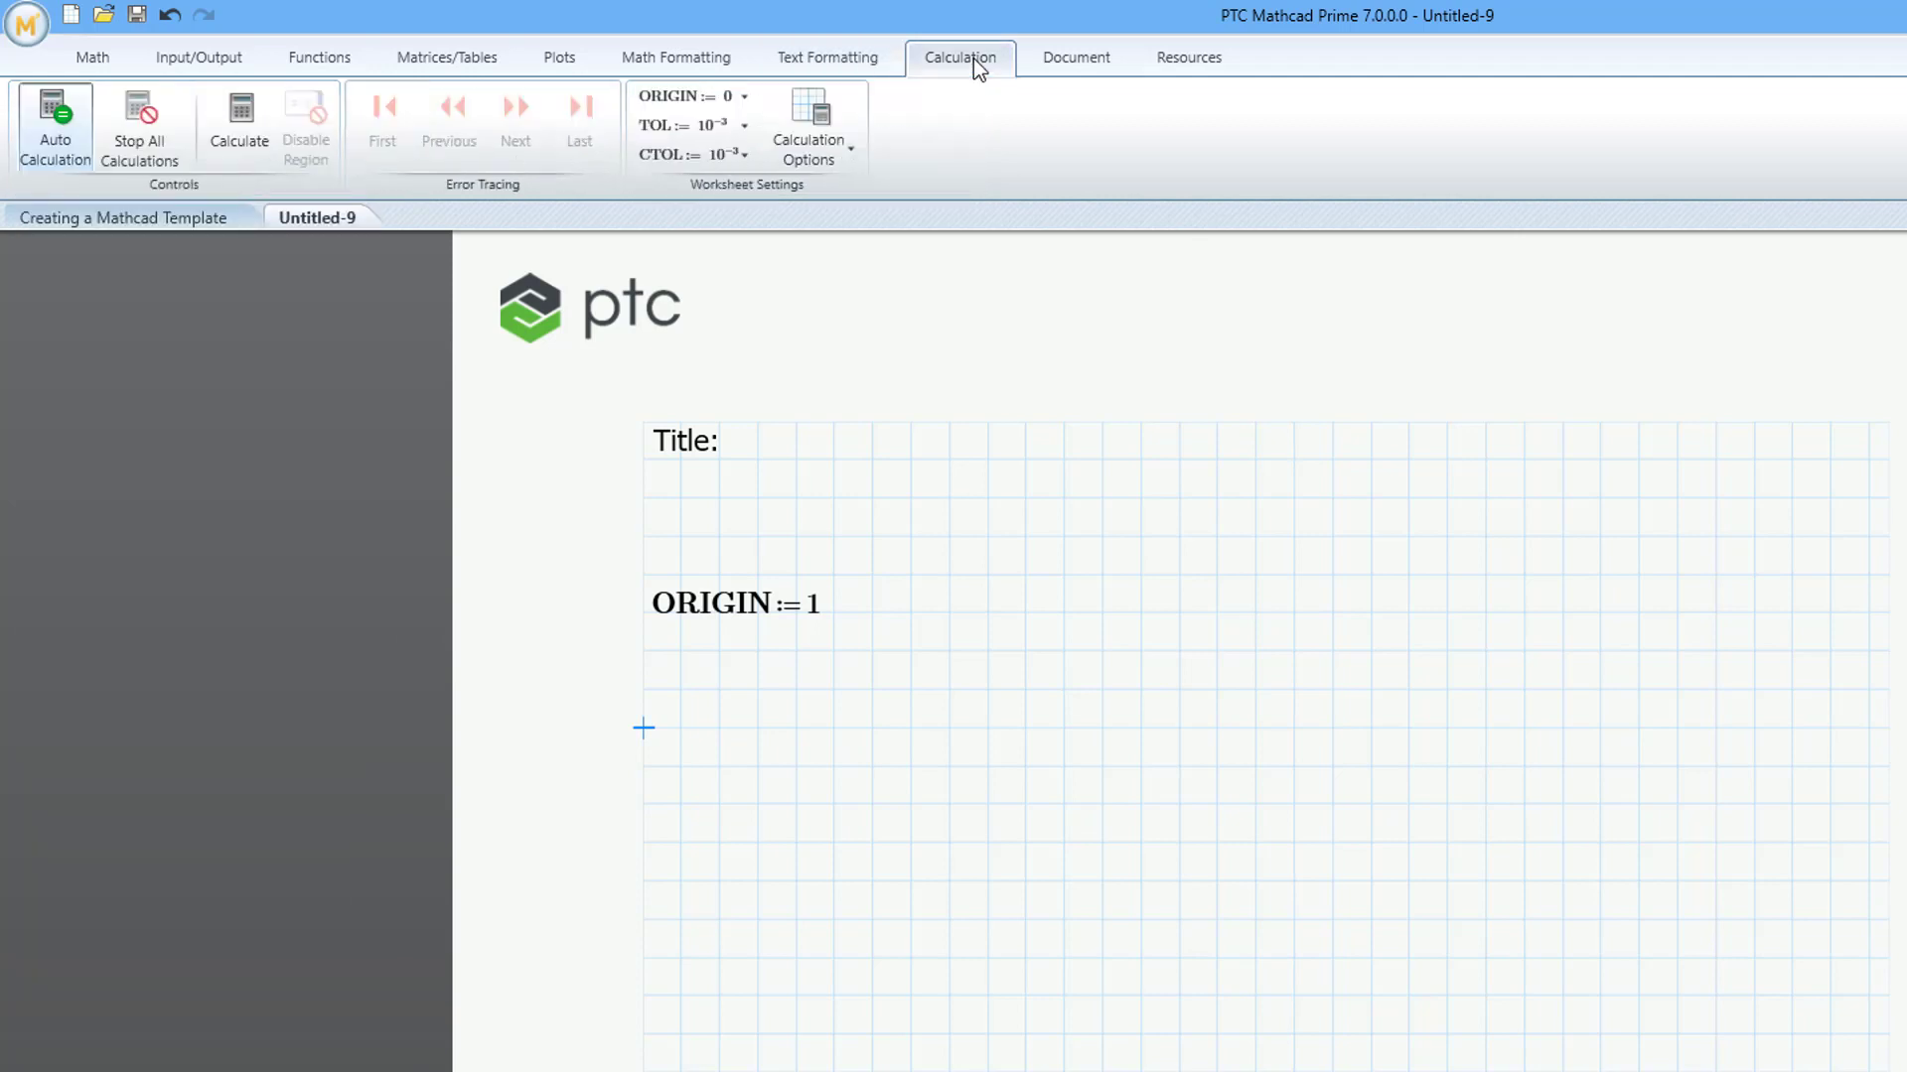
left_click(809, 128)
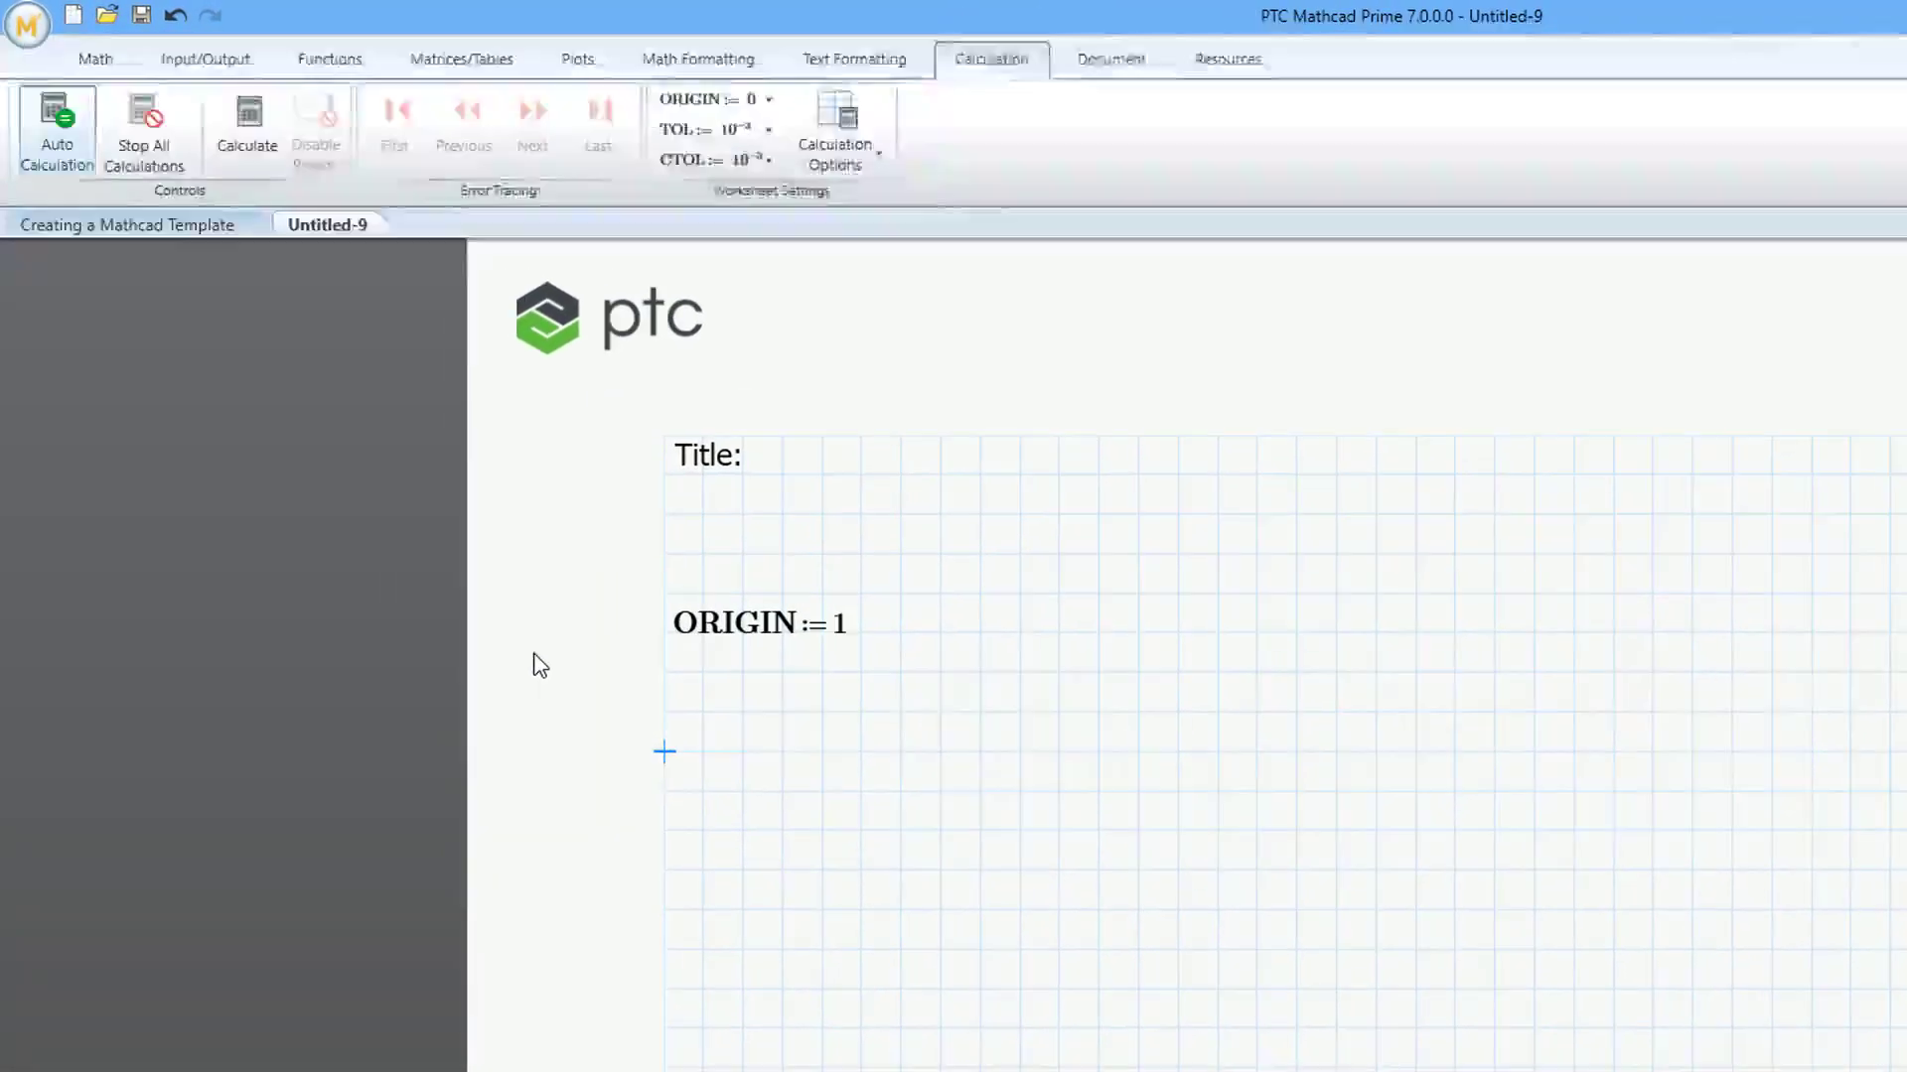
Save the worksheet as a template named 'Standard 1' and close it.
left_click(26, 24)
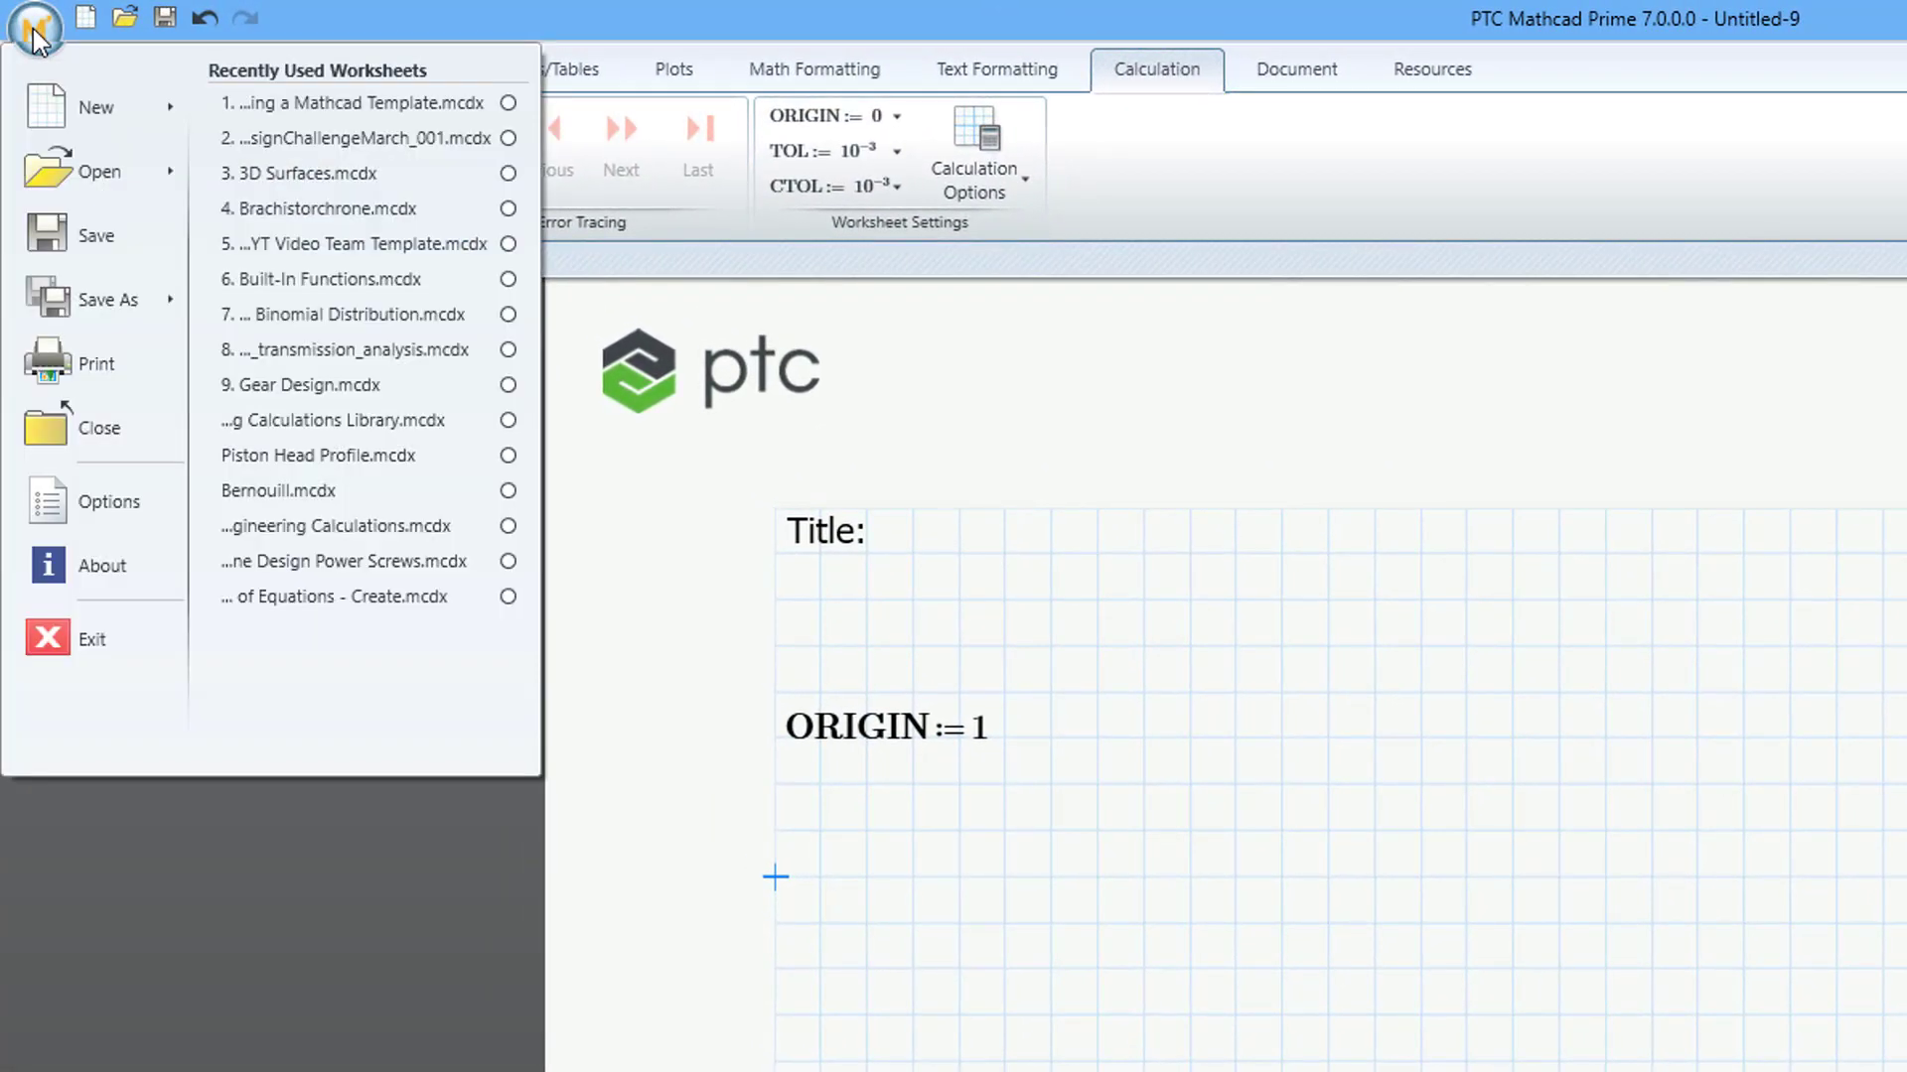
left_click(98, 300)
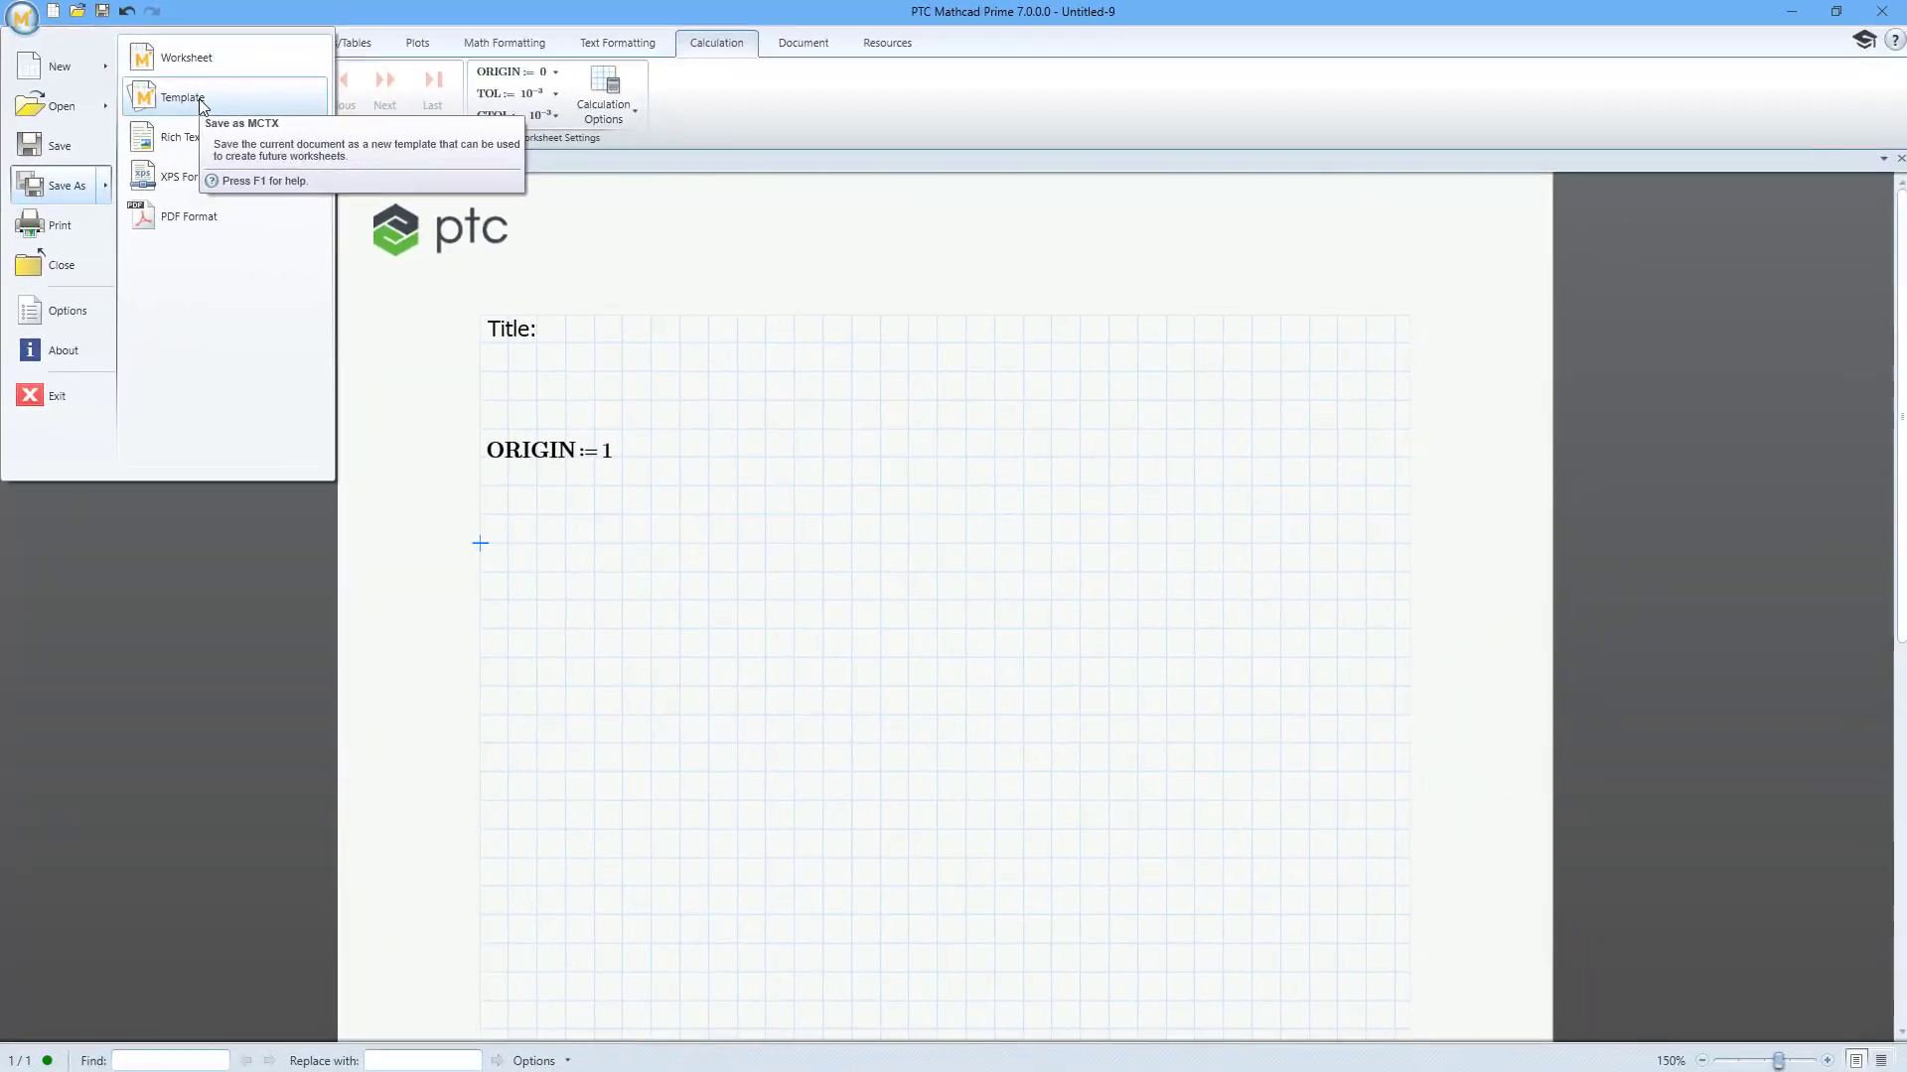
left_click(182, 97)
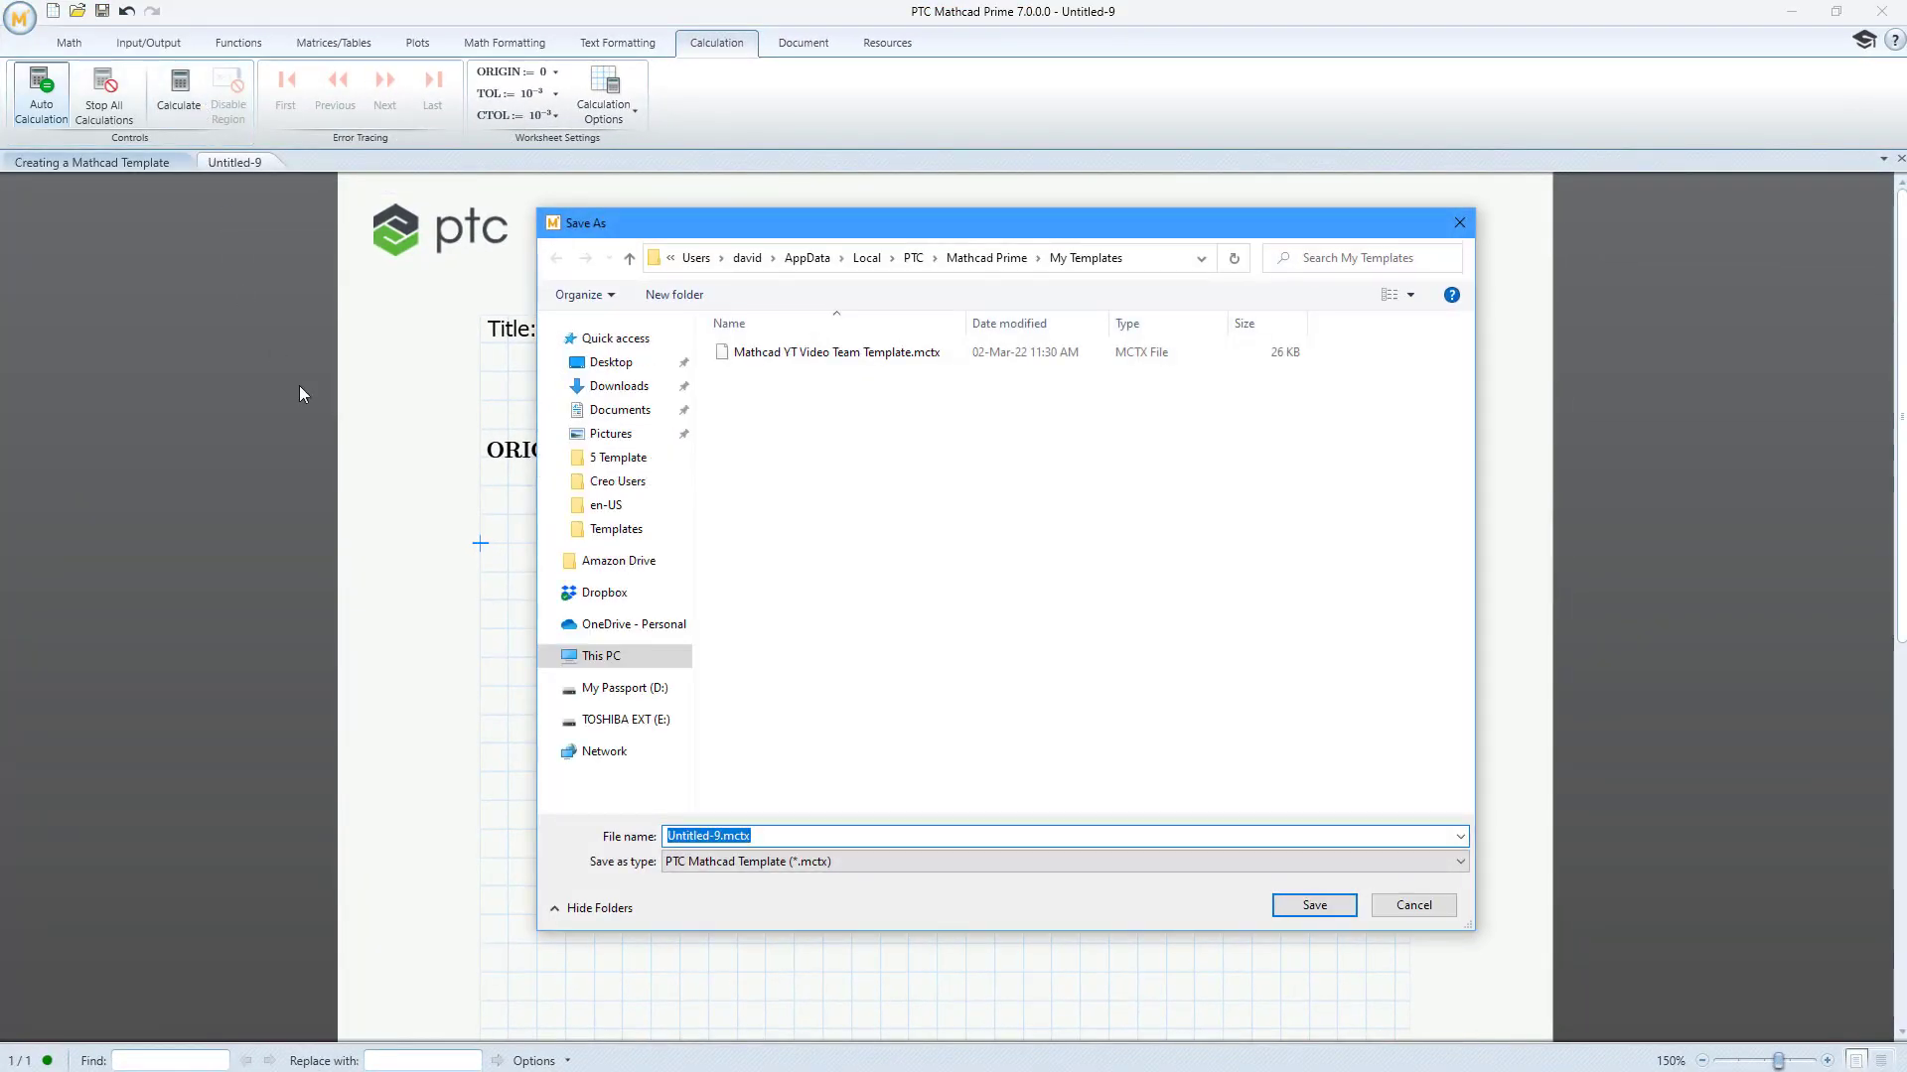
mouse_move(824, 811)
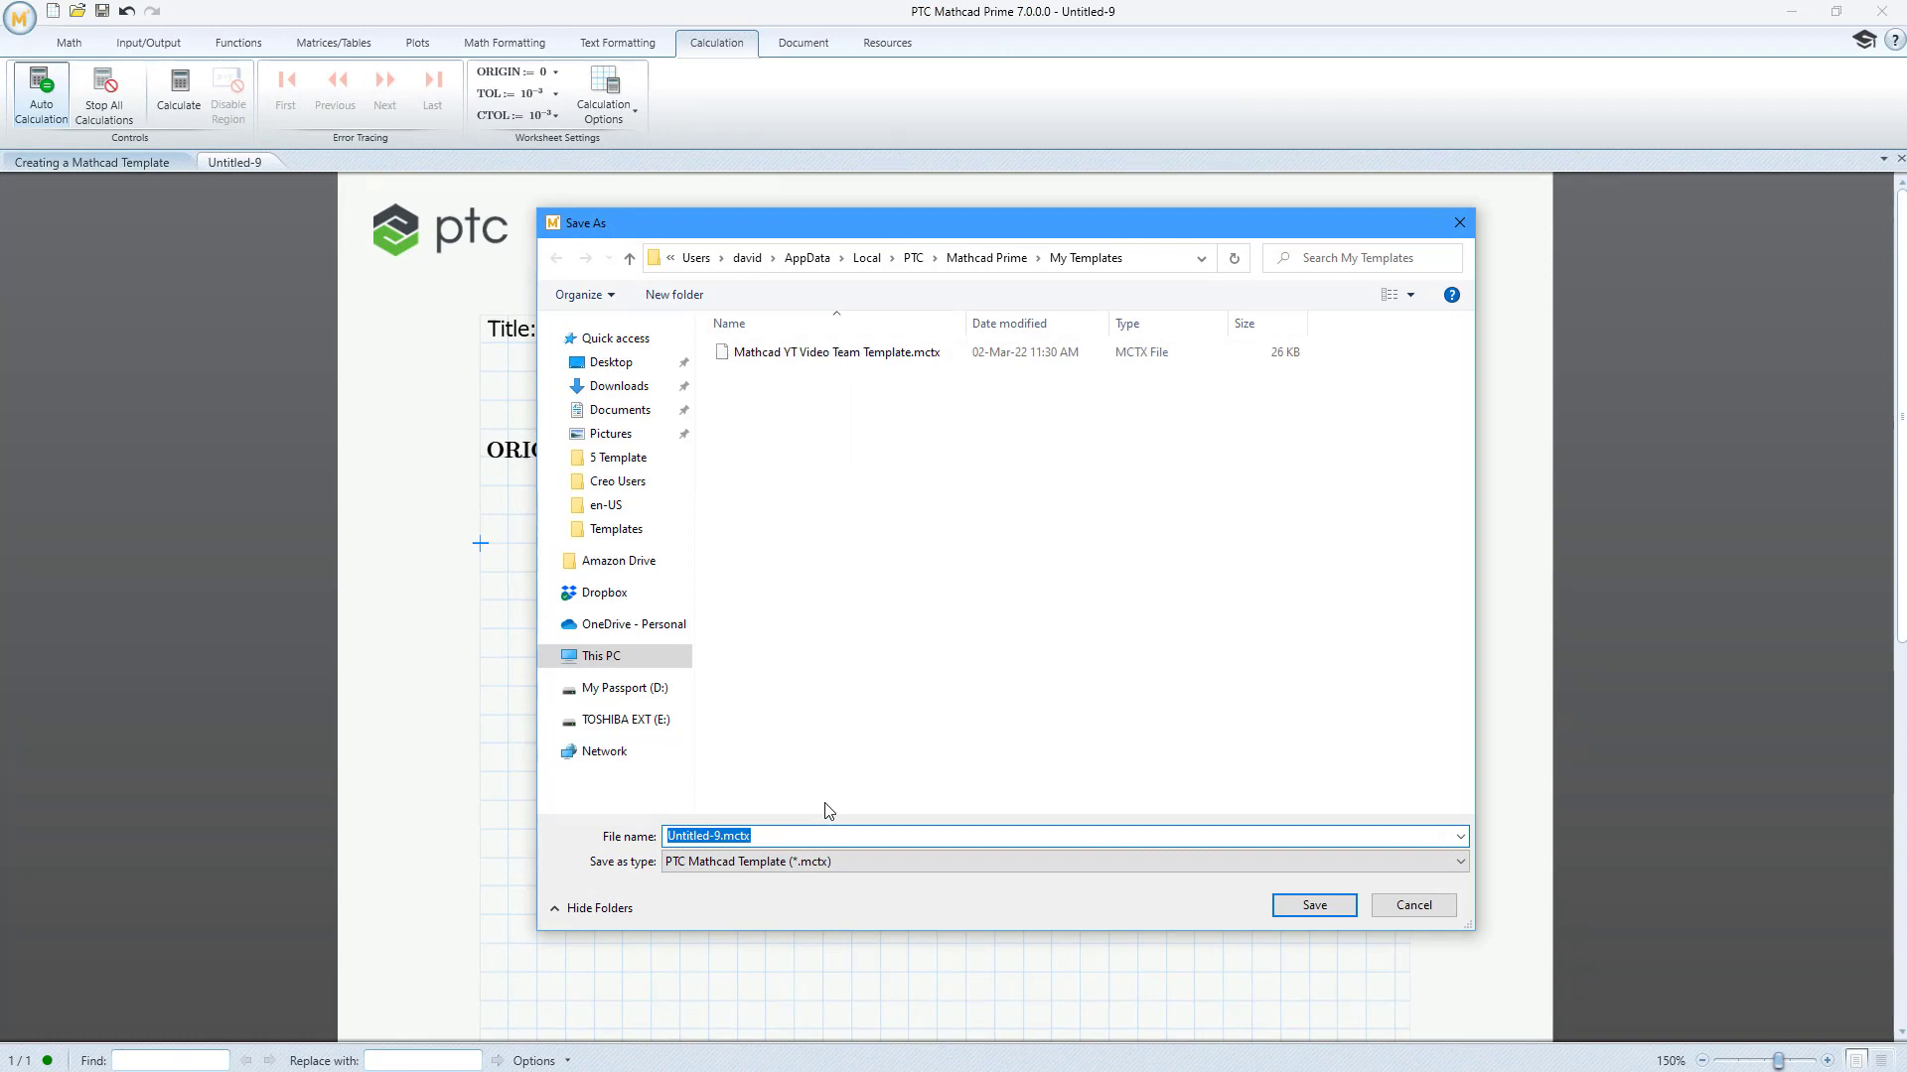
type("Standard")
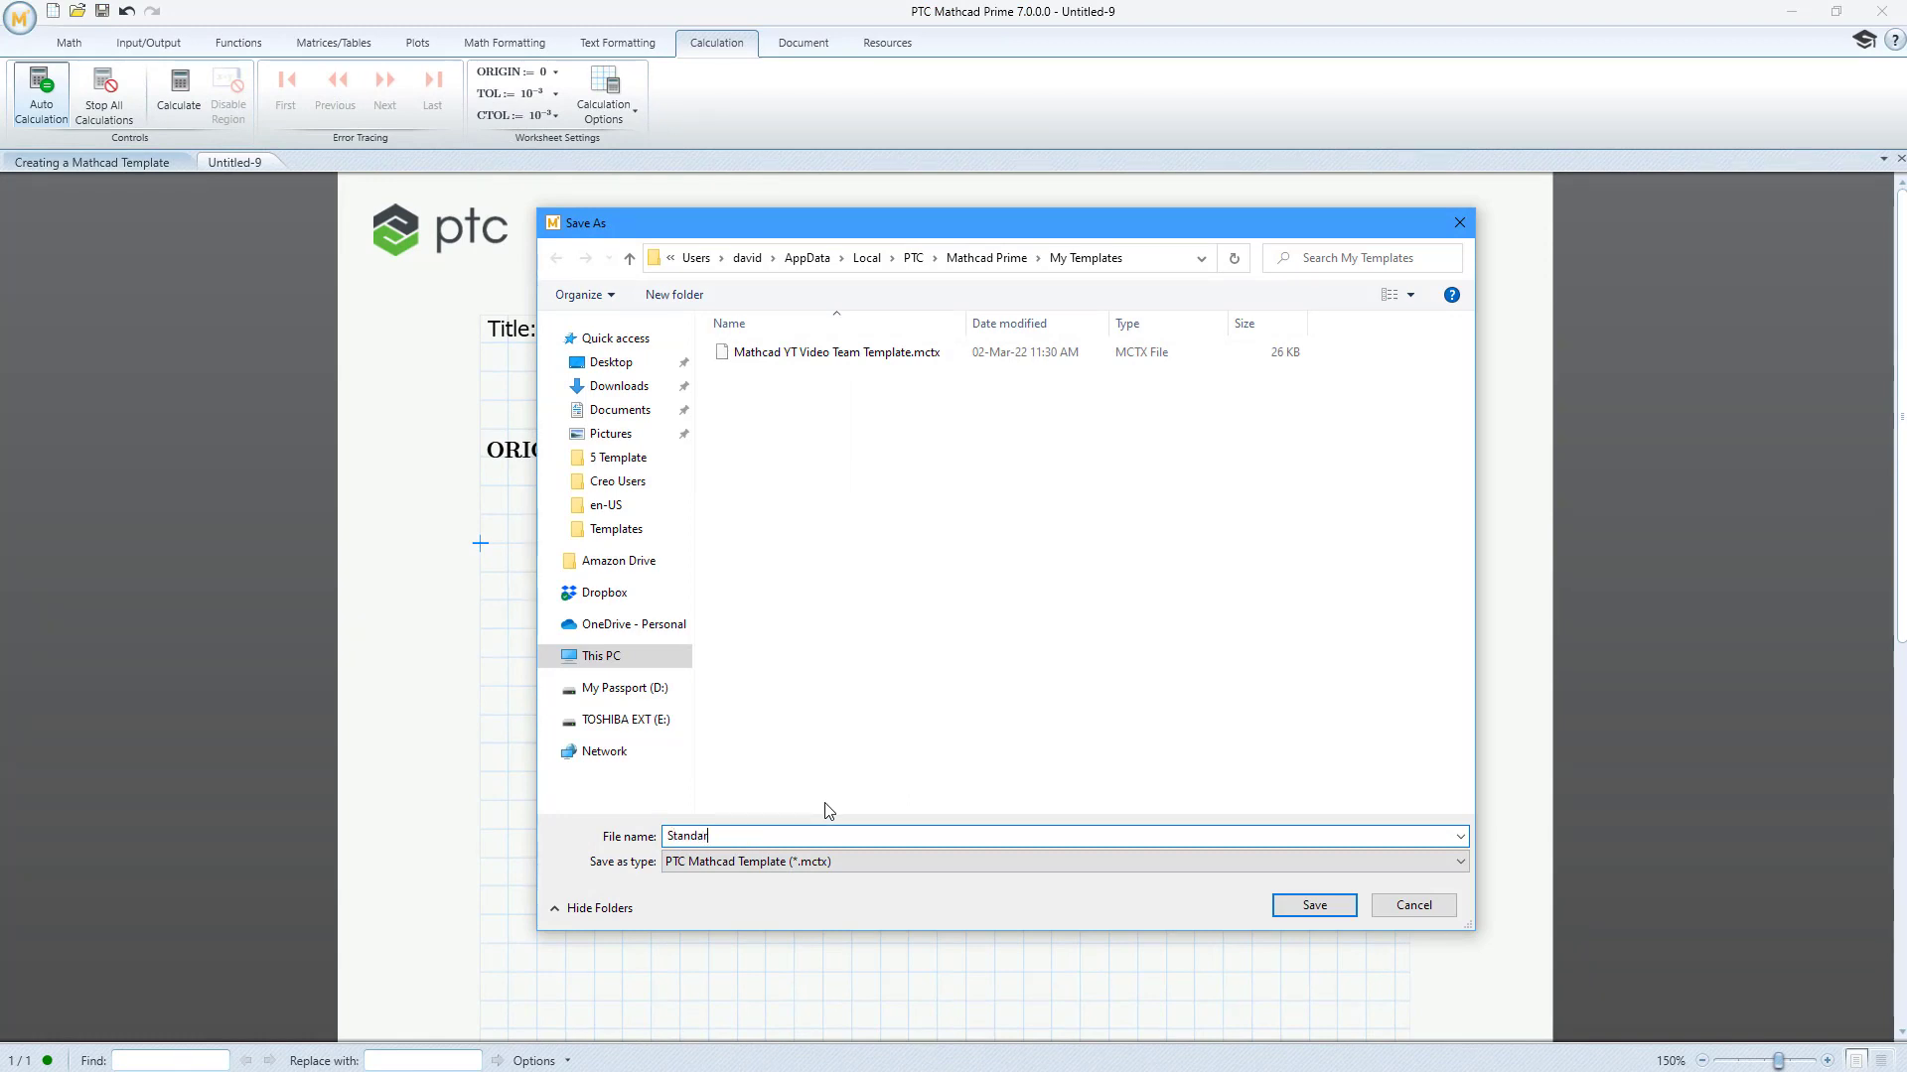
left_click(1313, 906)
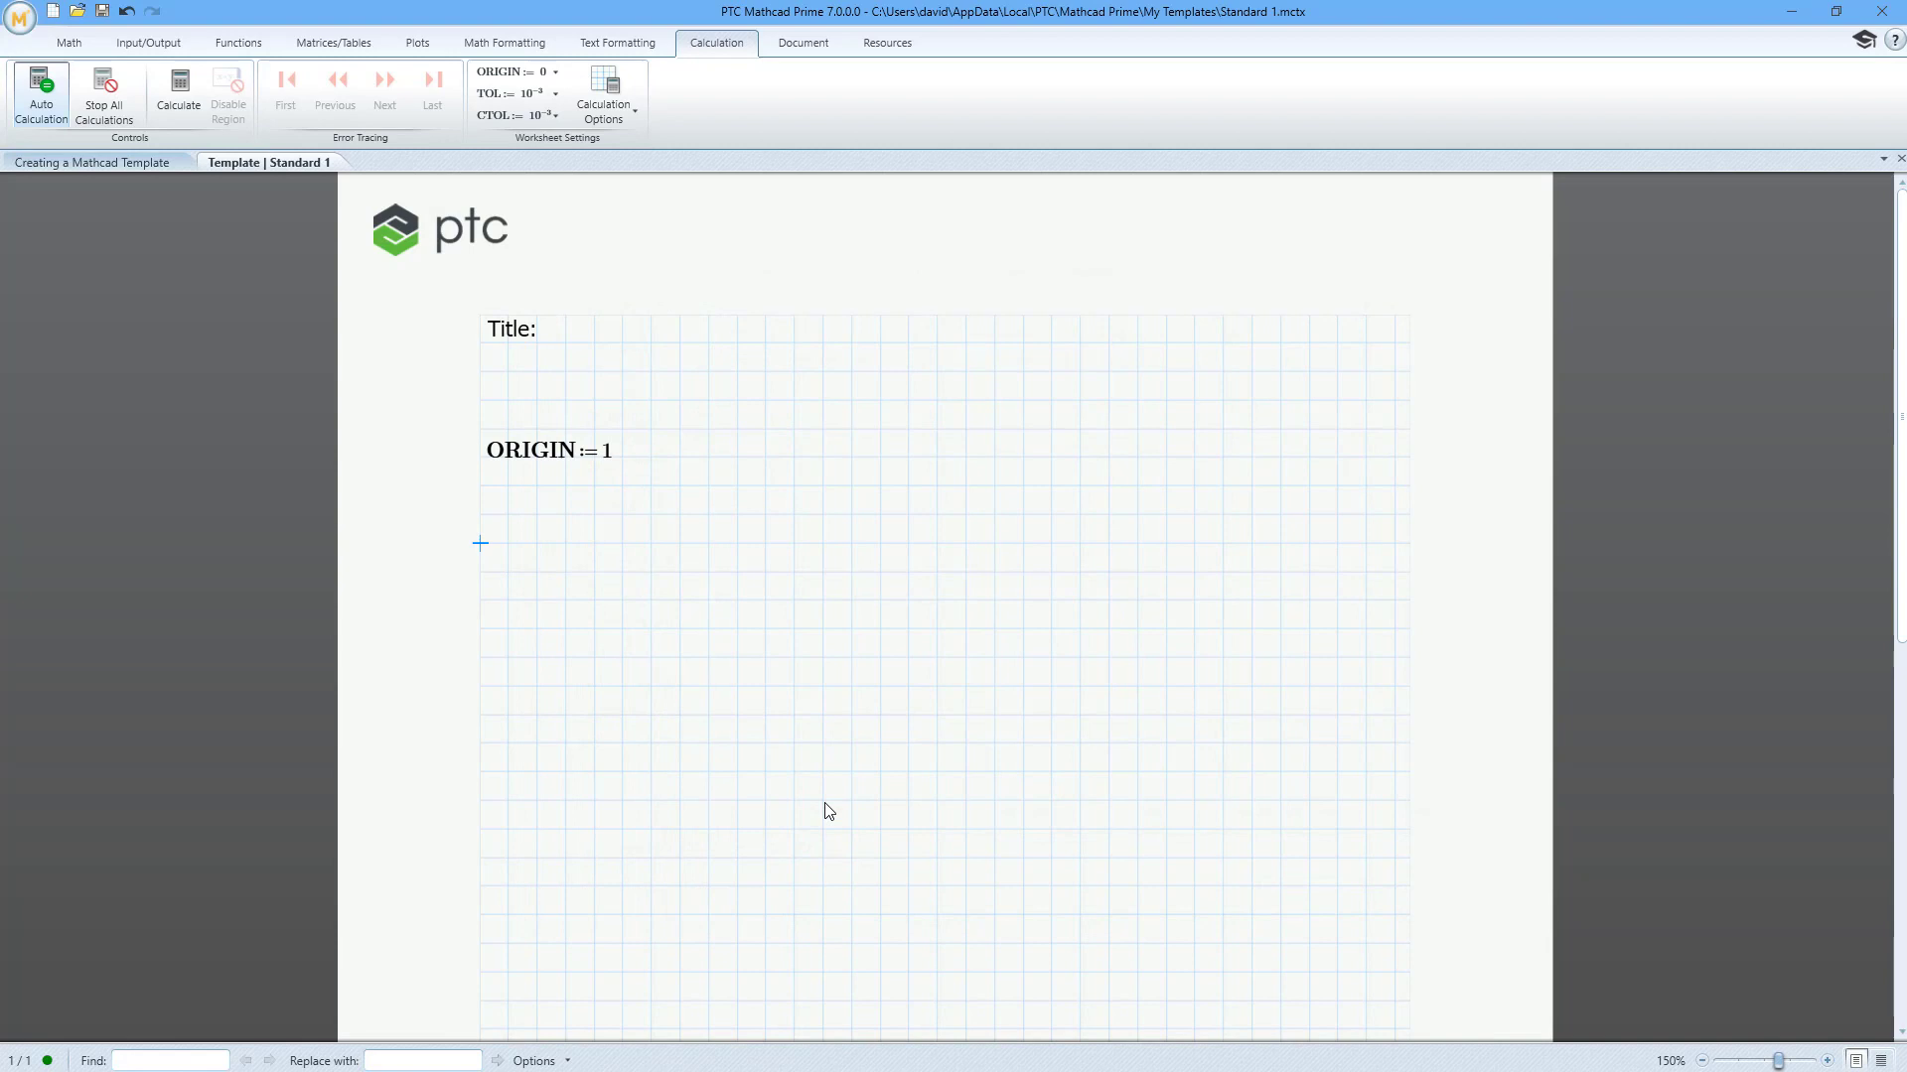
left_click(89, 161)
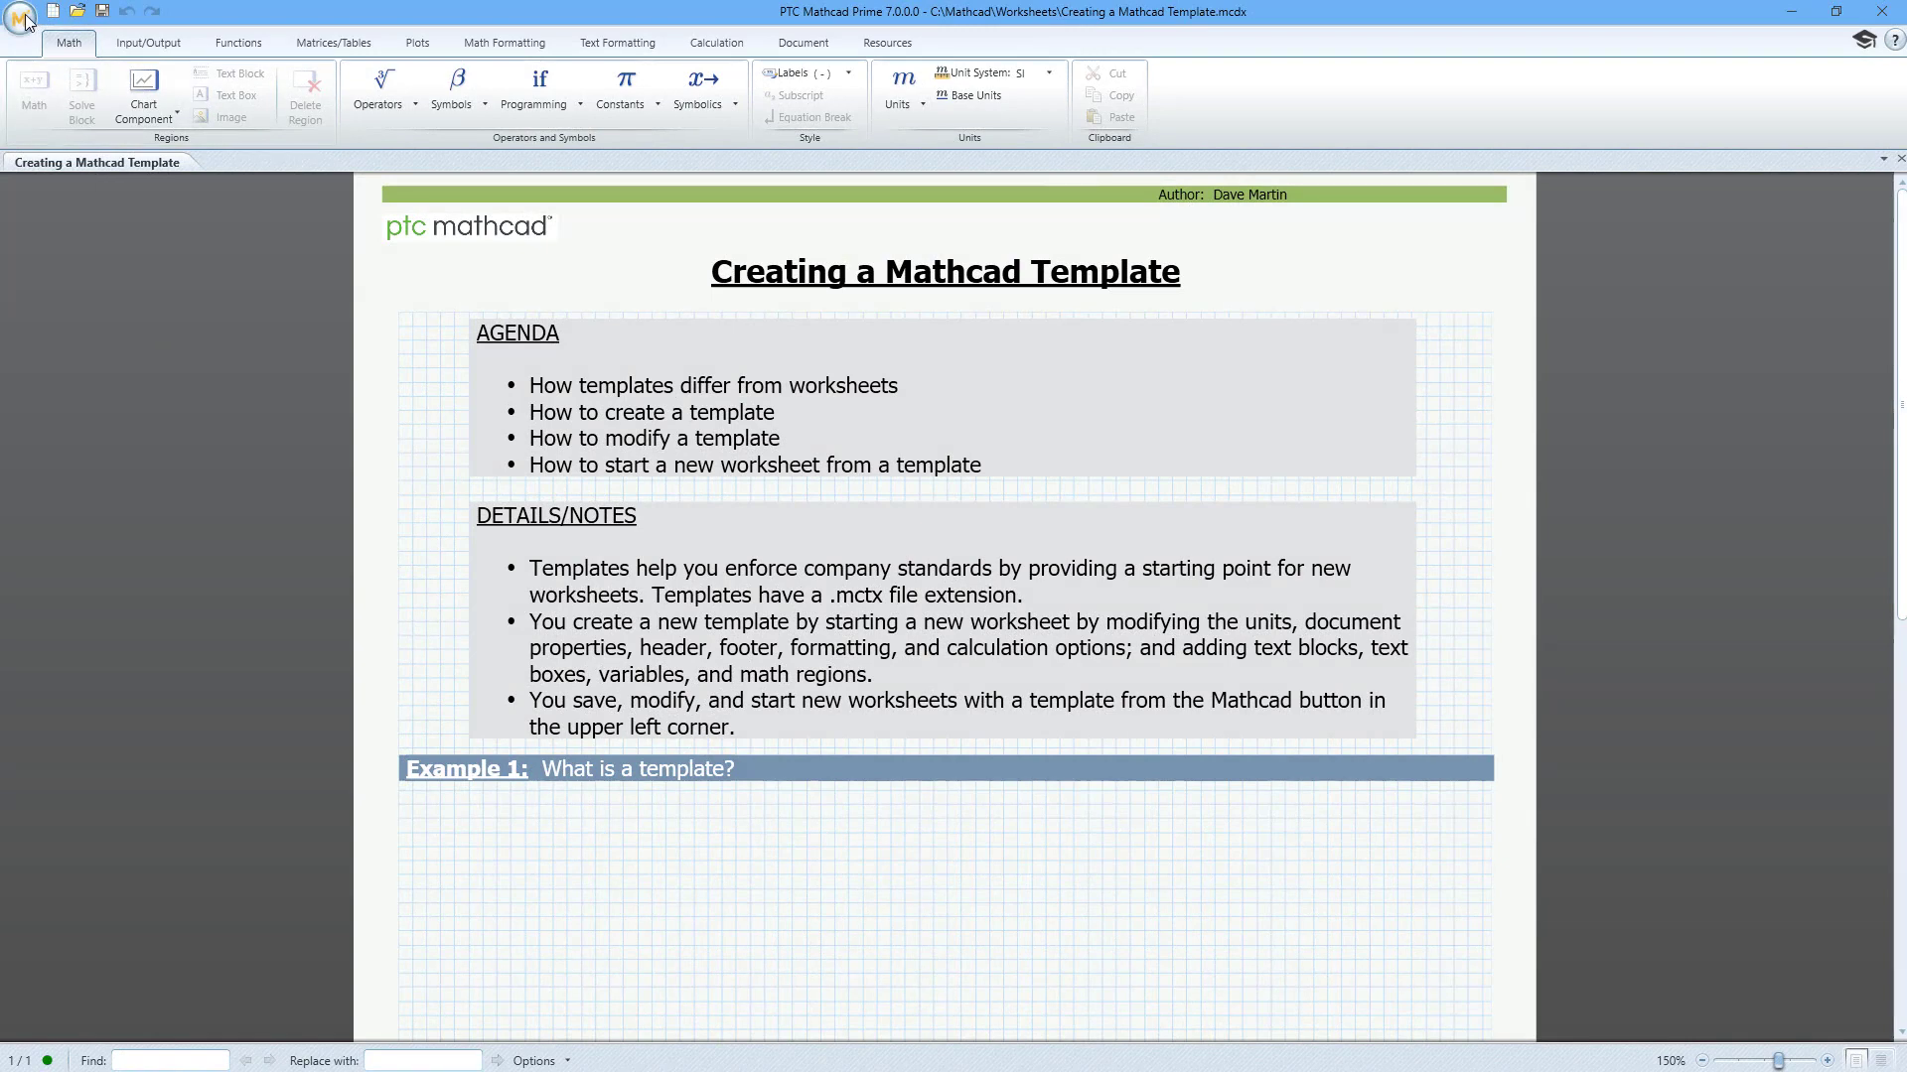
Reopen Standard 1.mctx from My Templates.
left_click(21, 16)
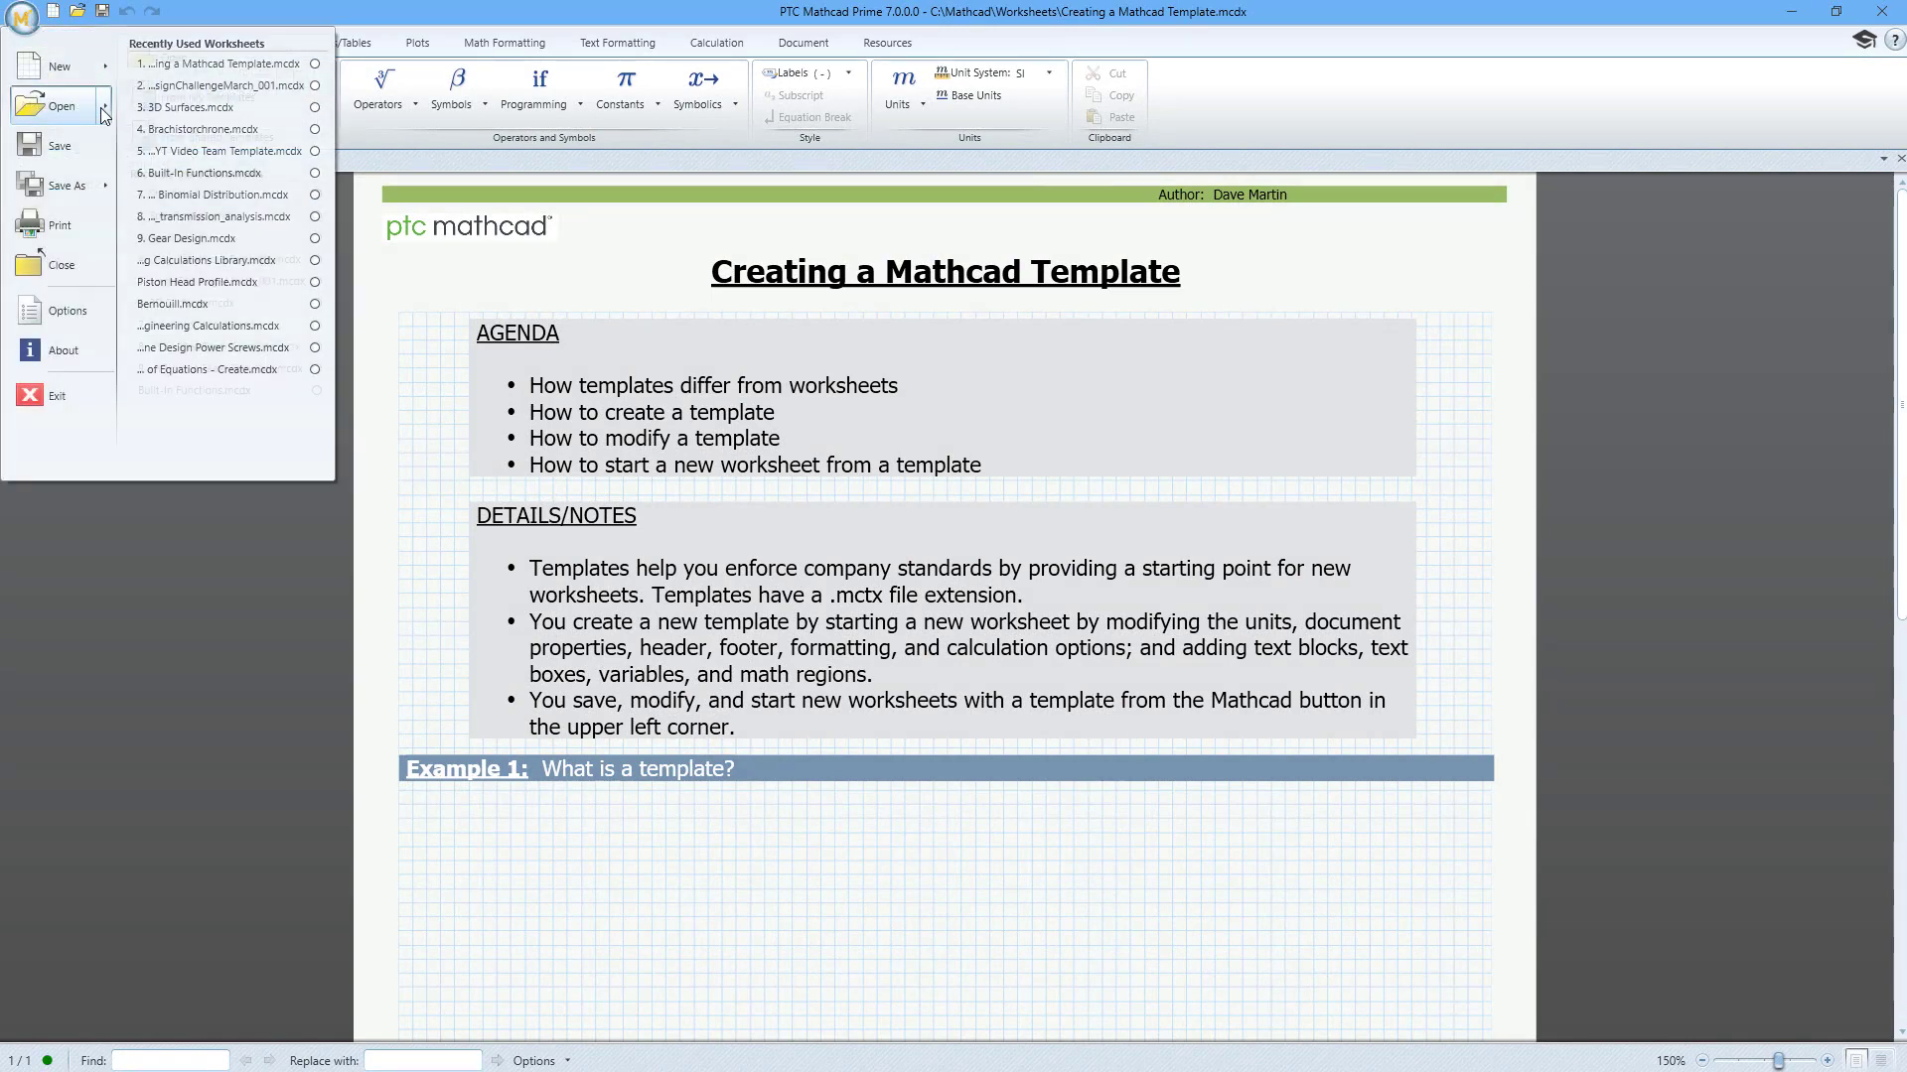
left_click(60, 105)
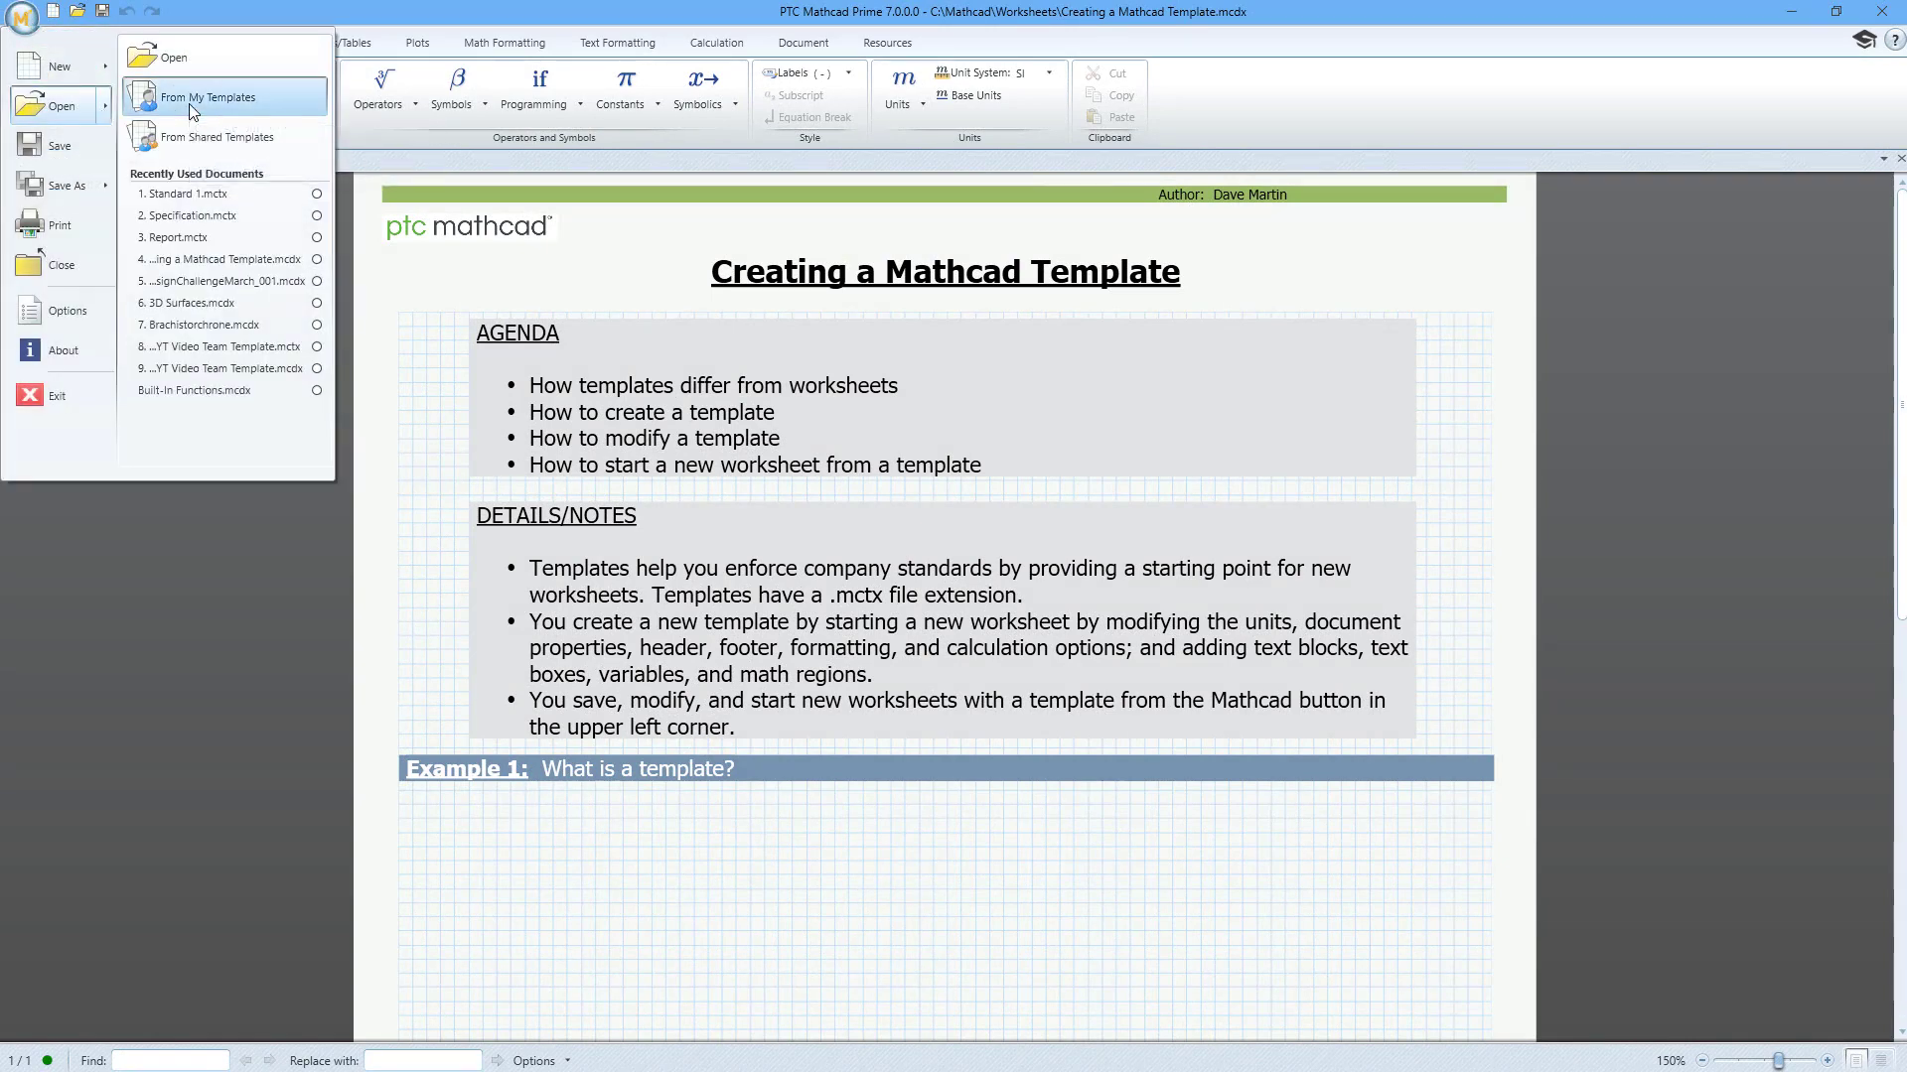
left_click(209, 95)
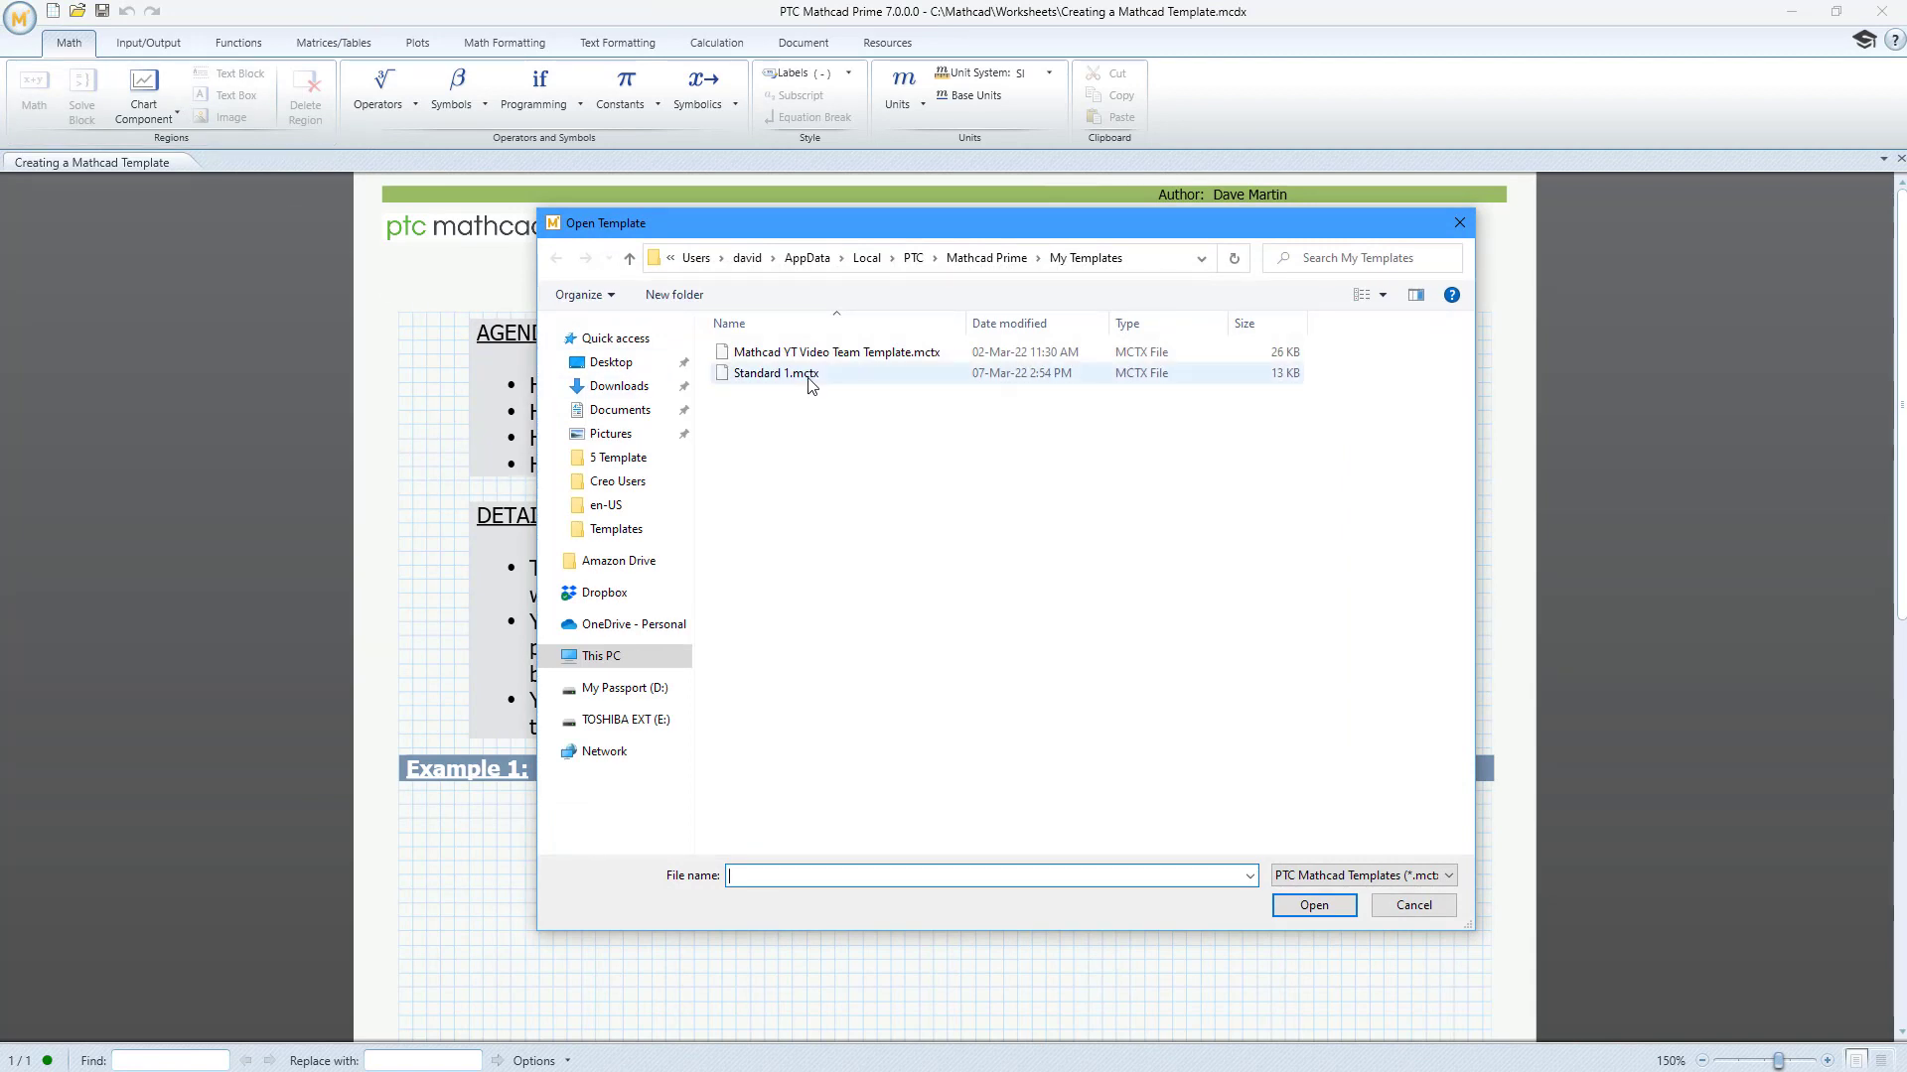
double_click(772, 374)
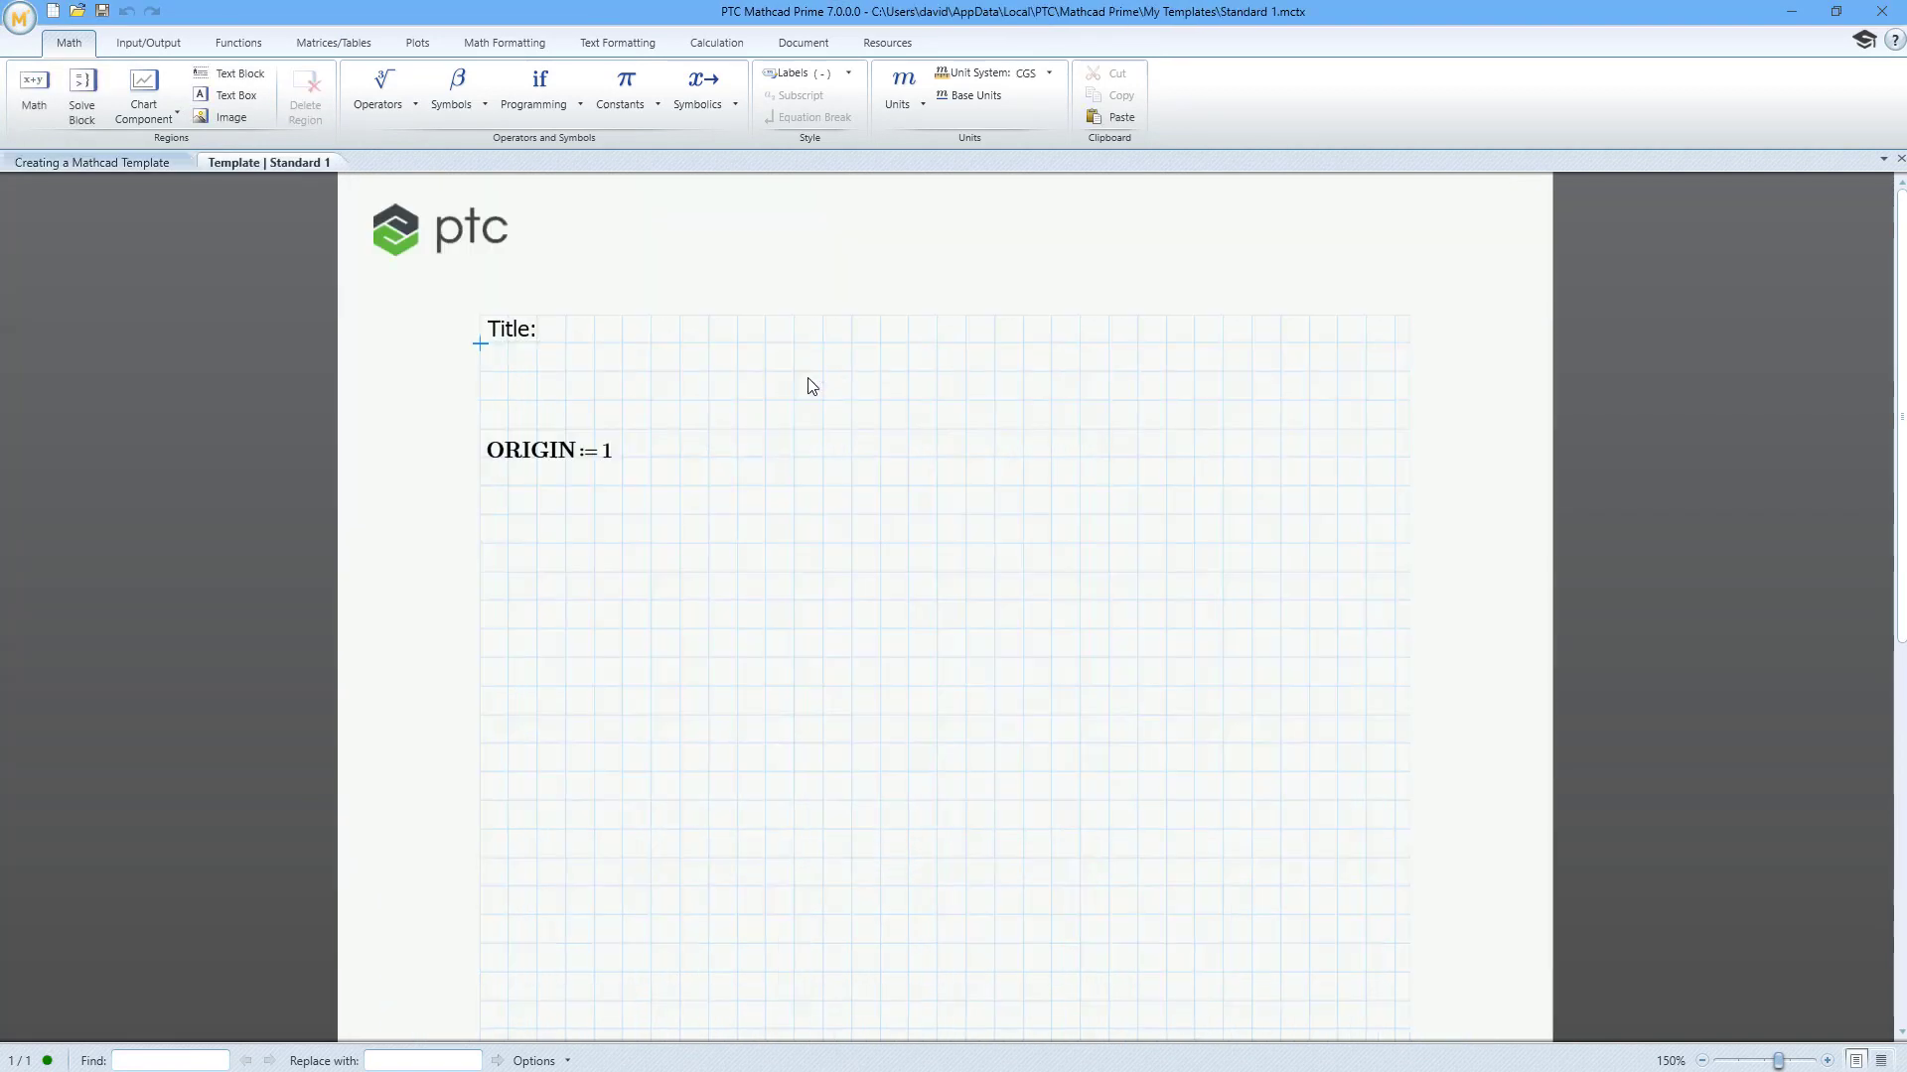
Centre the Title text, save, then save the template again as 'Standard 2'.
left_click(511, 328)
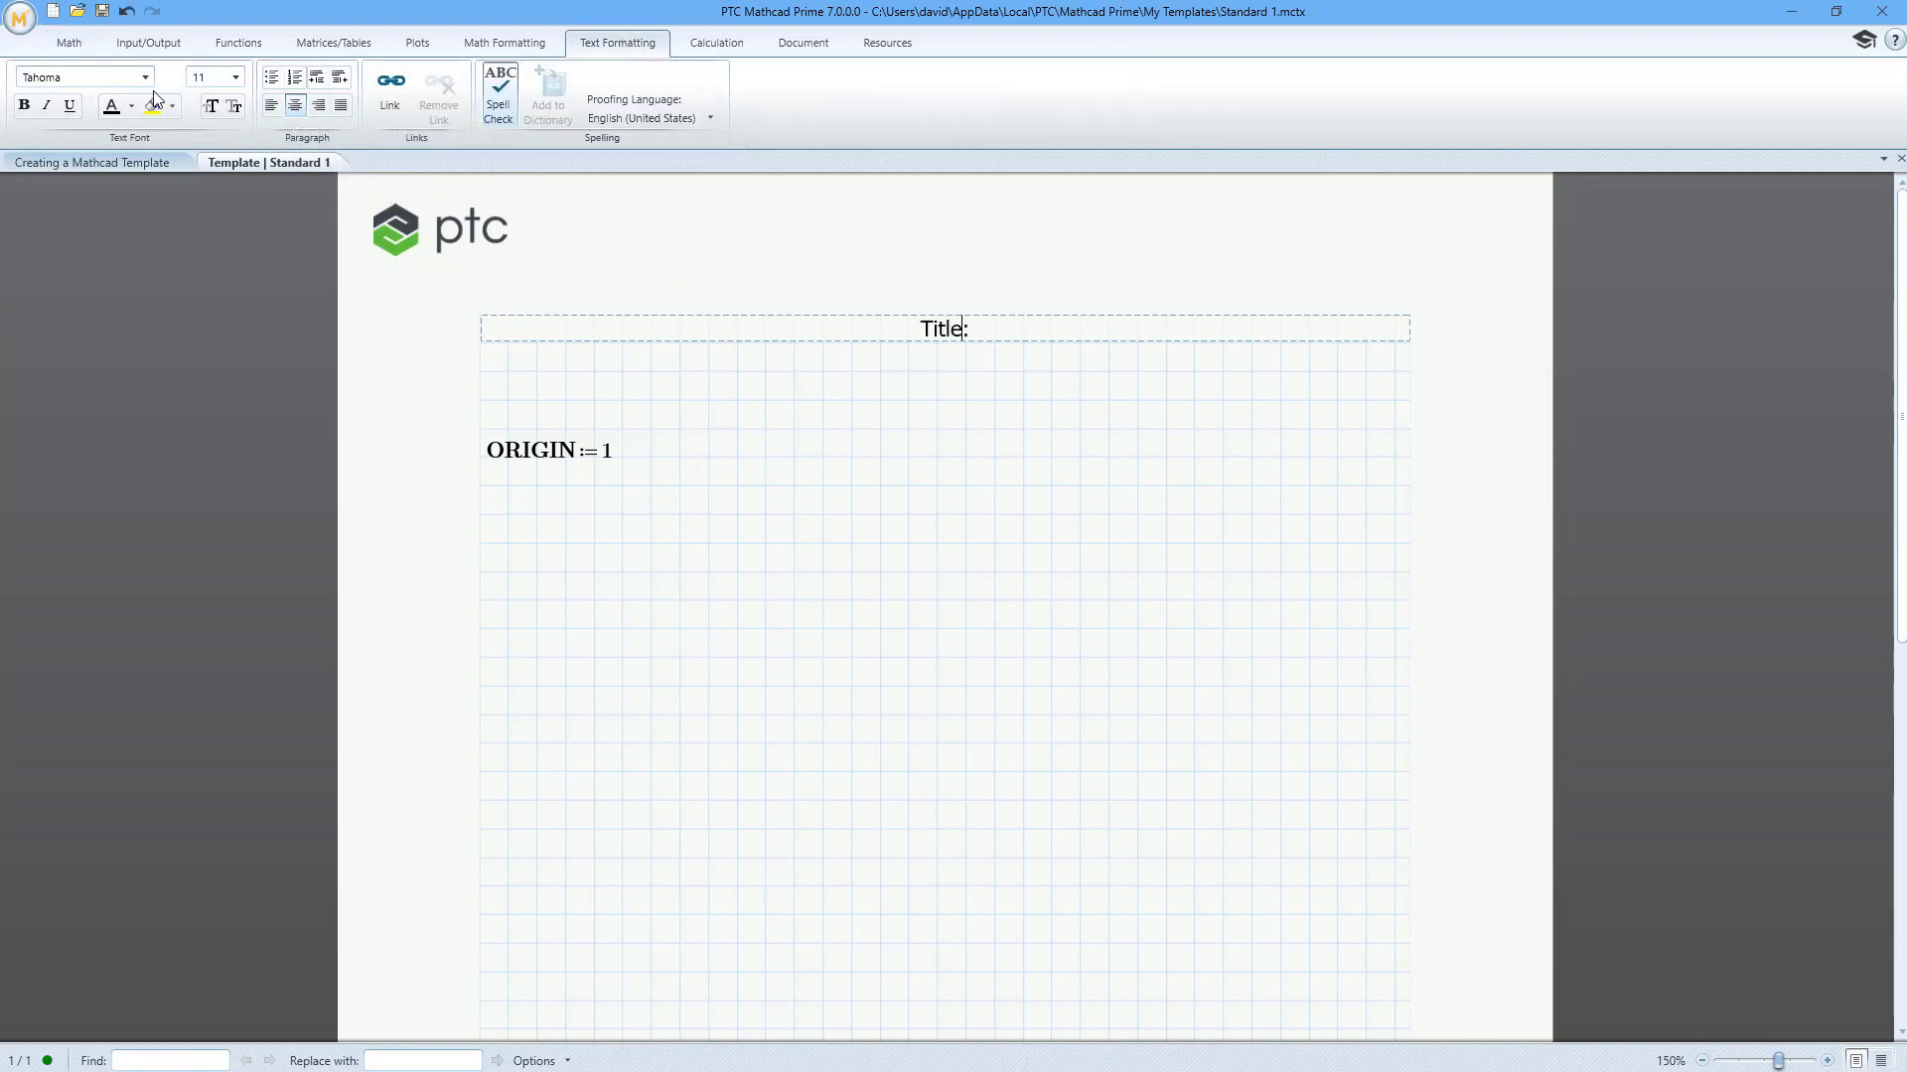
mouse_move(101, 12)
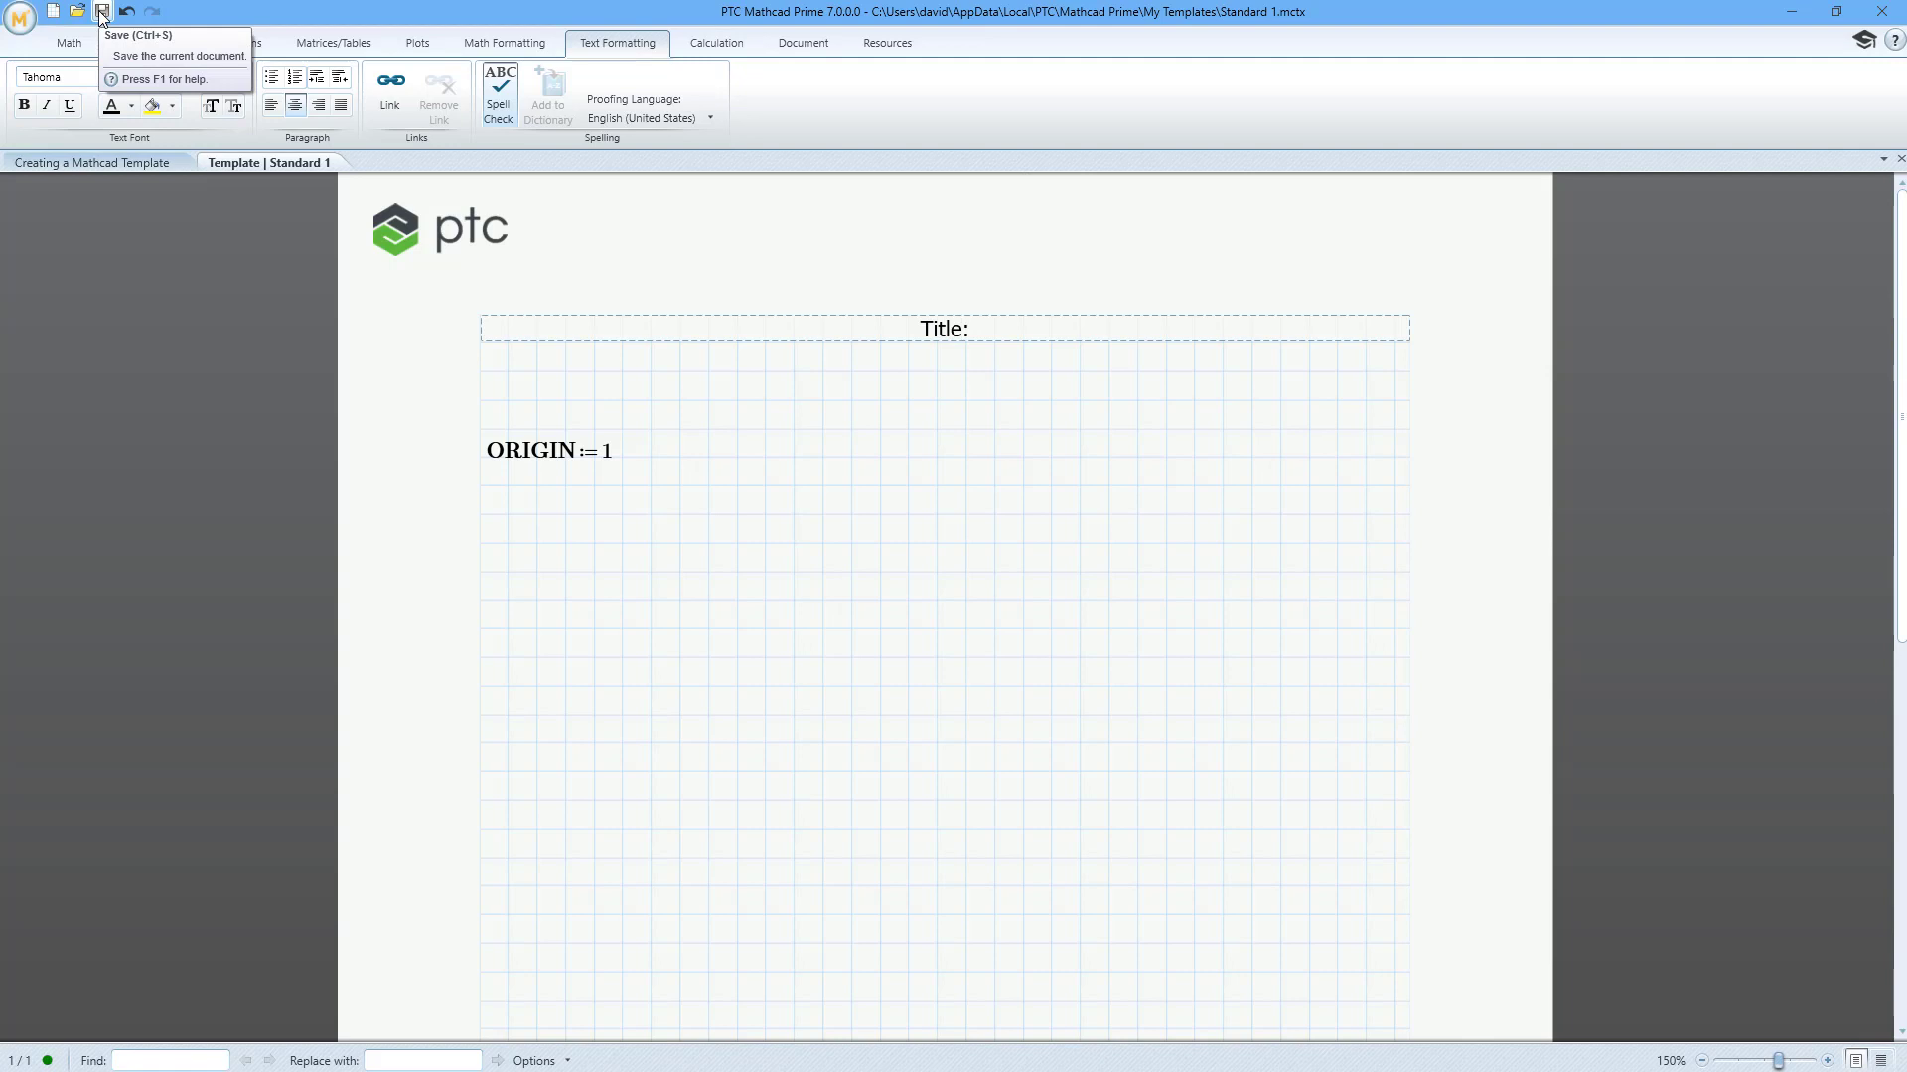
left_click(20, 16)
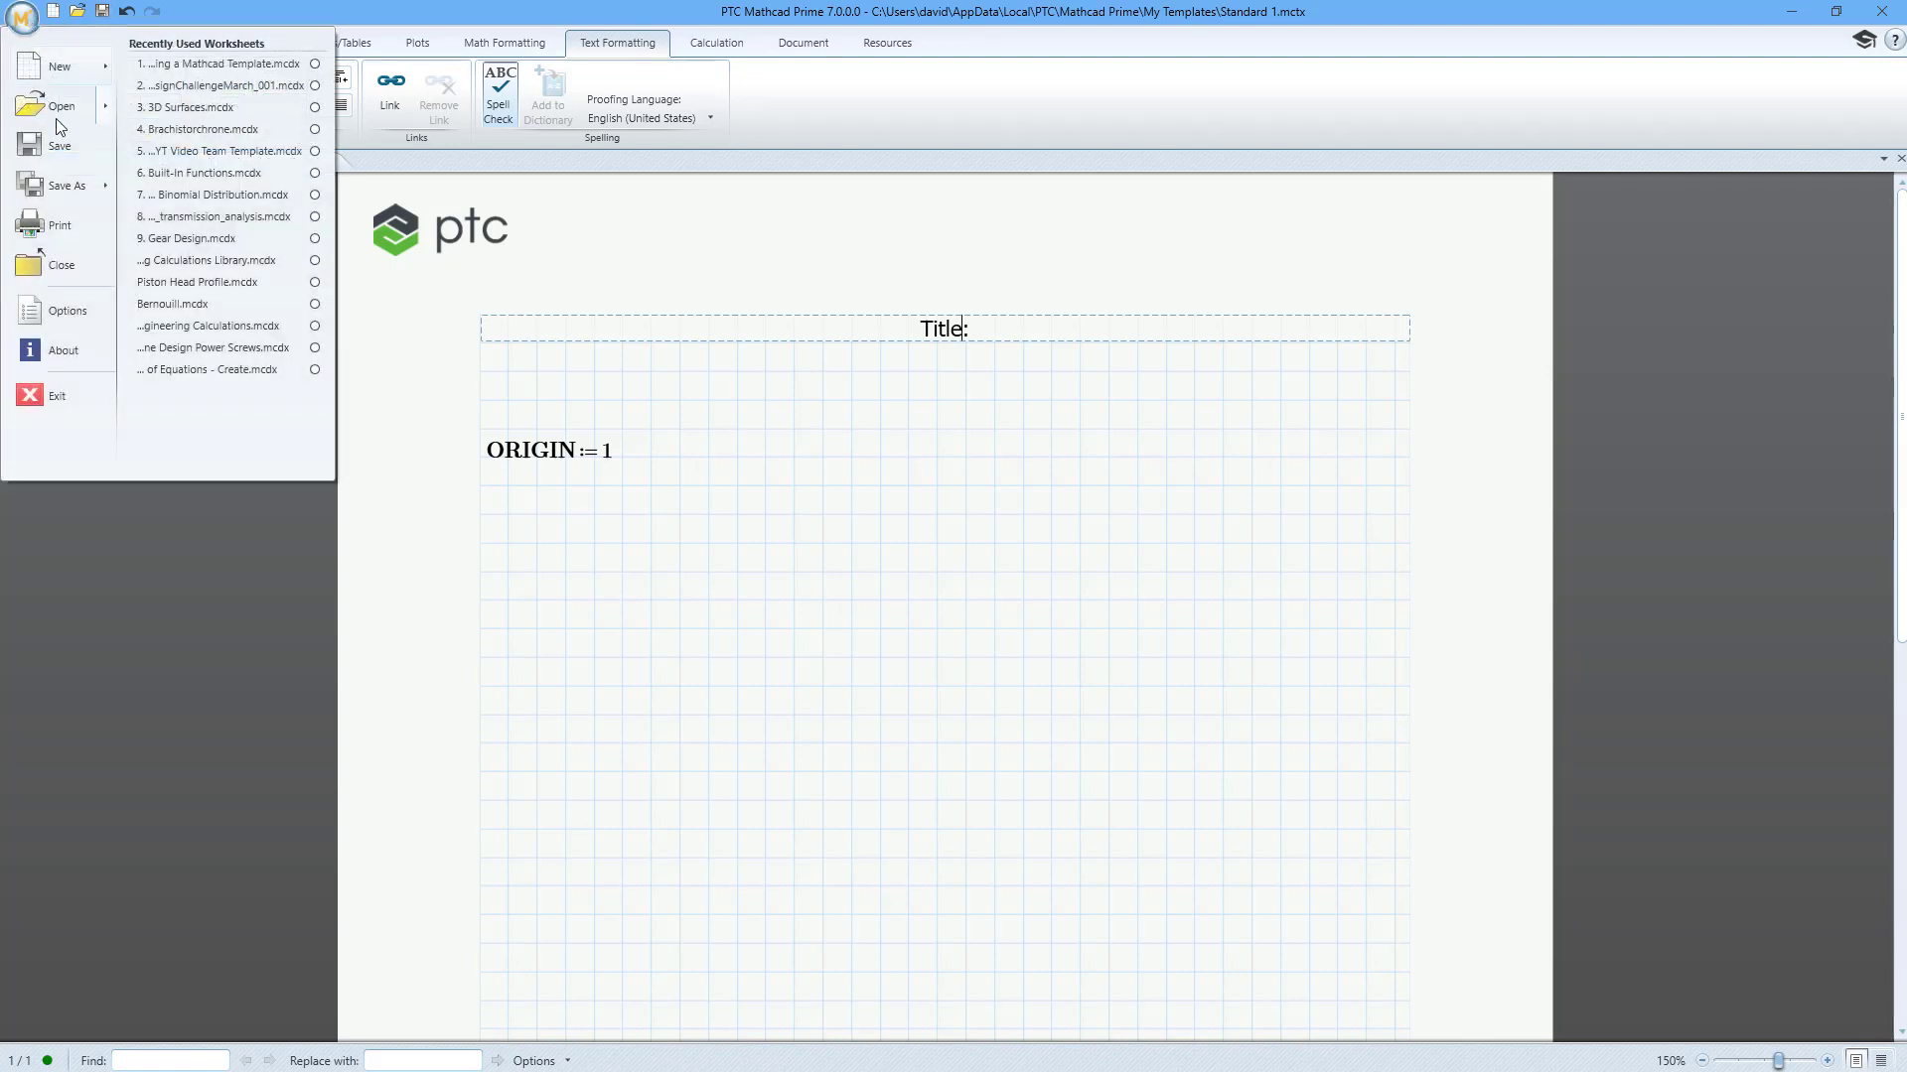
left_click(67, 185)
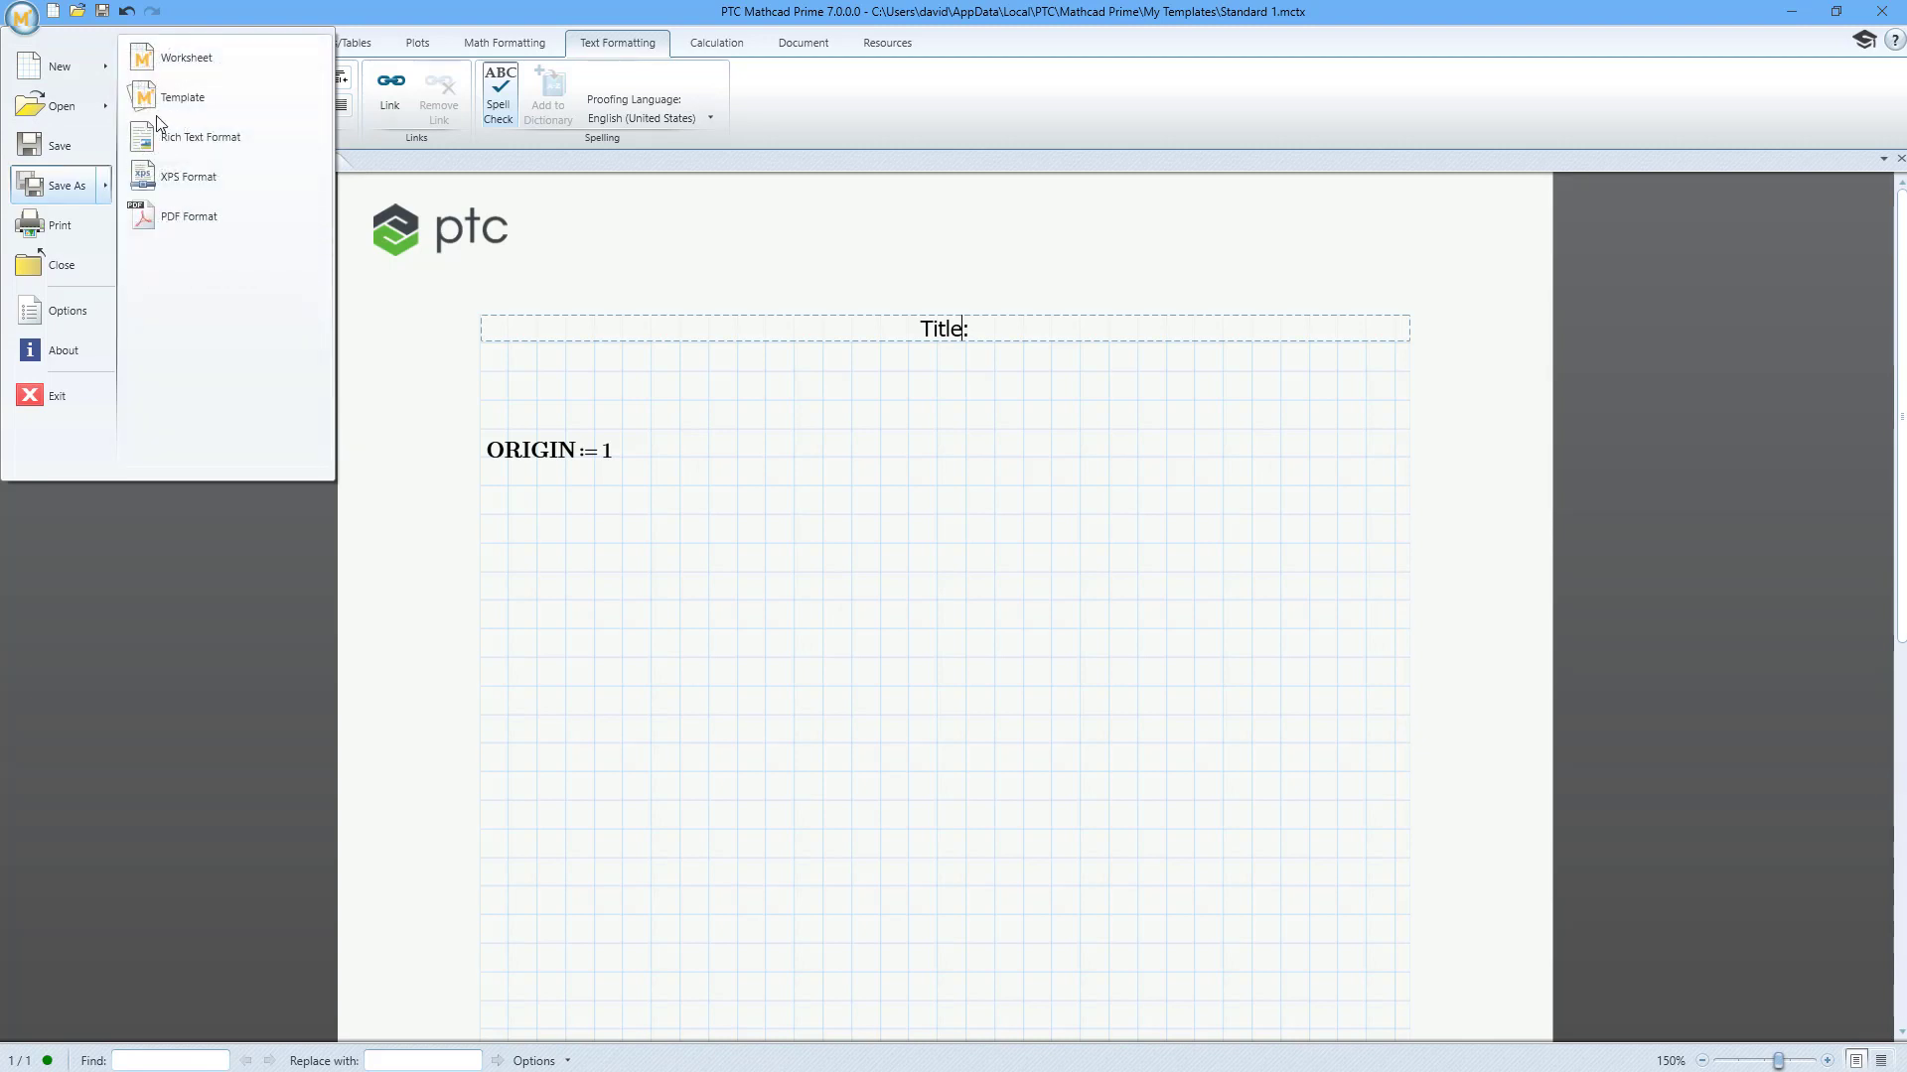
left_click(183, 97)
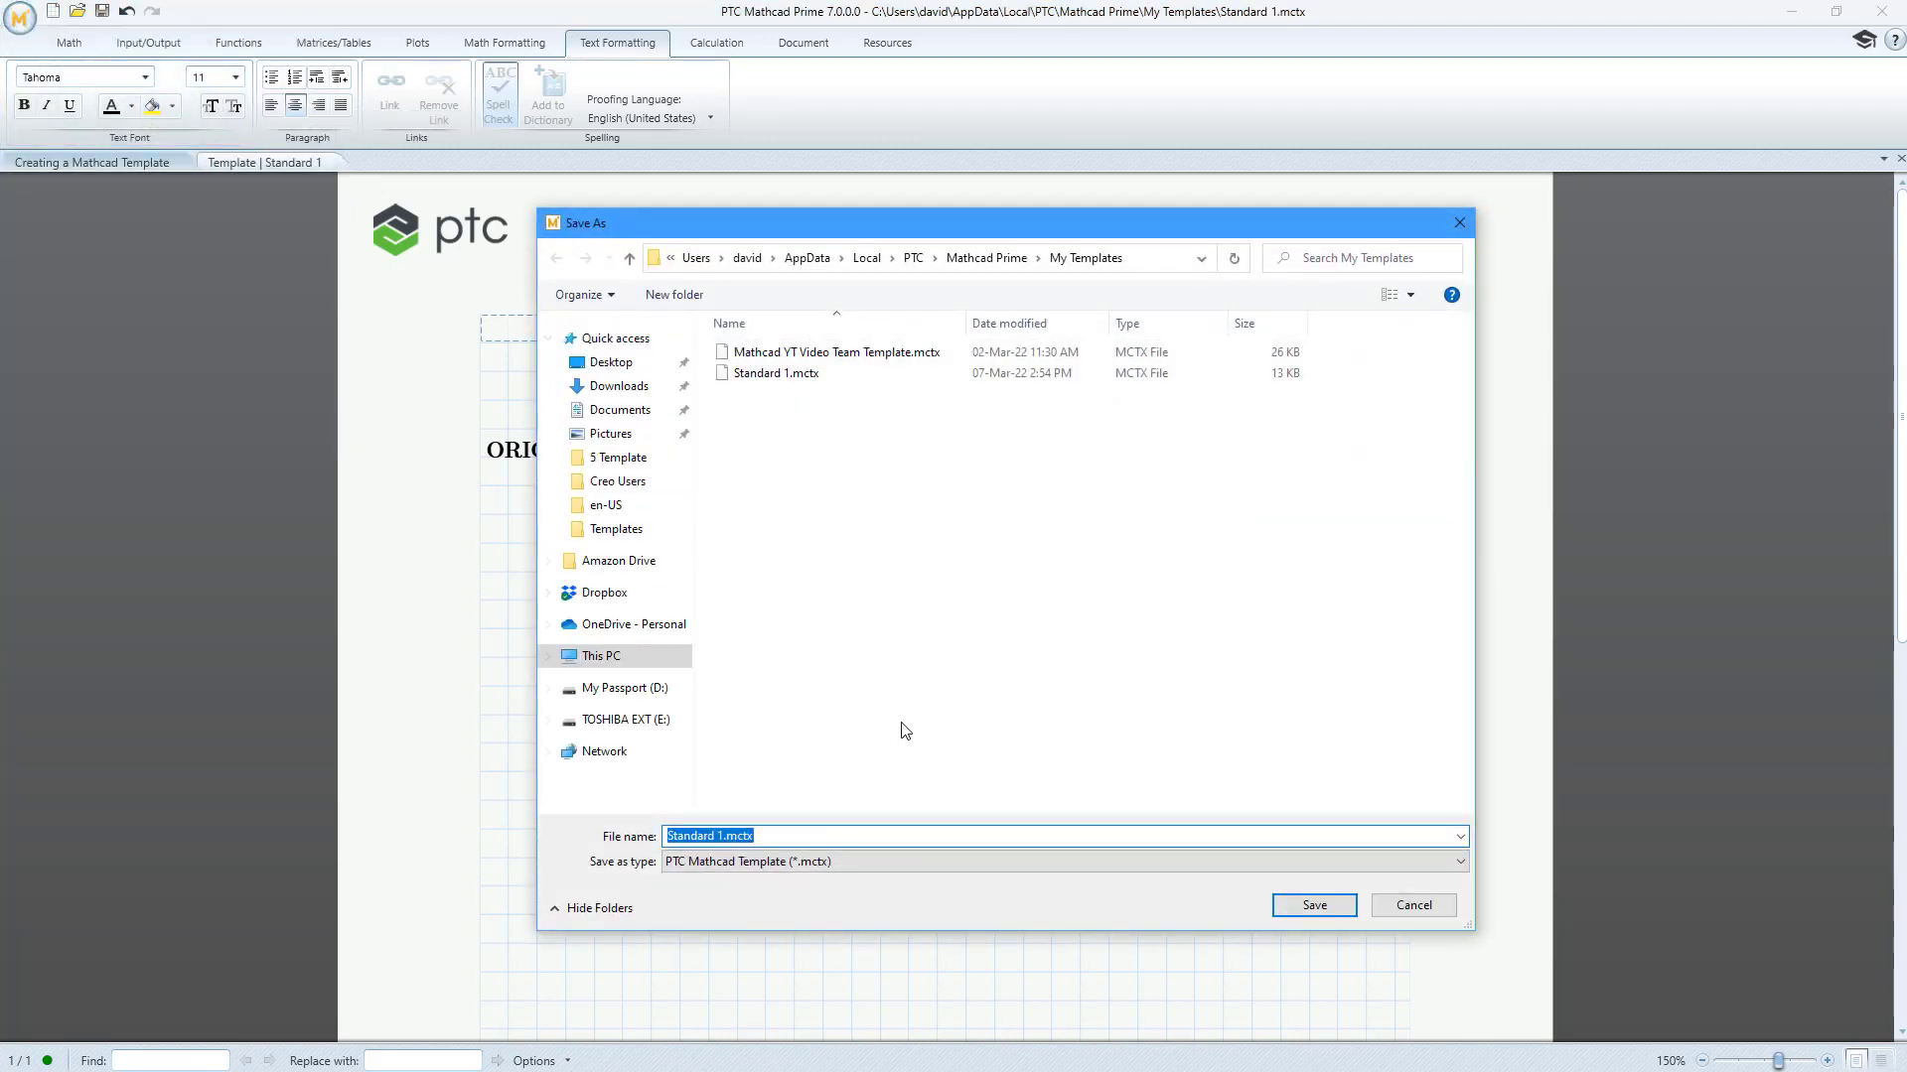
type("Stan")
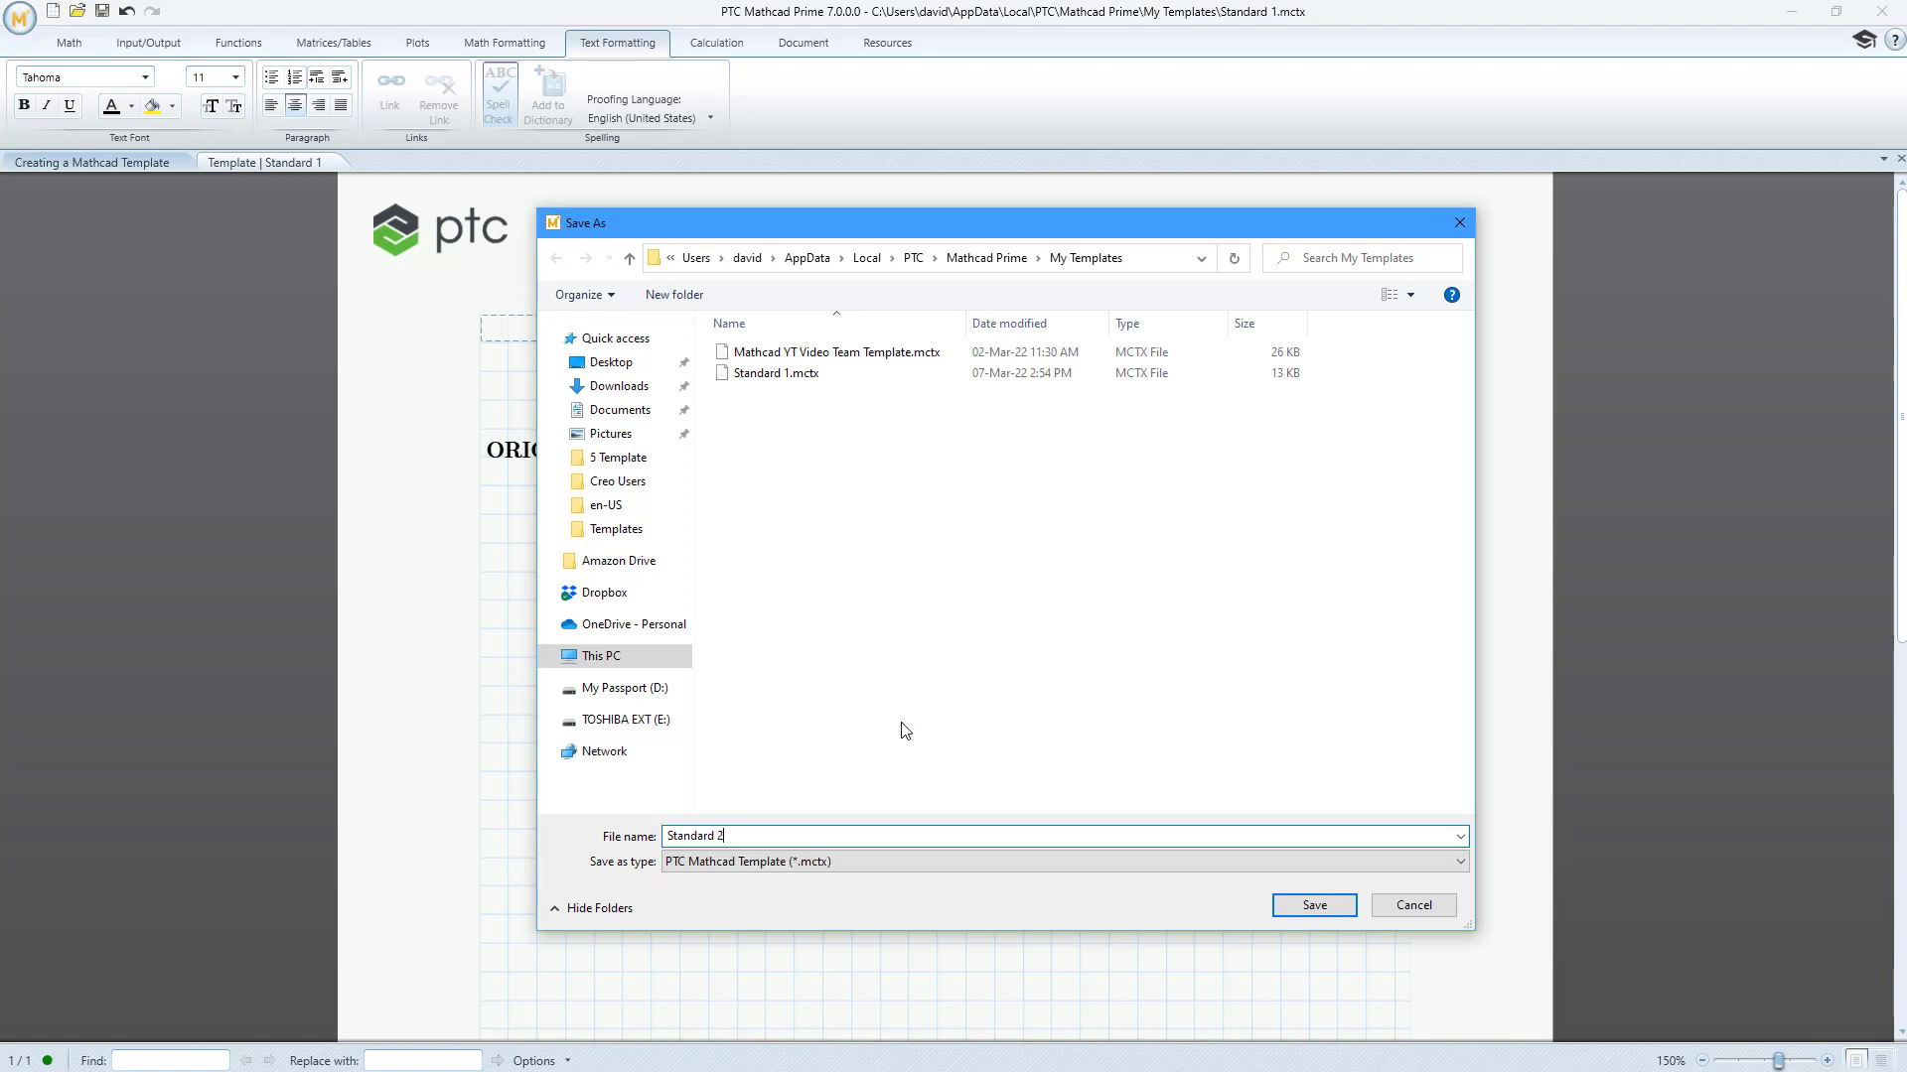
left_click(1313, 905)
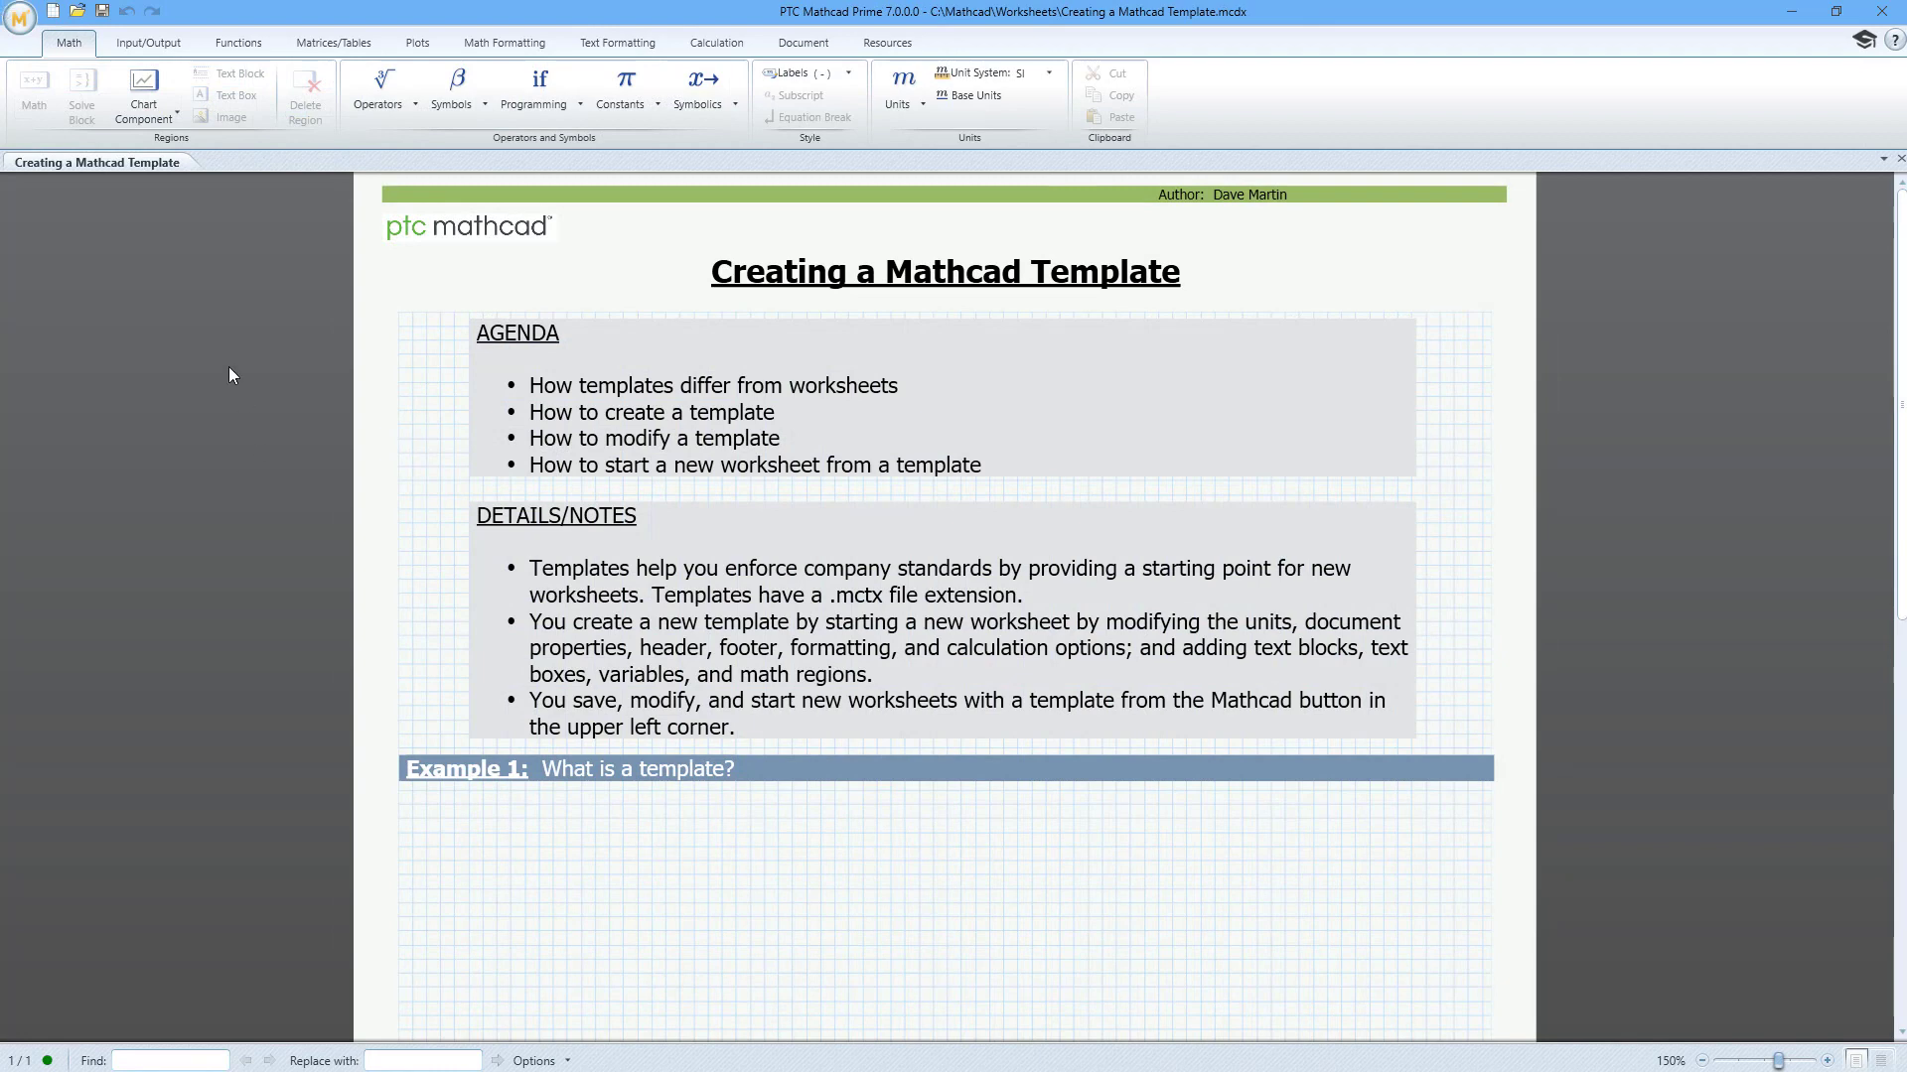
Create a new worksheet from the Standard 2.mctx template in My Templates.
left_click(20, 22)
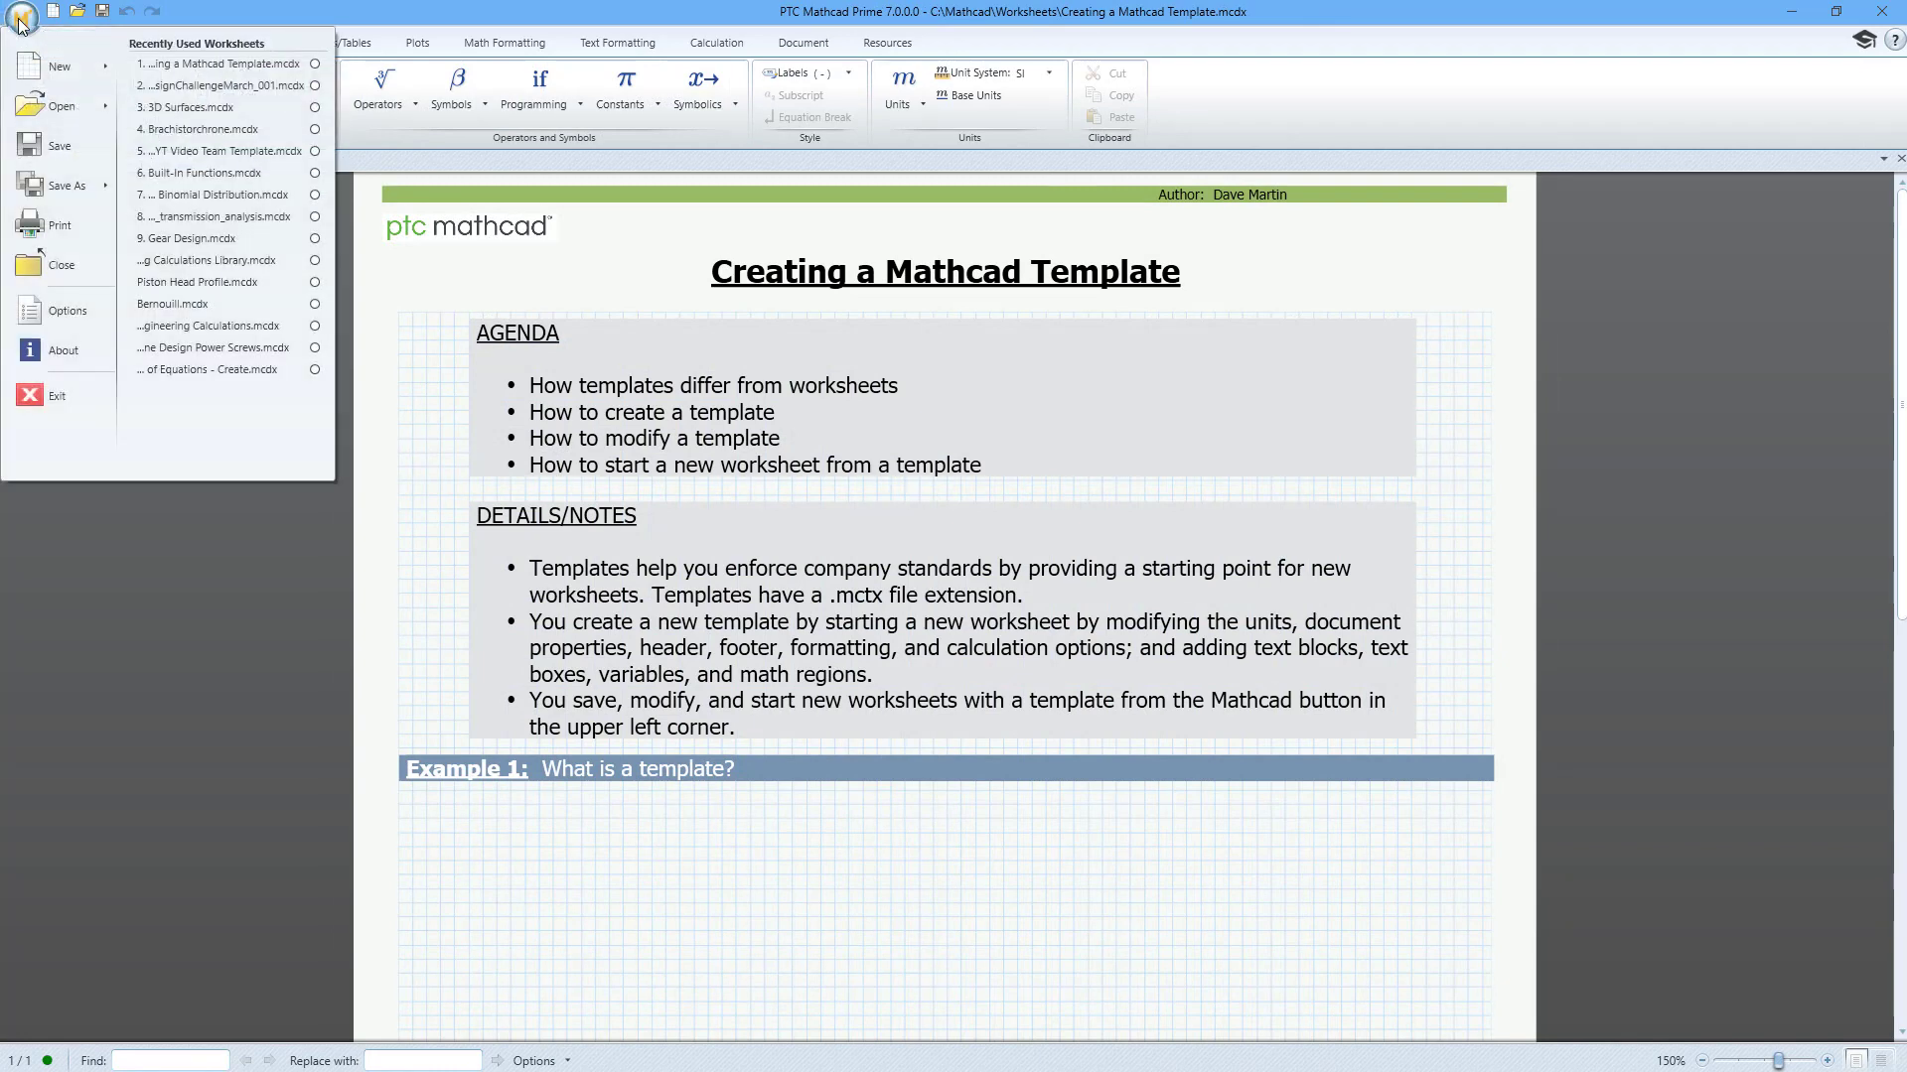
left_click(58, 65)
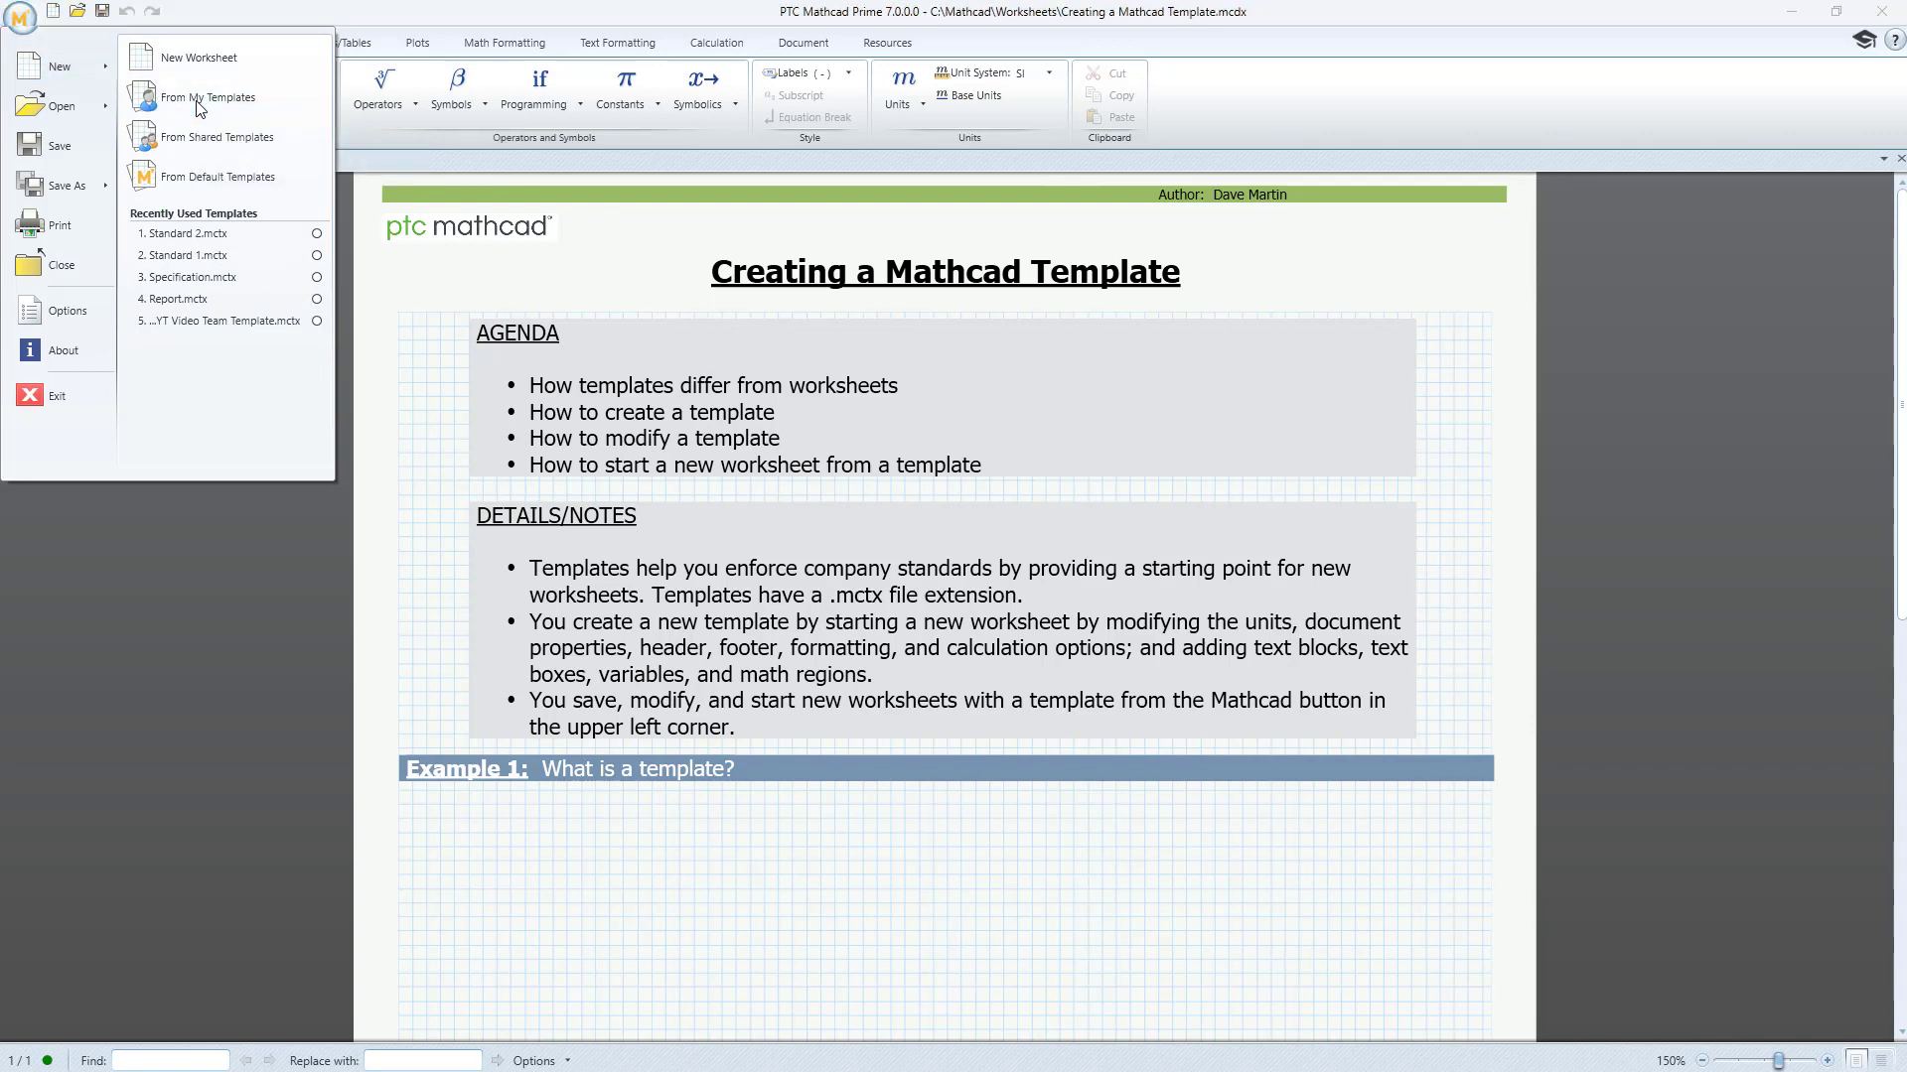
left_click(212, 95)
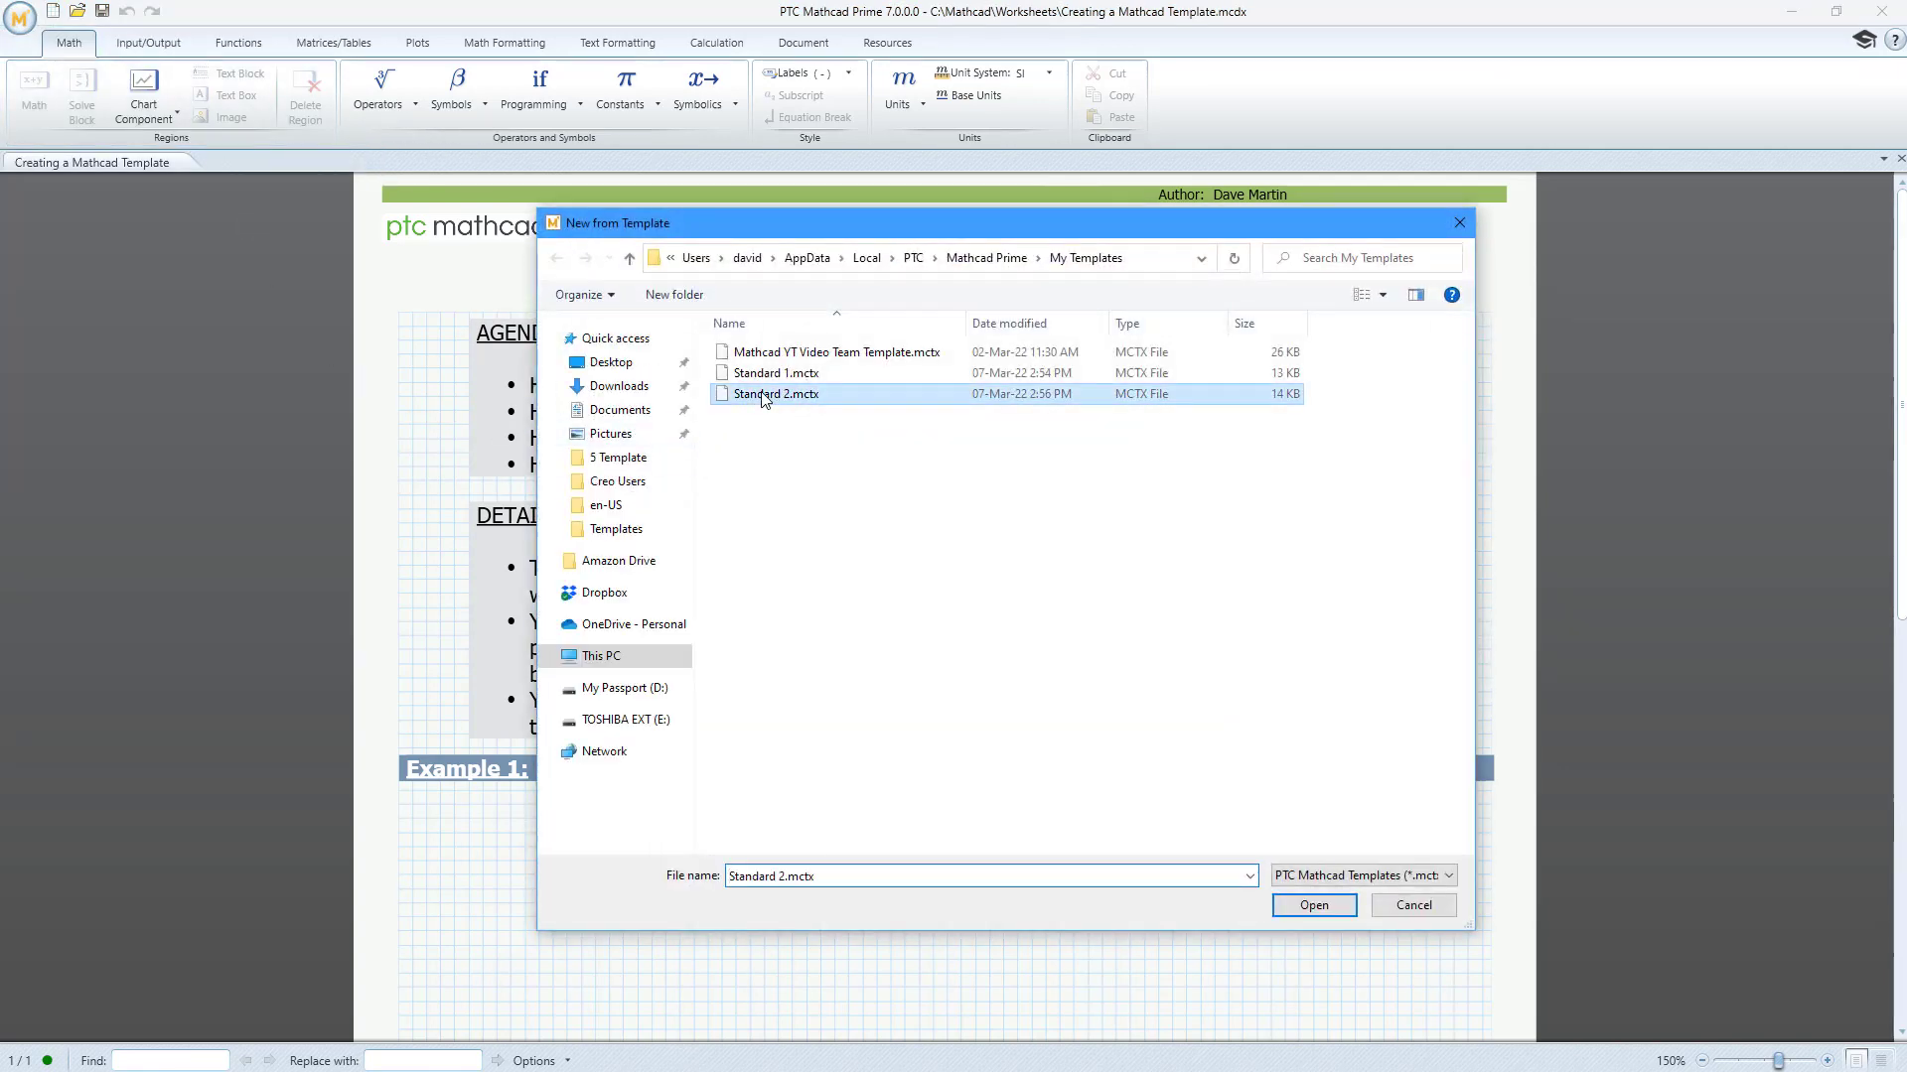
left_click(1313, 906)
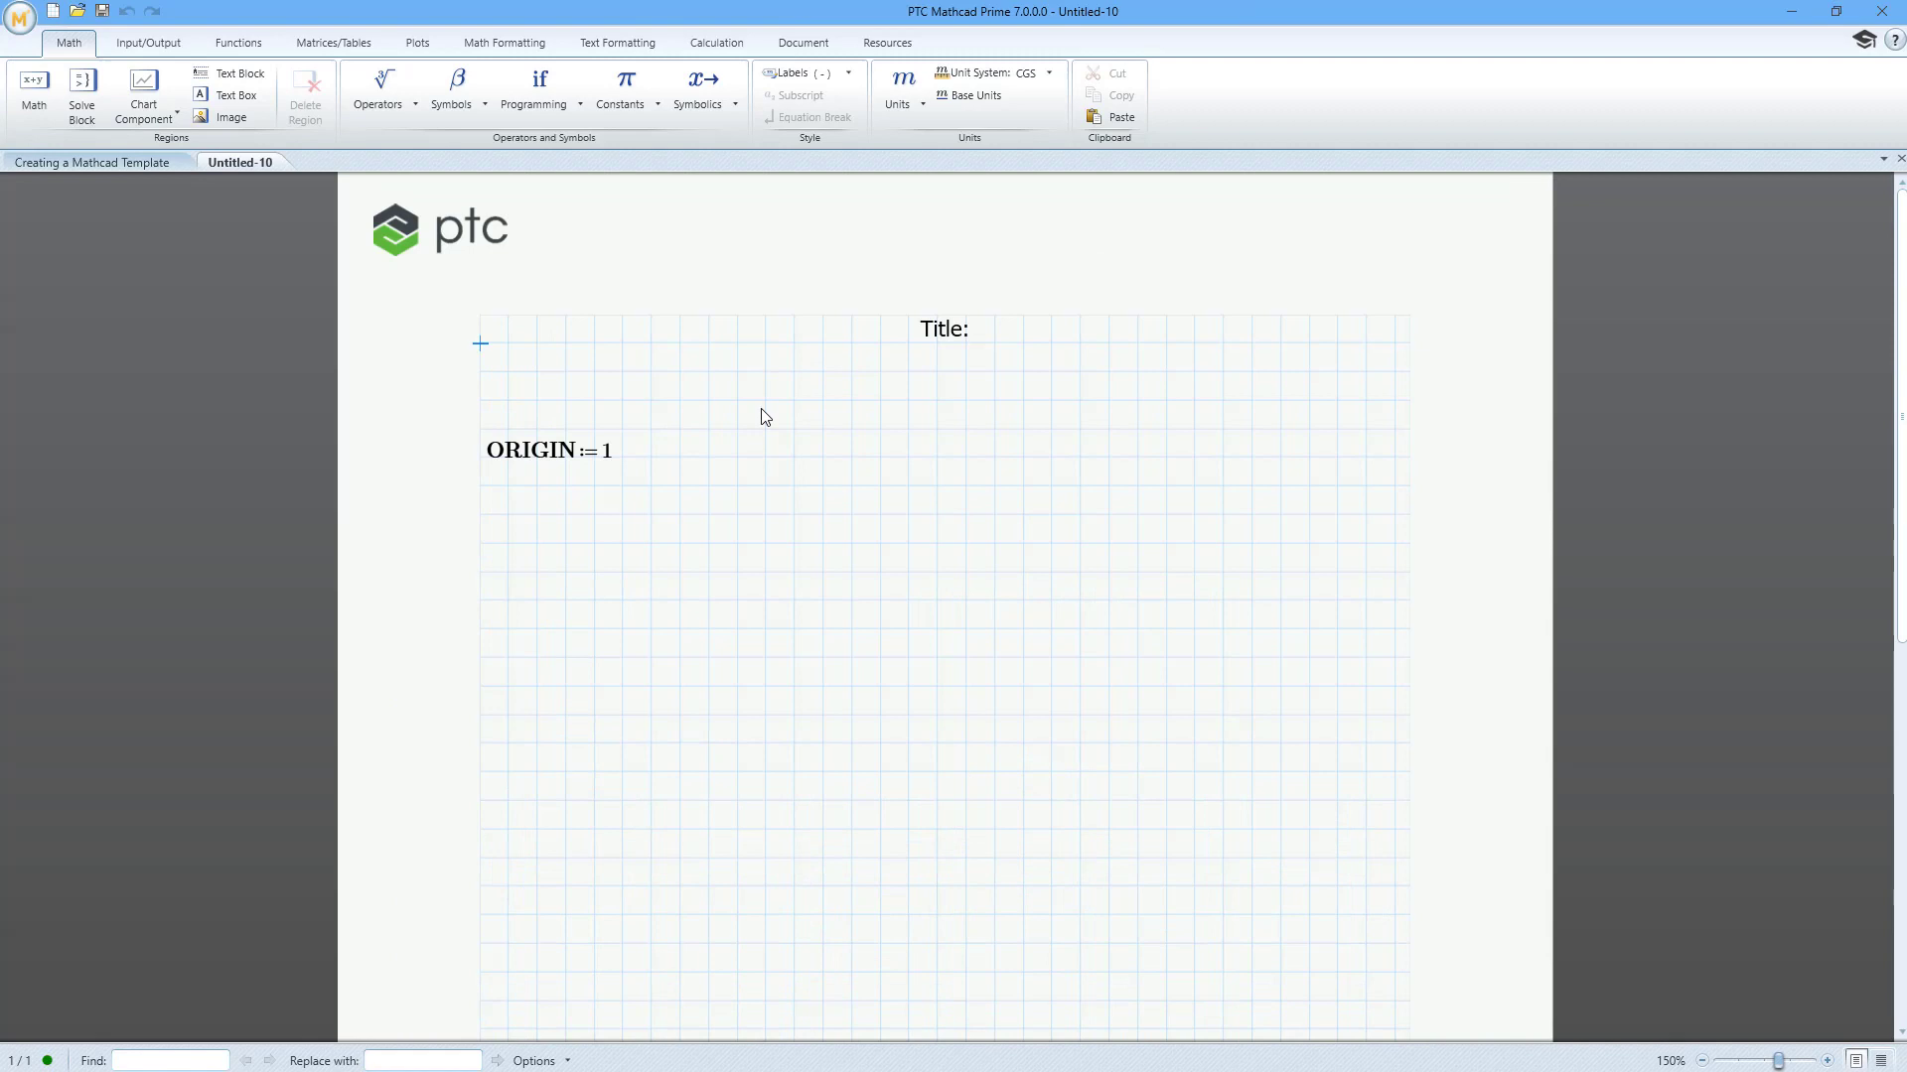
mouse_move(703, 68)
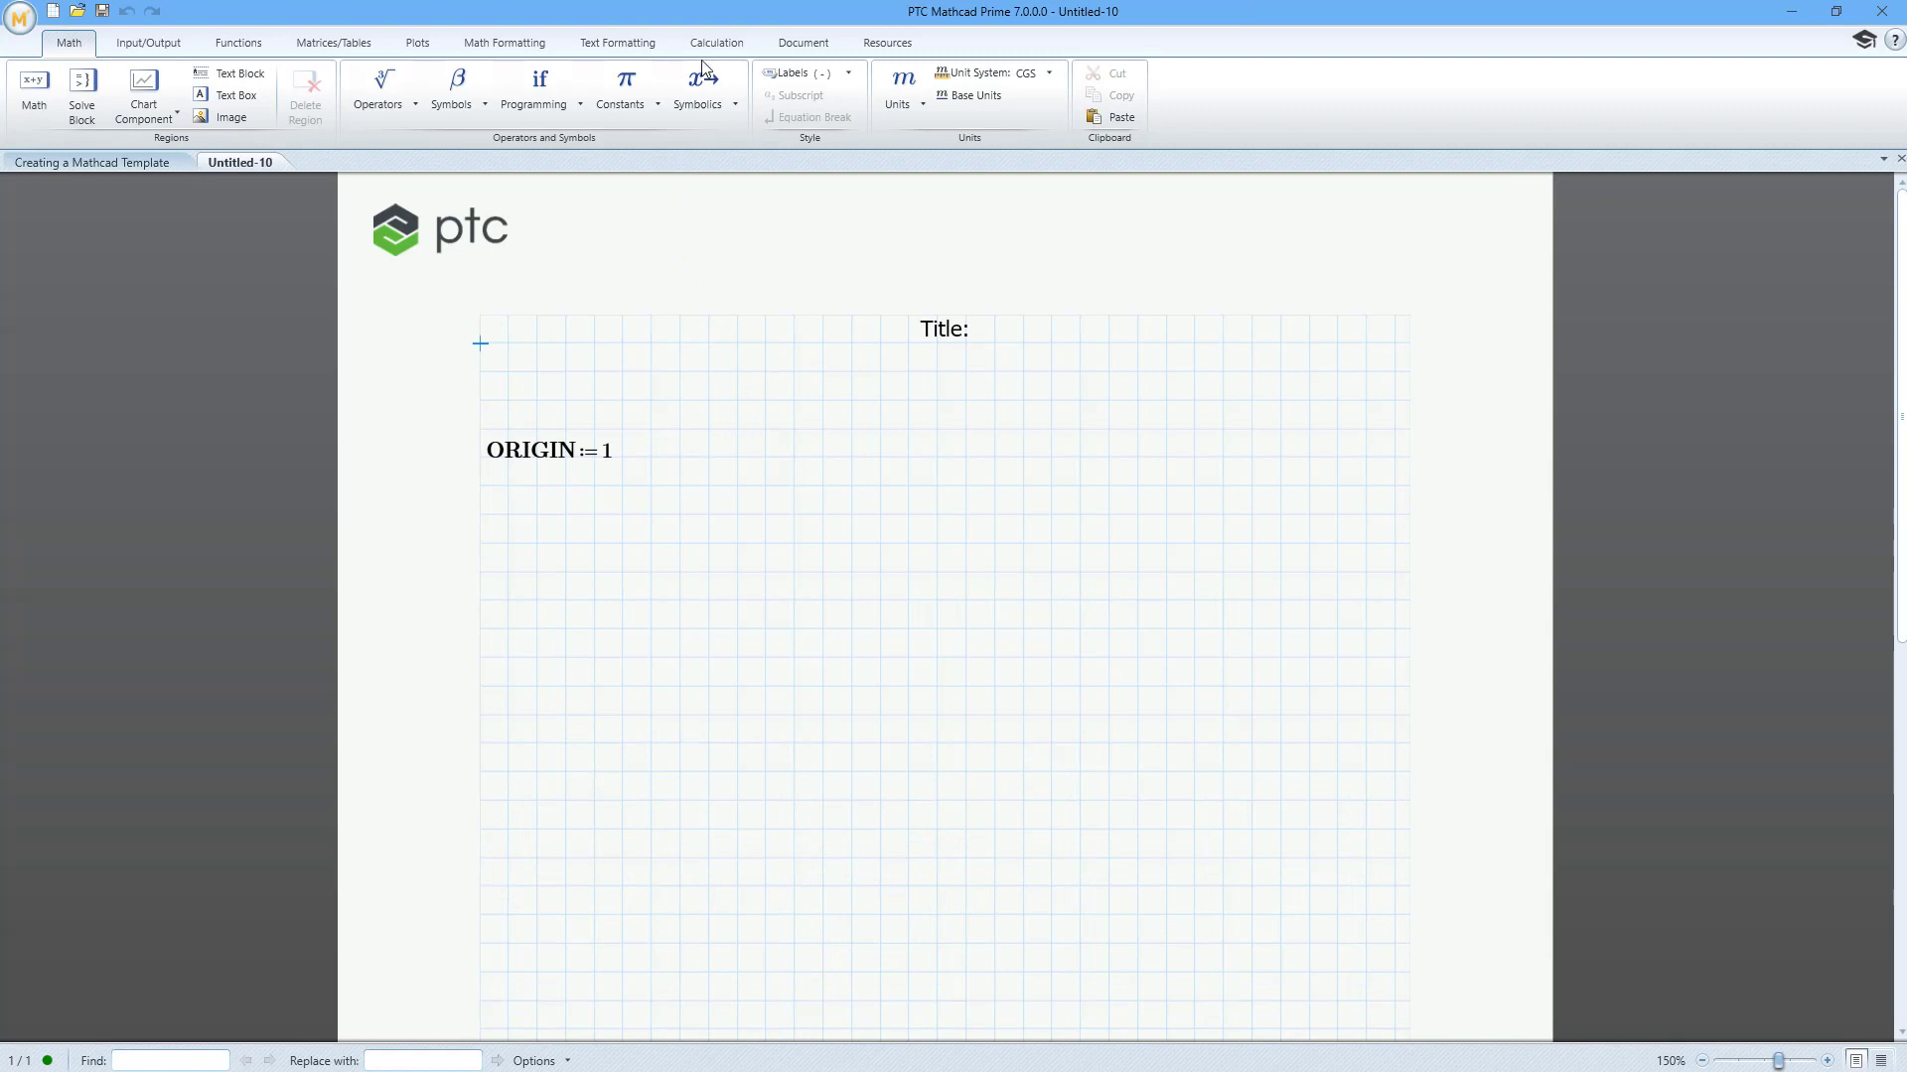
left_click(801, 42)
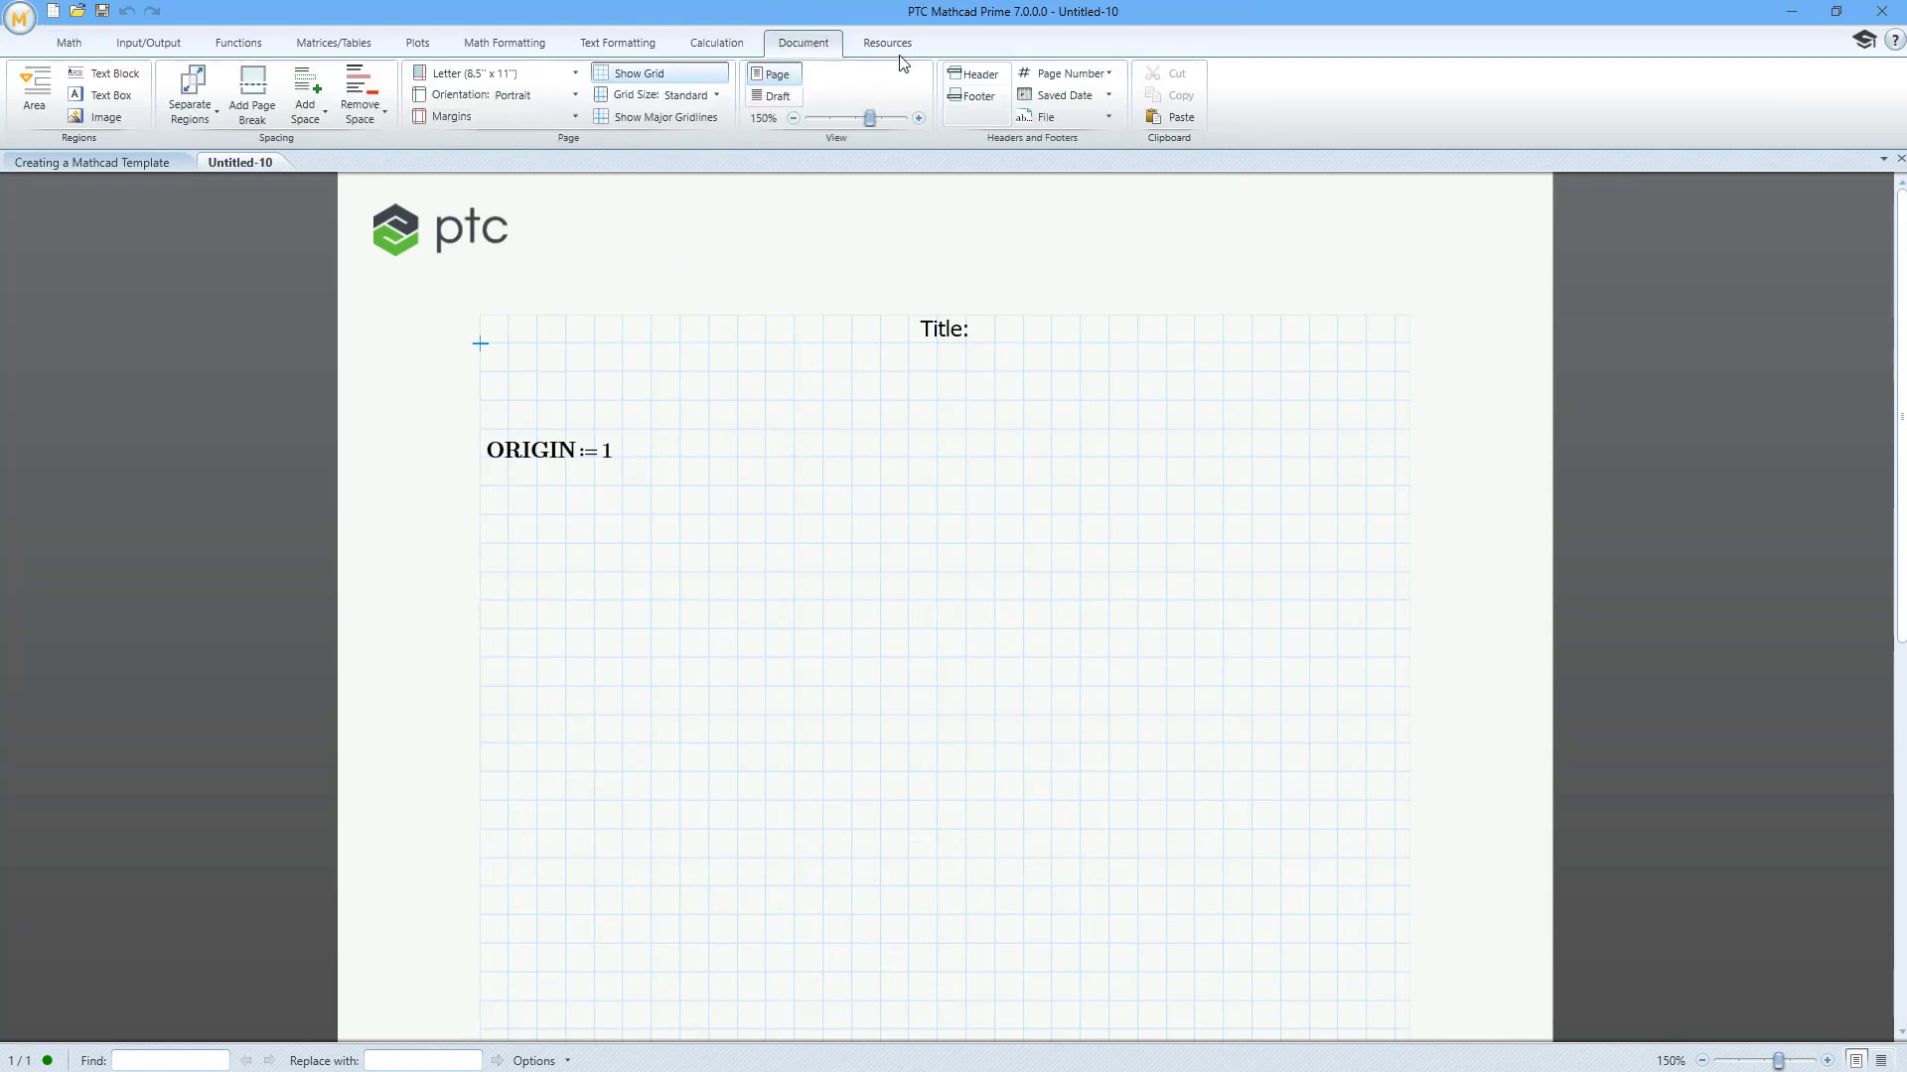